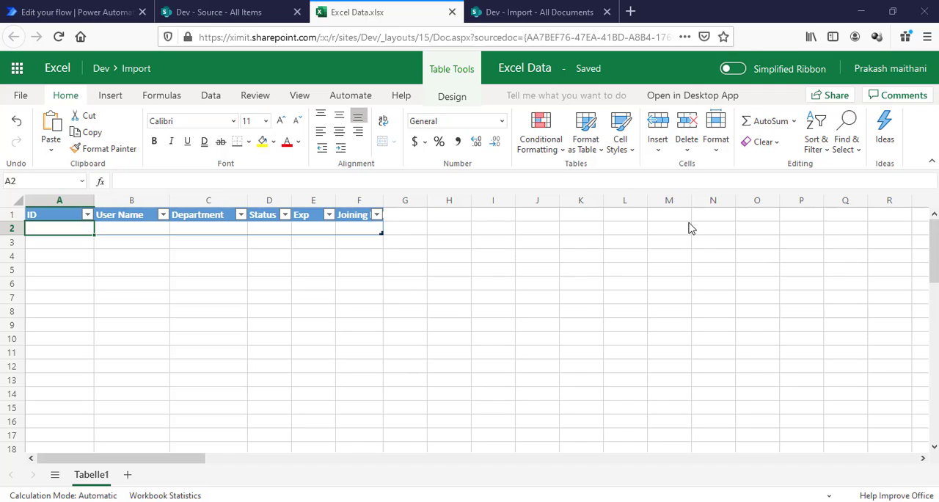
mouse_move(502, 352)
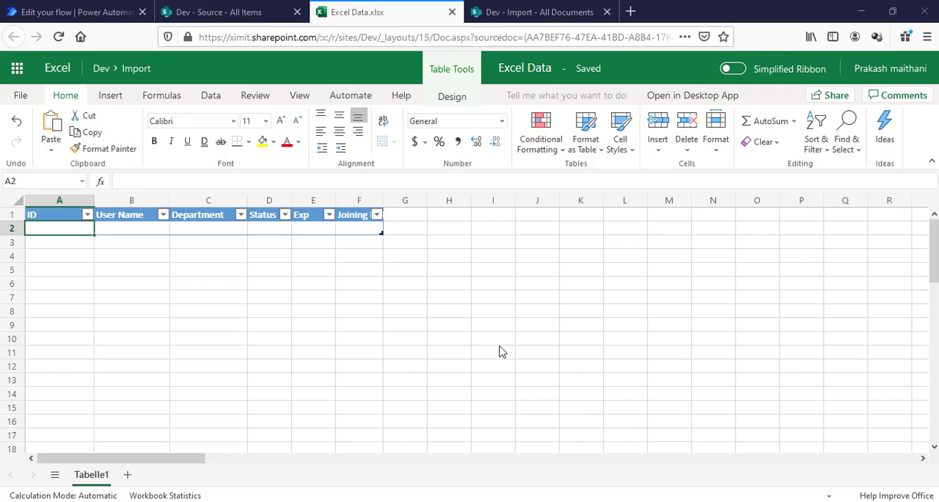
mouse_move(102, 241)
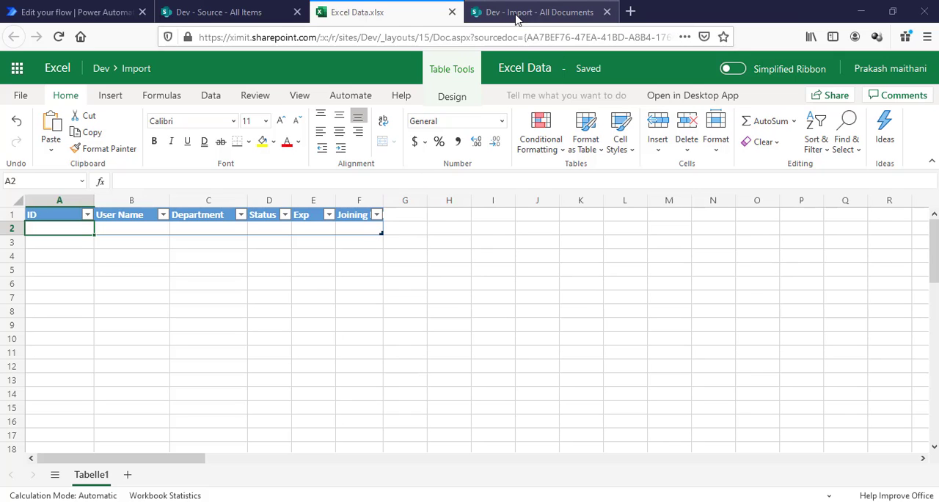
- Look over the Import library and Excel Data workbook, then land on the Source list
click(539, 12)
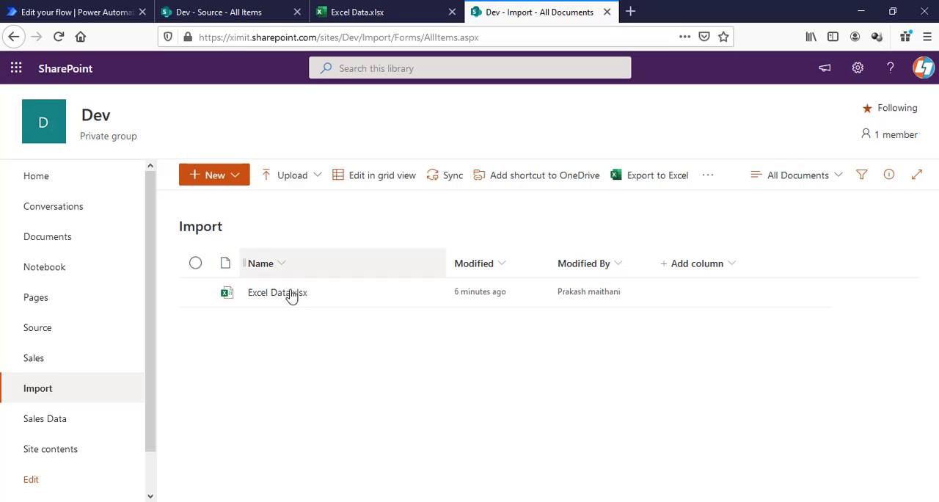
mouse_move(278, 292)
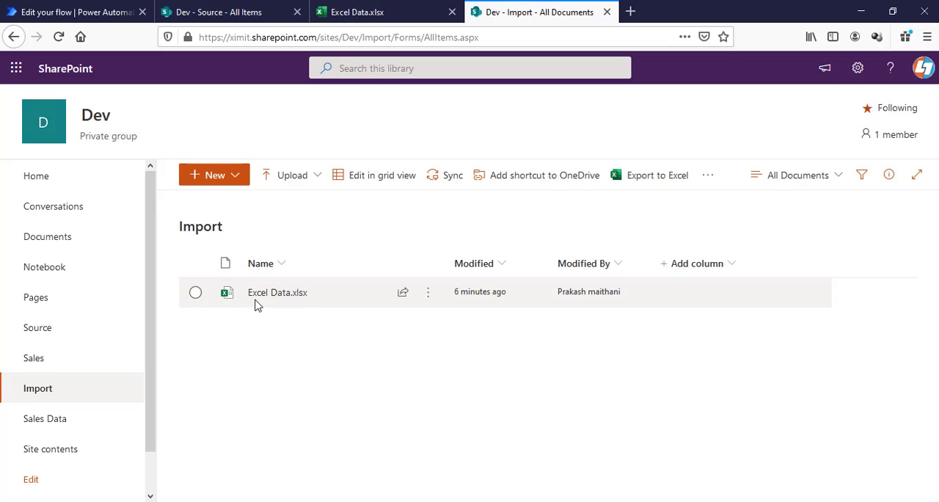
click(359, 12)
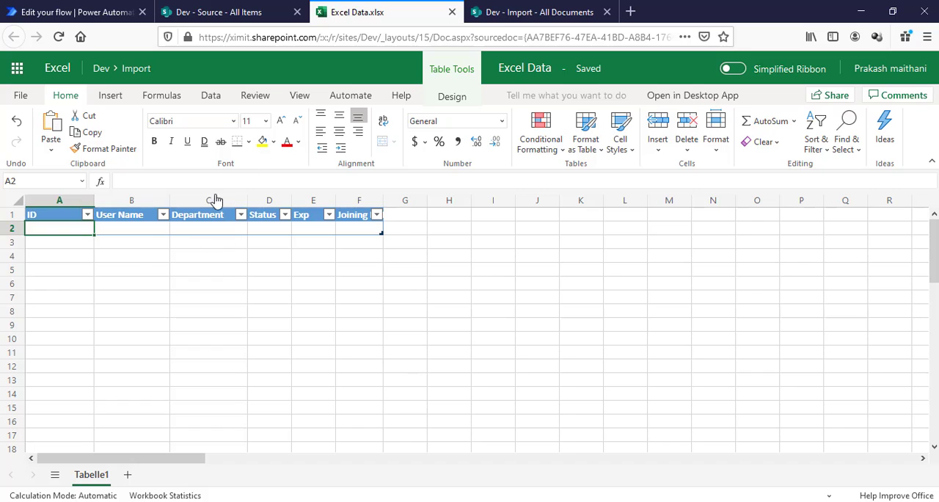
click(217, 11)
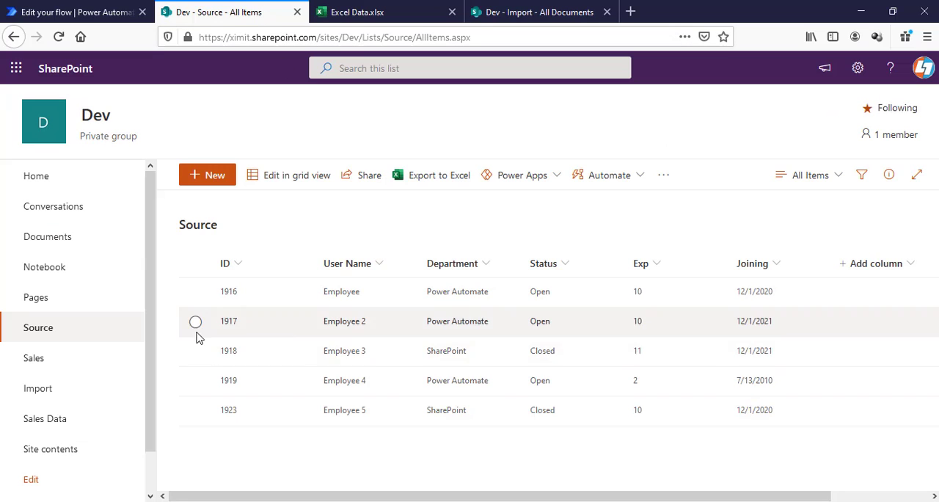
mouse_move(701, 308)
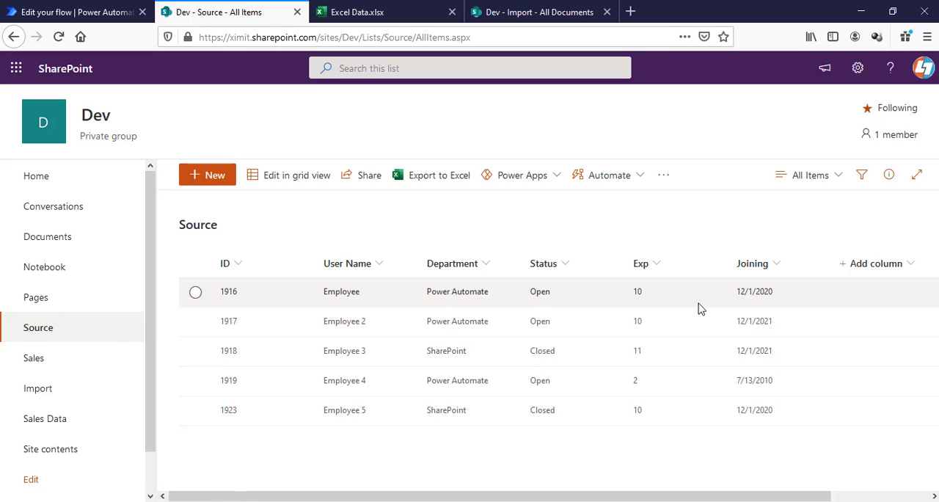
mouse_move(393, 358)
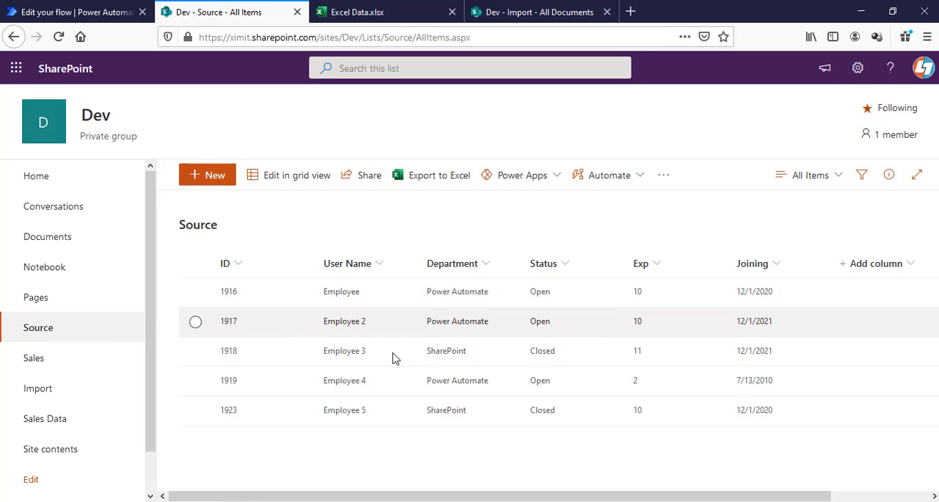
mouse_move(553, 253)
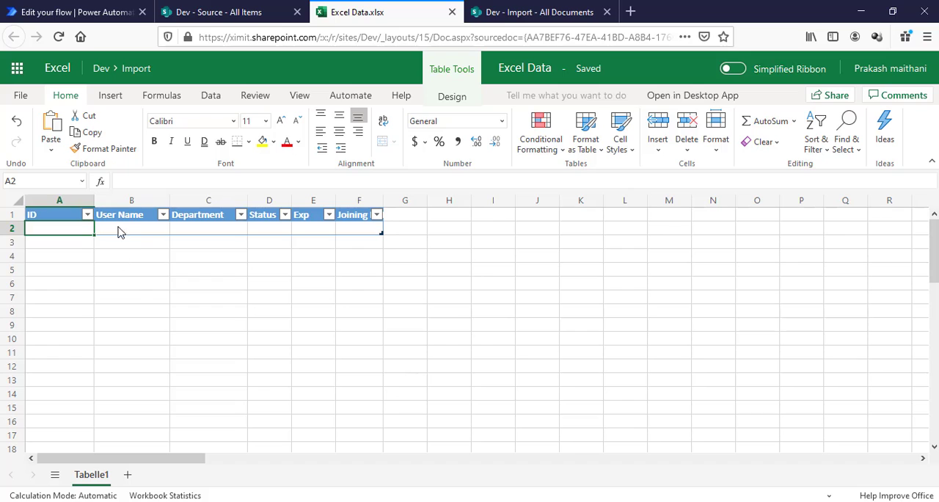
mouse_move(135, 265)
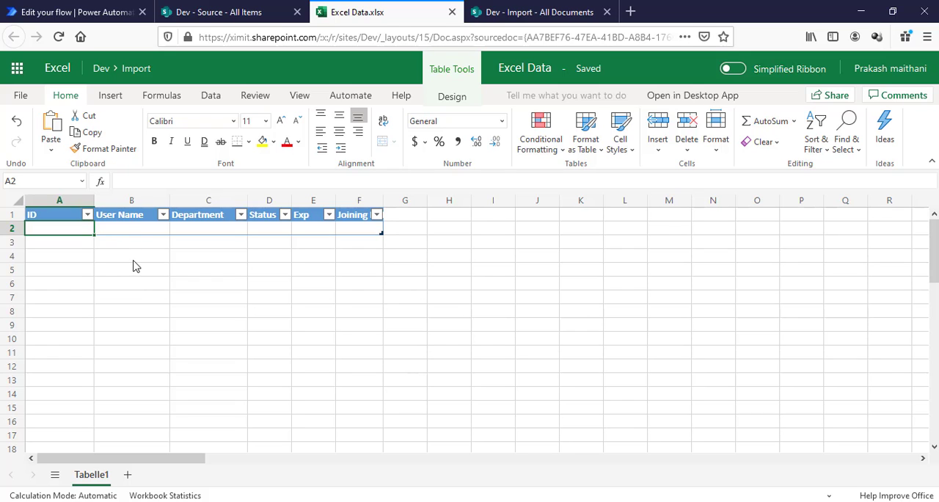
mouse_move(209, 157)
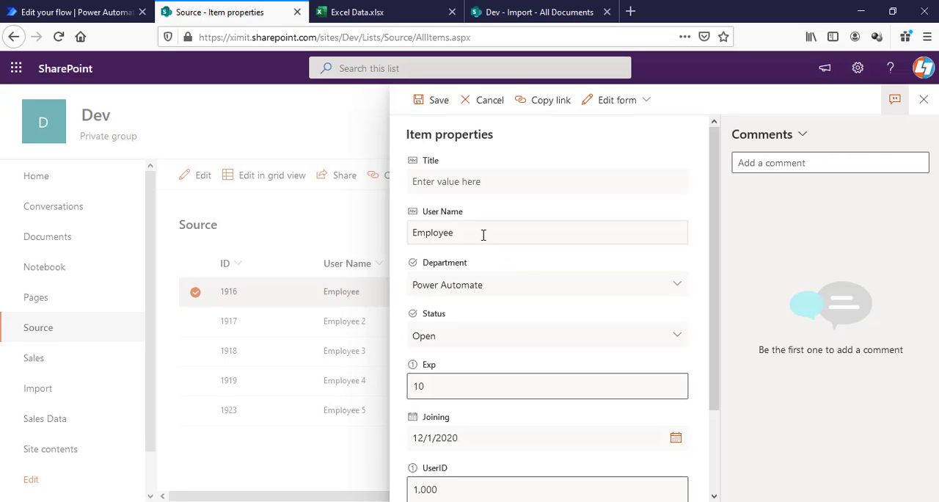
- Edit item 1916's User Name to Employee 1, save it and deselect the item
click(483, 232)
text( 1)
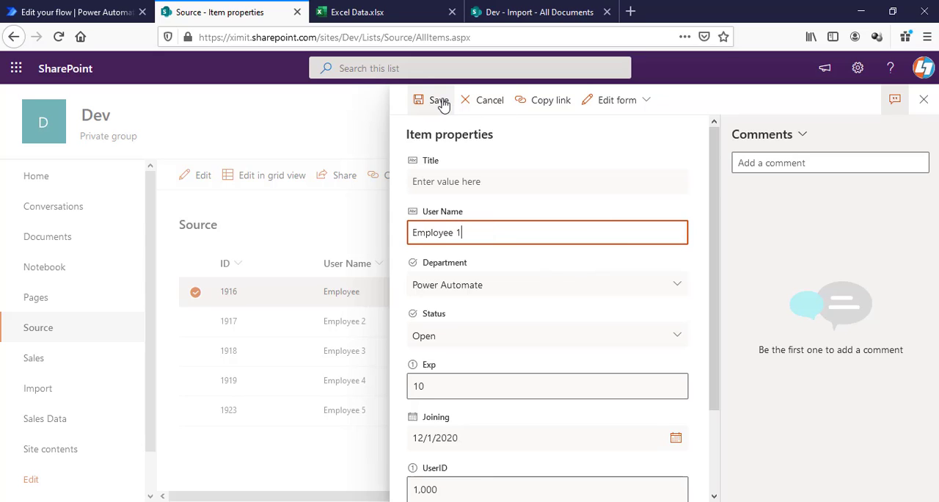
click(438, 99)
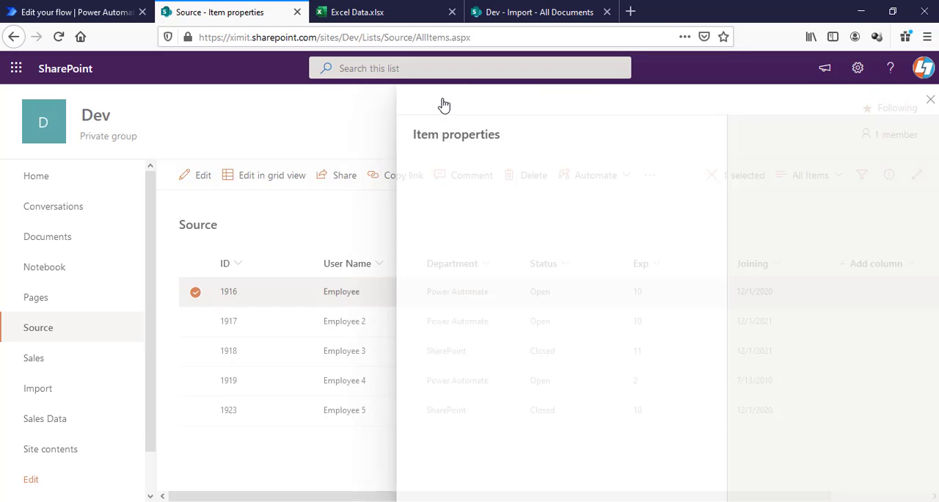
click(930, 100)
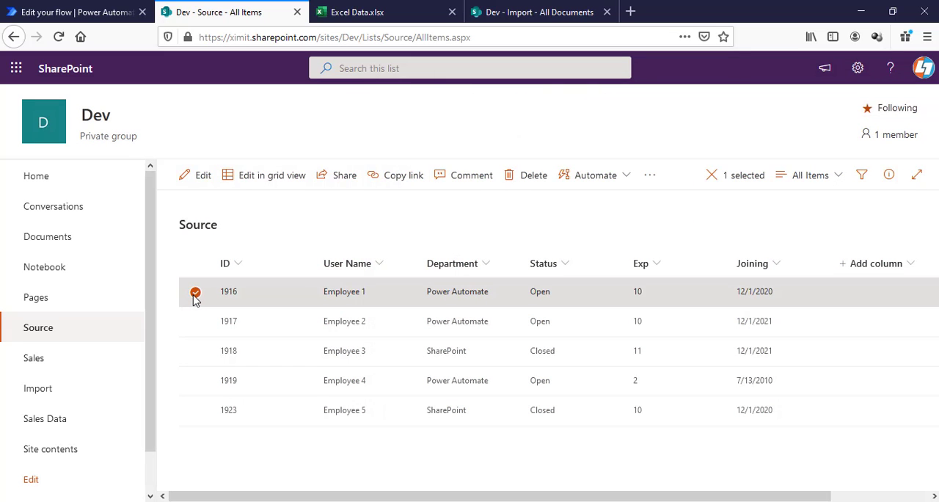
click(195, 290)
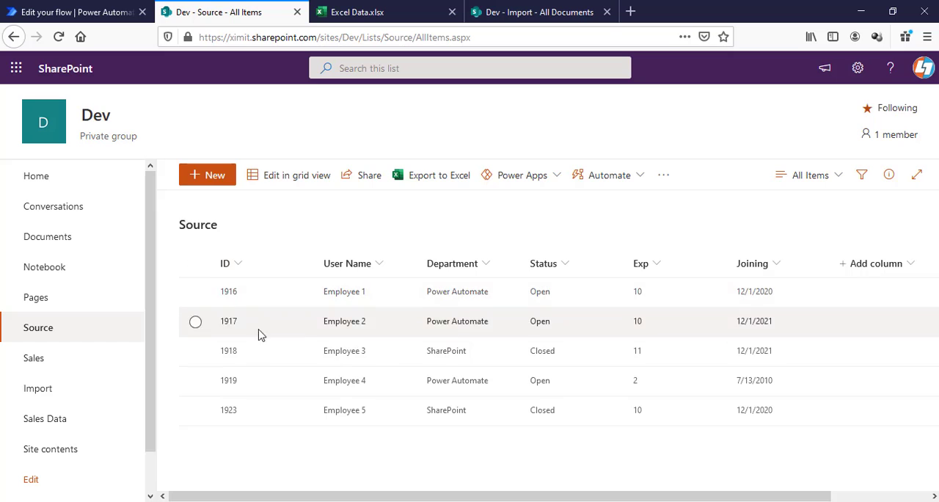
mouse_move(231, 316)
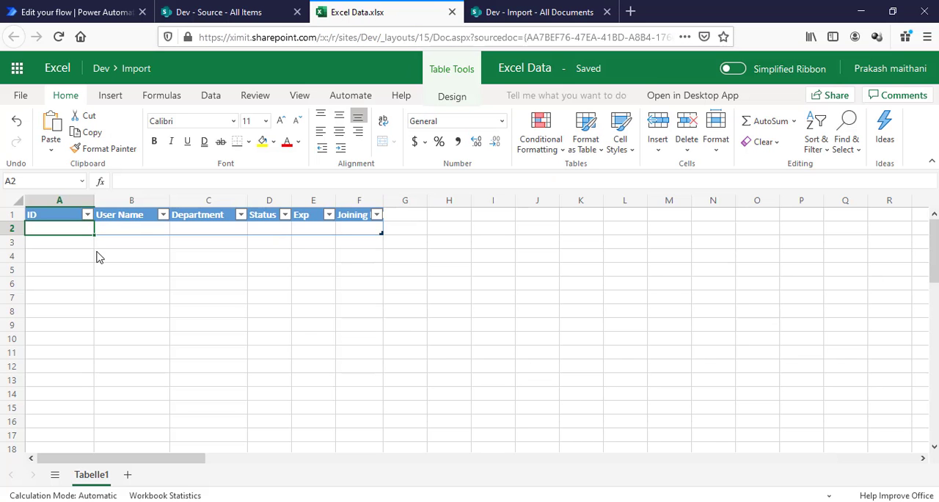
mouse_move(79, 247)
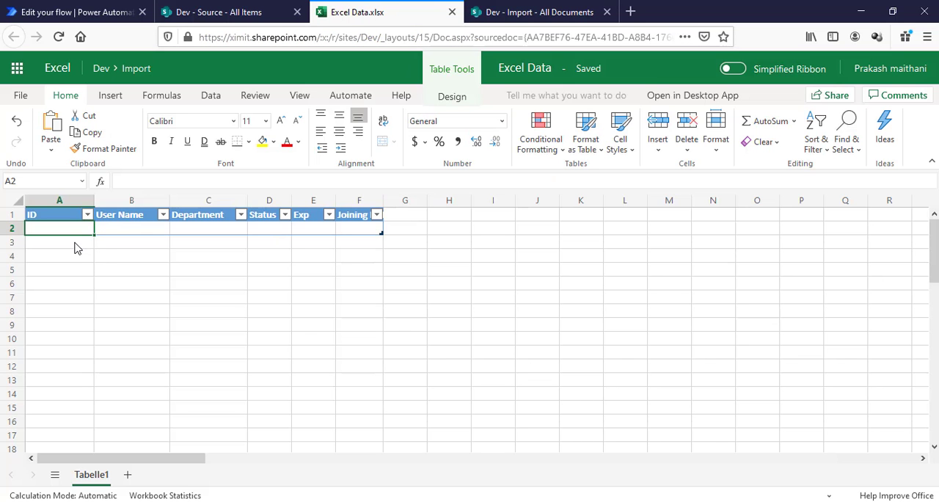
mouse_move(147, 242)
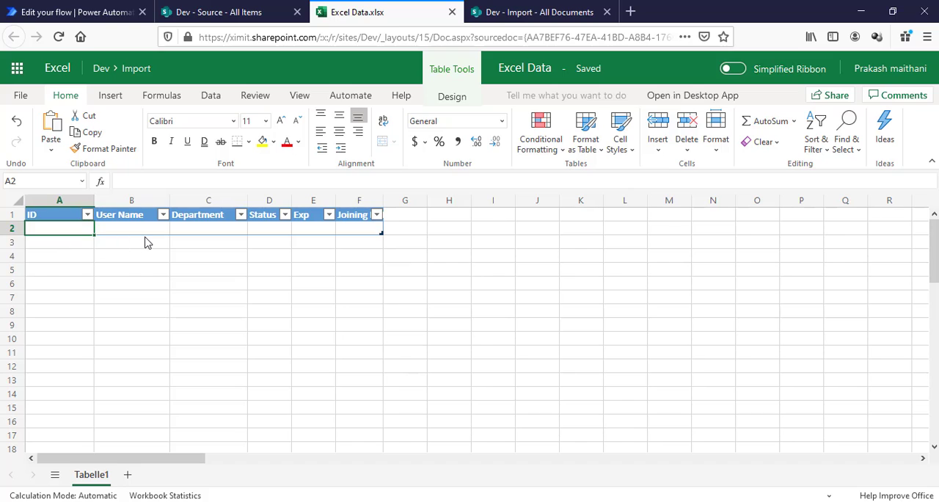
mouse_move(82, 264)
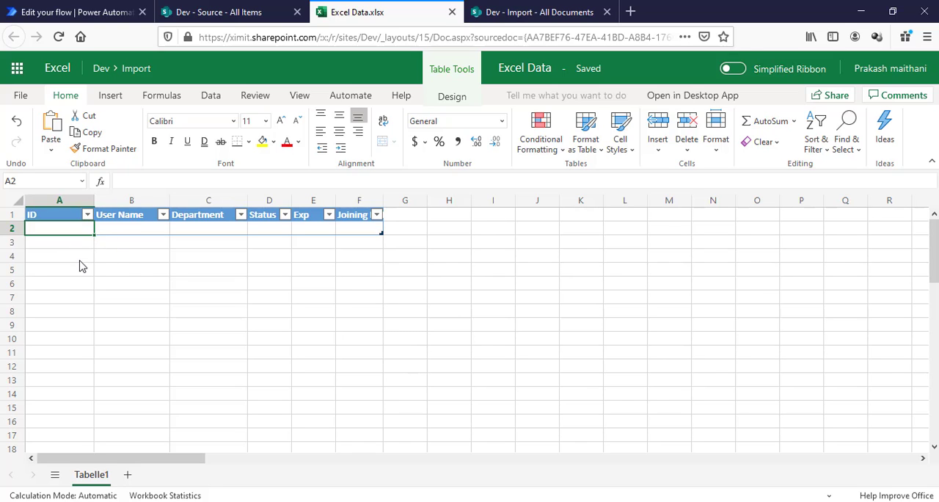
- In grid view set item 1917 to Employee 22 and item 1918 to Employee 33, then exit grid editing
click(220, 12)
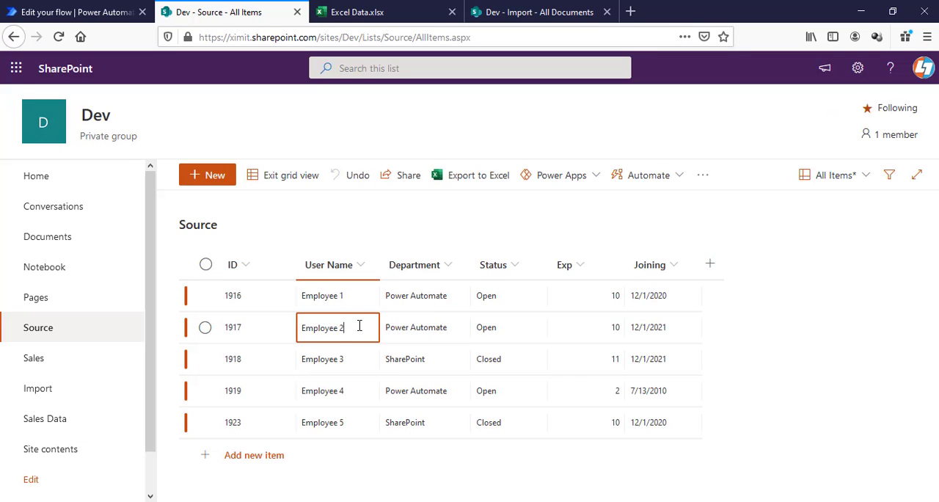
text(2)
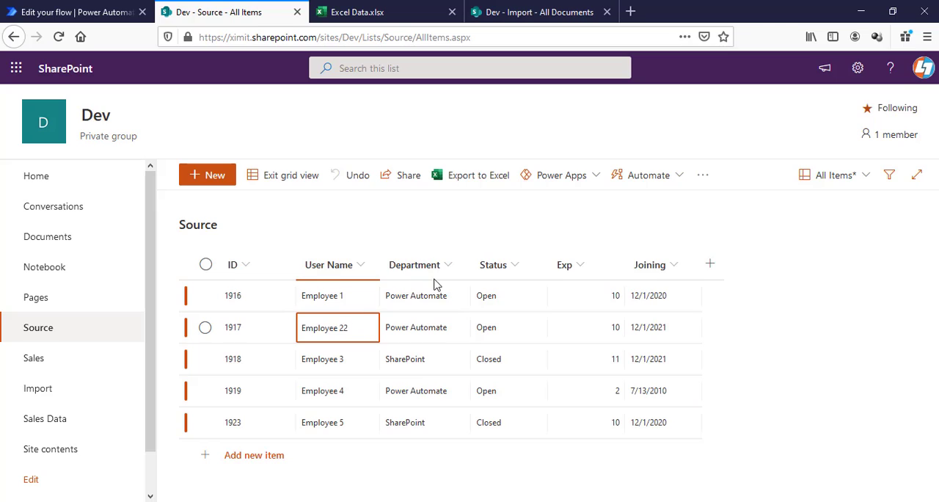
click(337, 358)
text(3)
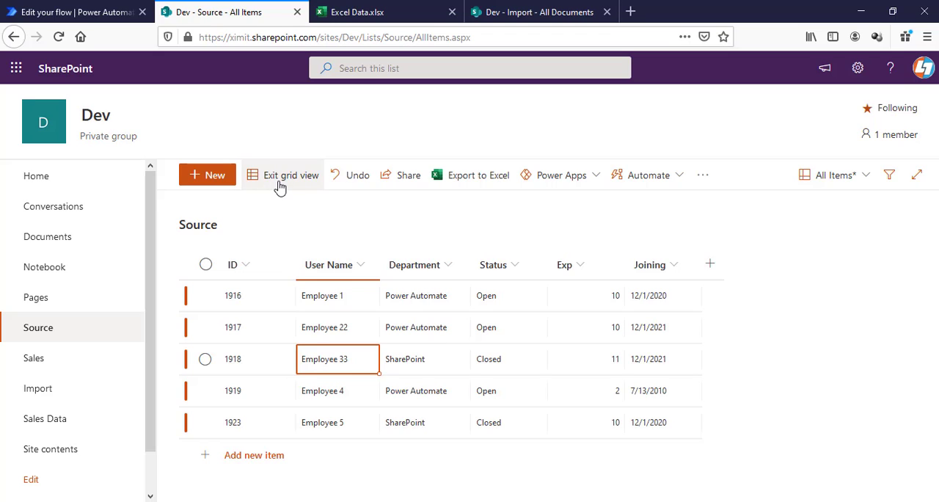
click(282, 175)
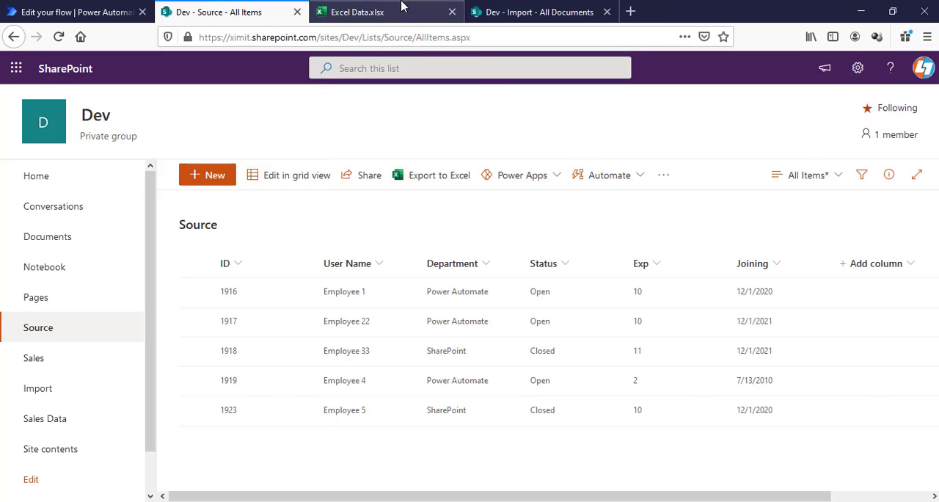
- Check the Excel Data workbook's table rows for 1916, 1918 and 1917, then return to the Source list
click(358, 12)
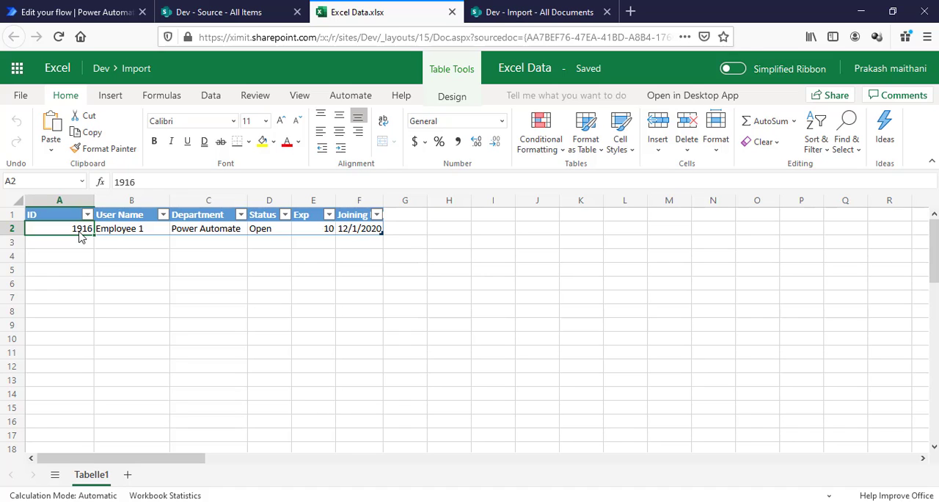
mouse_move(86, 246)
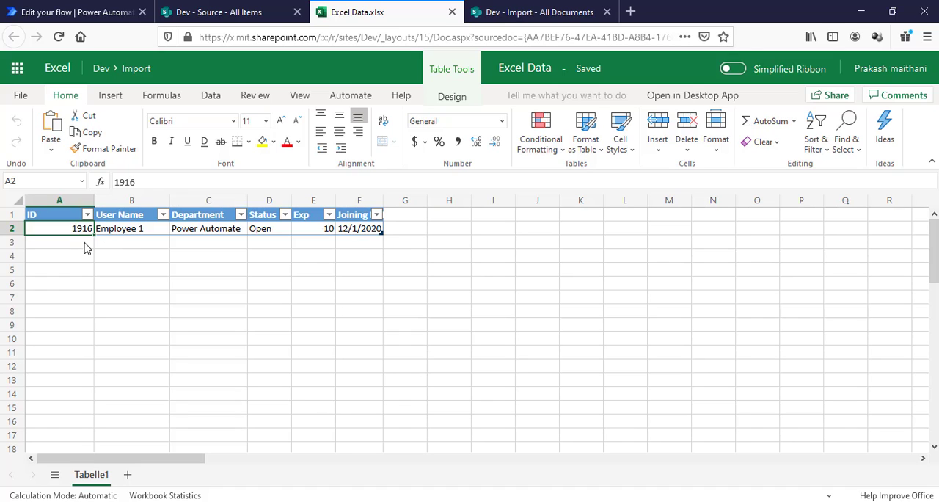
click(130, 240)
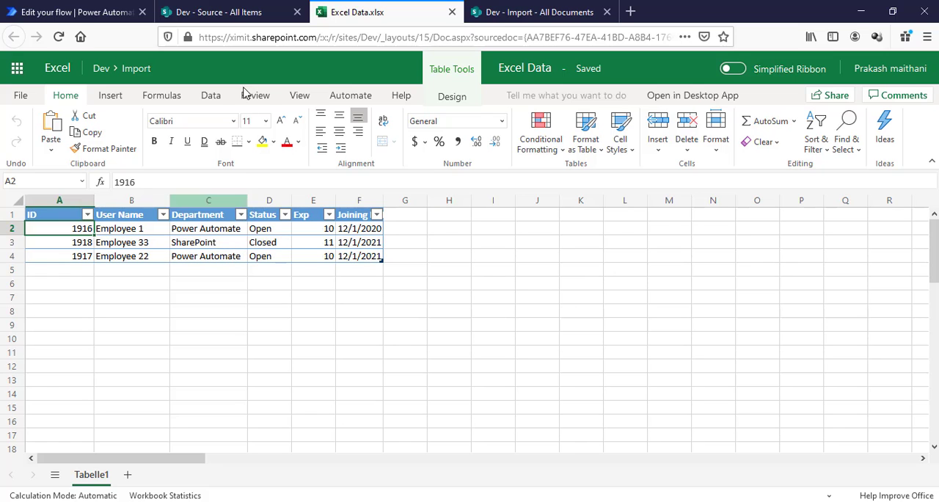
click(220, 12)
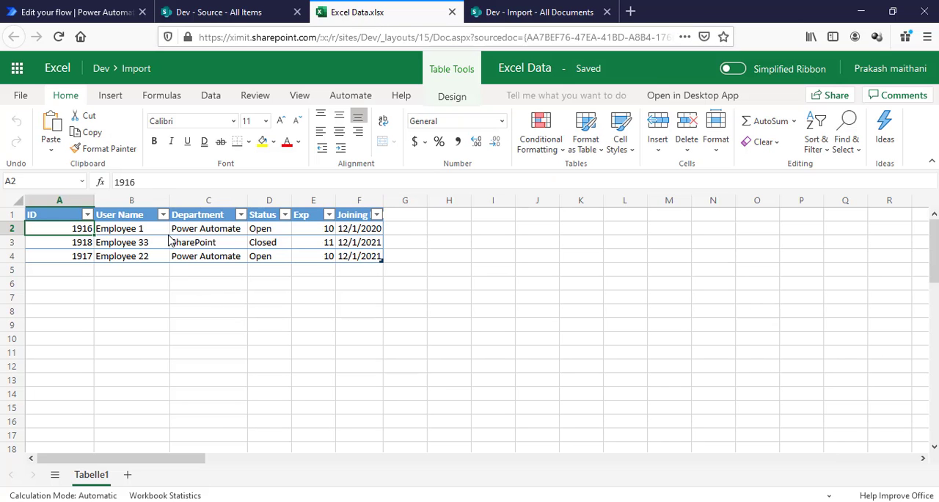
- Delete the three synced rows from the Excel table and go back to Power Automate's flow-creation page
click(130, 283)
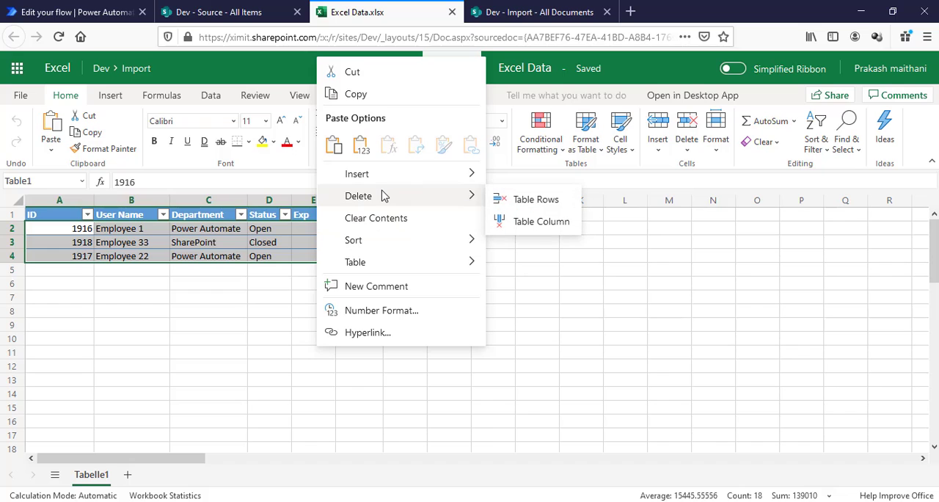
click(536, 200)
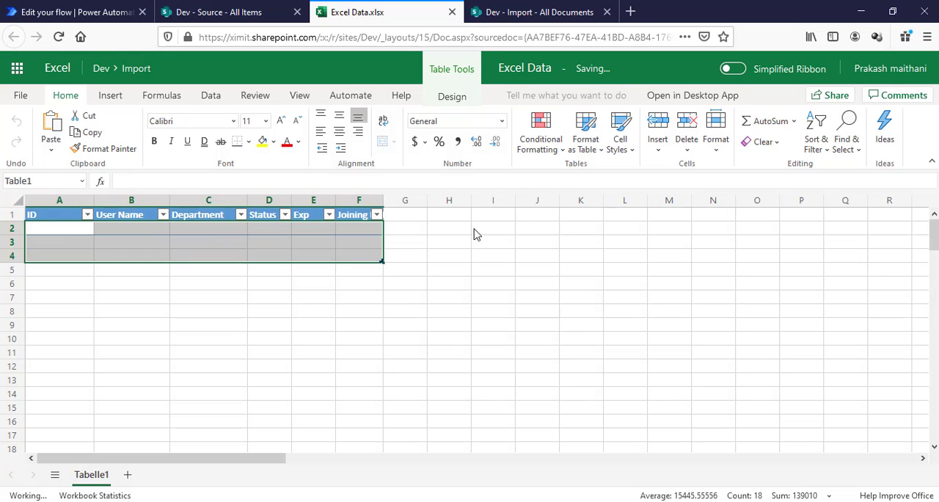
click(131, 227)
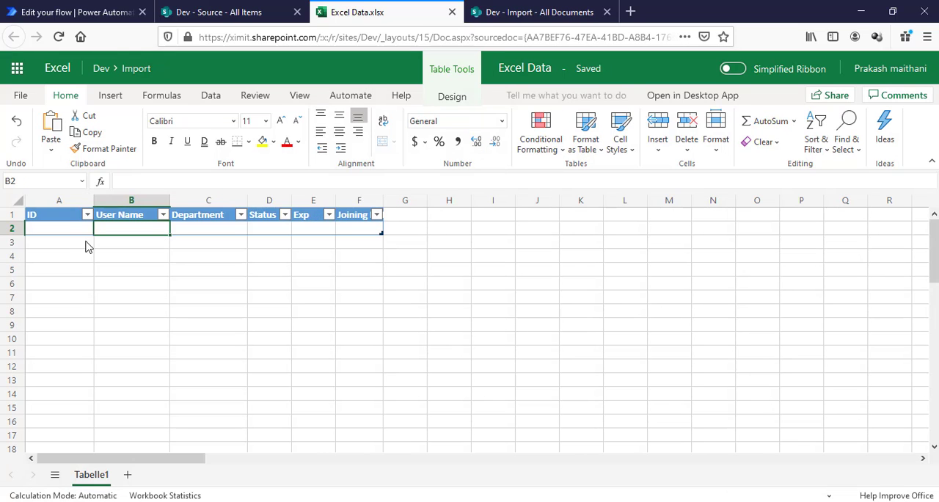
click(59, 241)
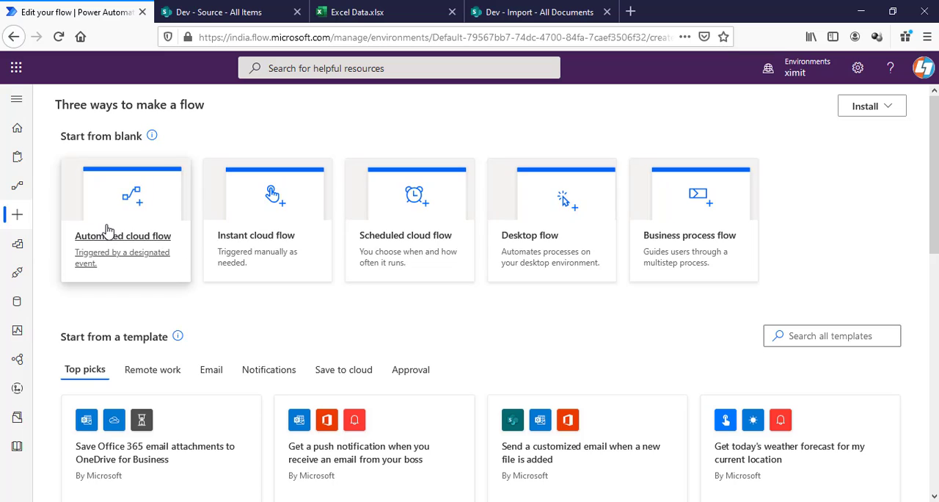
- Start an automated cloud flow named 'Add and Update Excel table' with the SharePoint item created-or-modified trigger
click(123, 235)
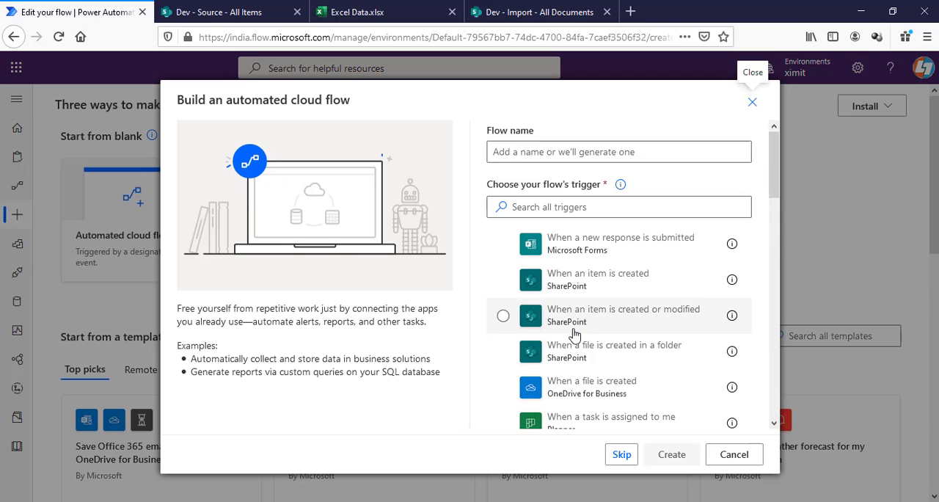
mouse_move(575, 323)
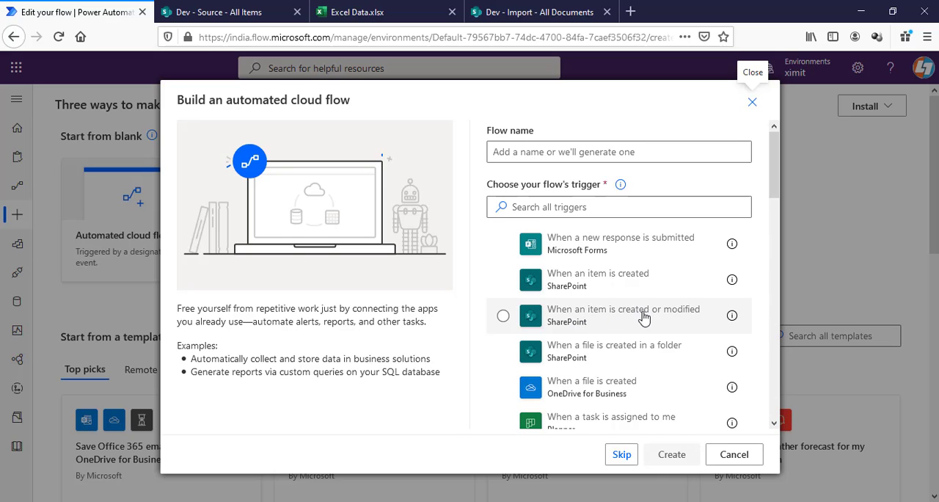
click(502, 315)
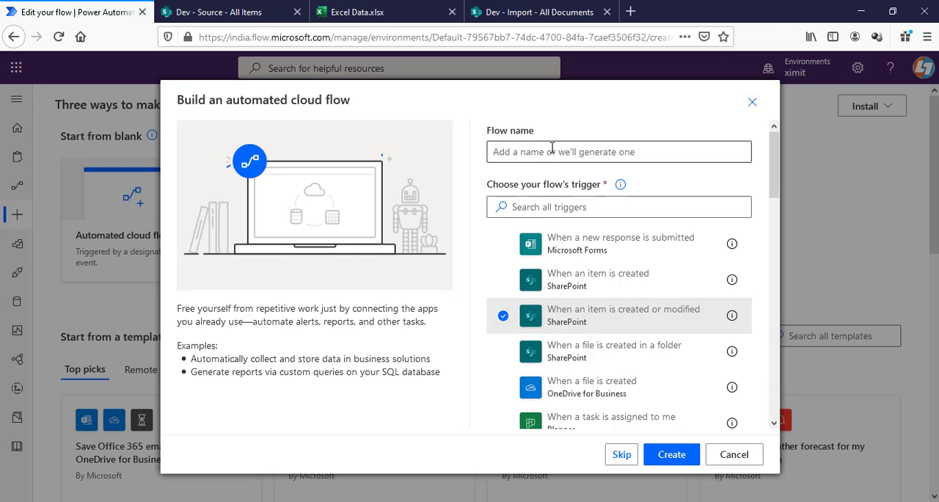
click(619, 151)
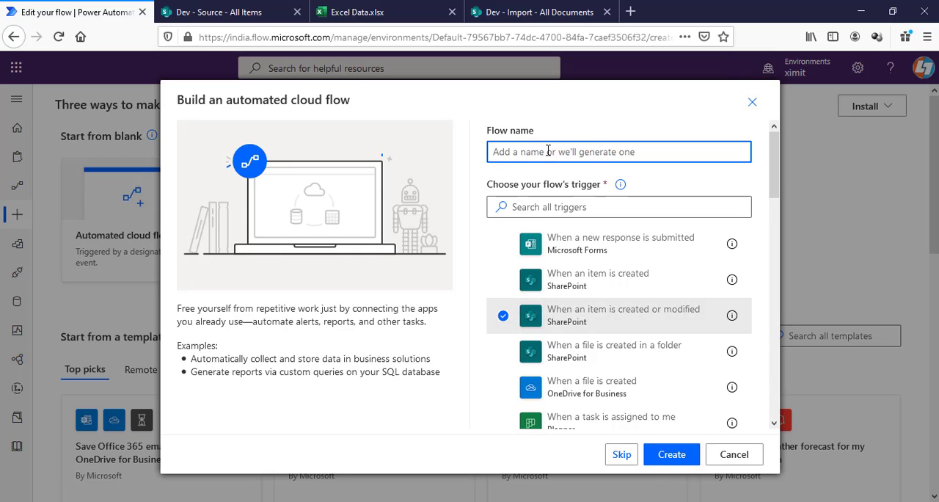
text(Add and)
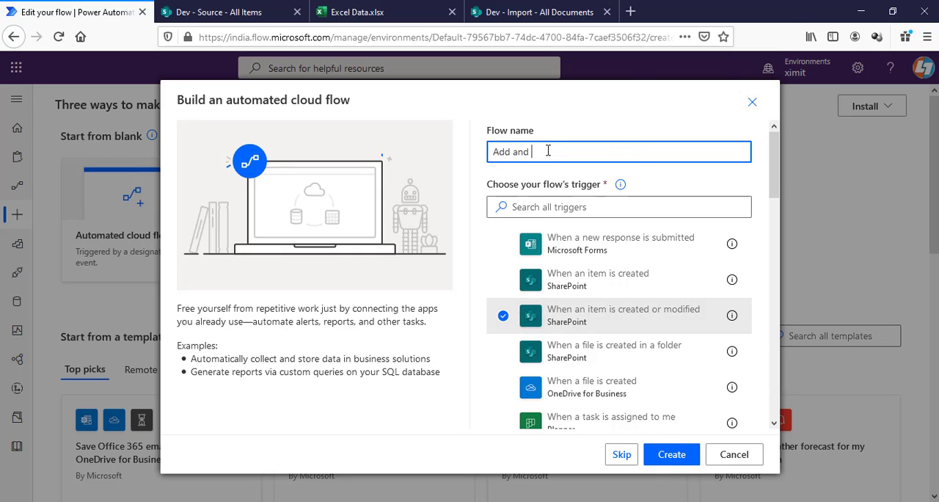
text(Update)
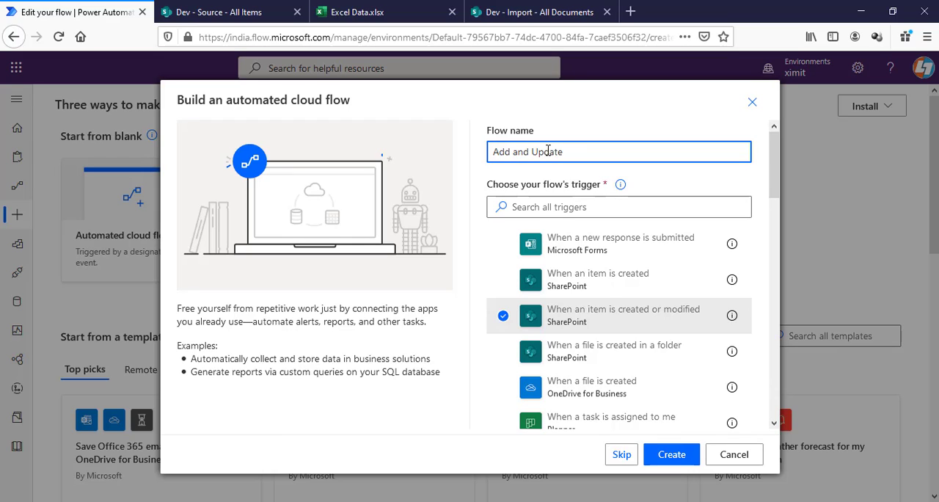
text(Excel table)
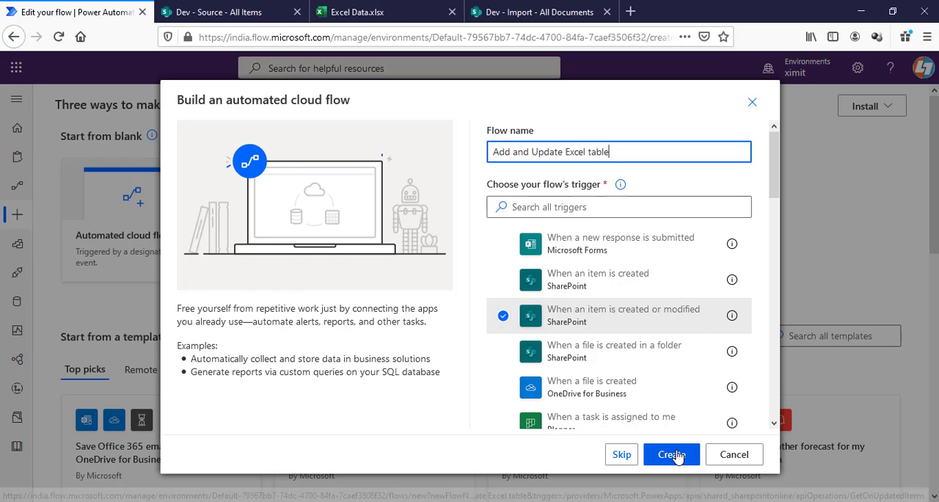
click(671, 453)
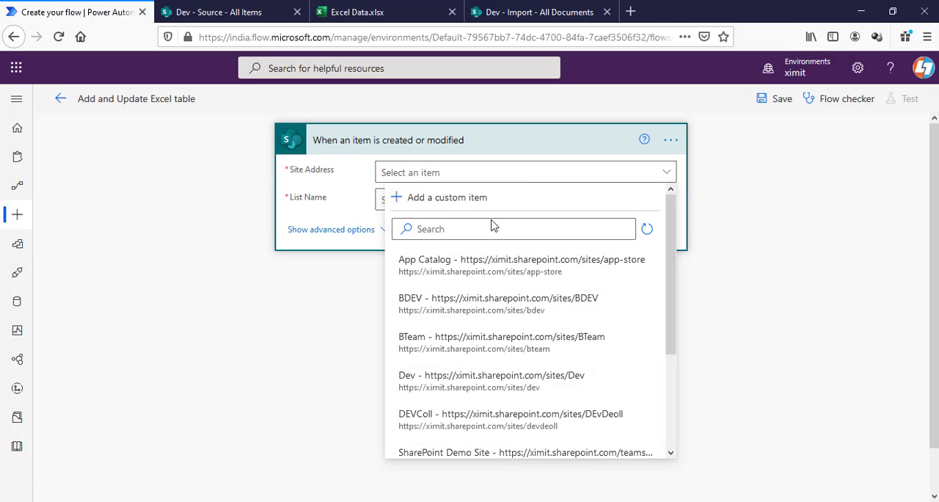
- Point the trigger's Site Address to the Dev site and its List Name to Source
text(dev)
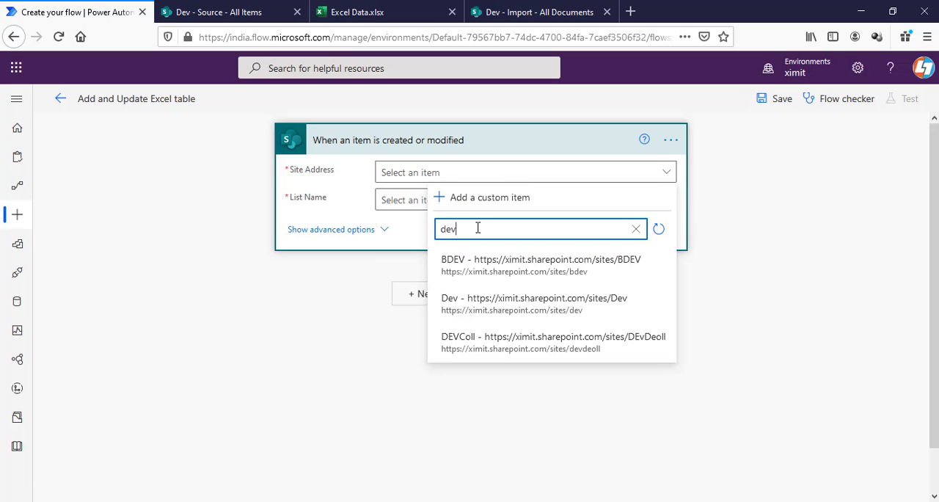
click(534, 296)
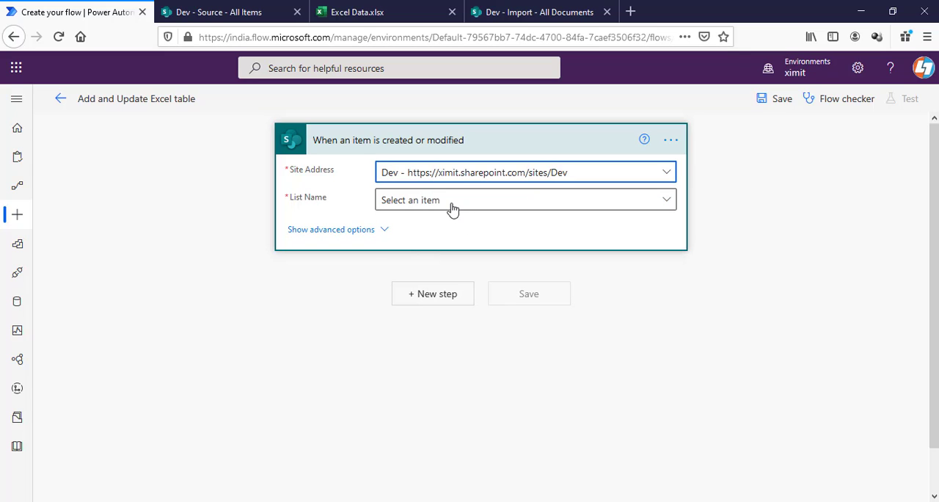
click(523, 199)
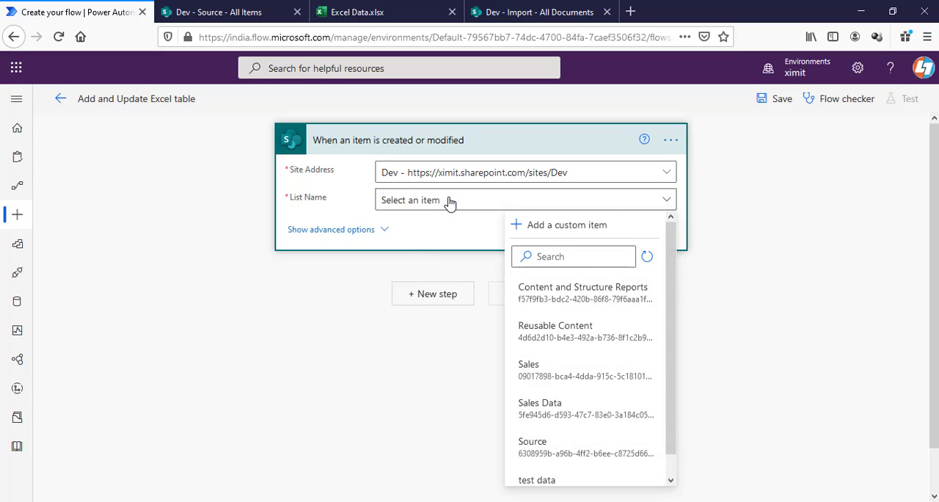
mouse_move(535, 440)
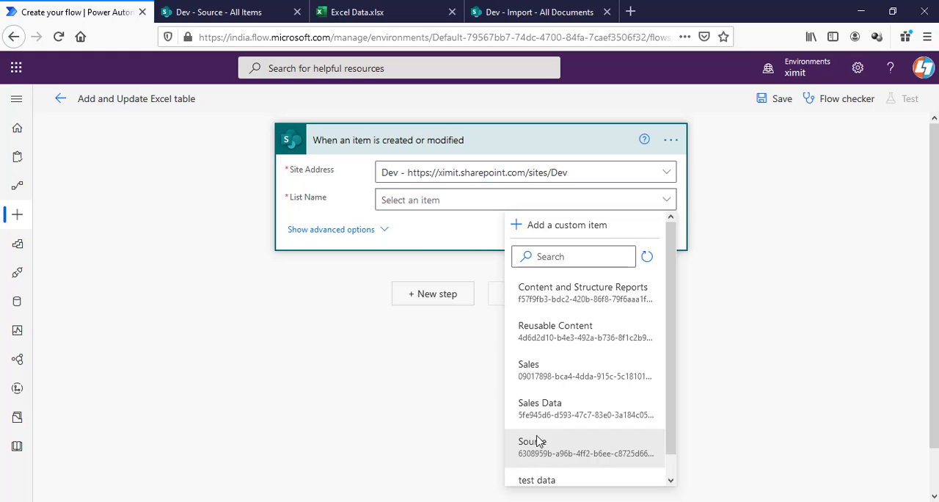
click(220, 12)
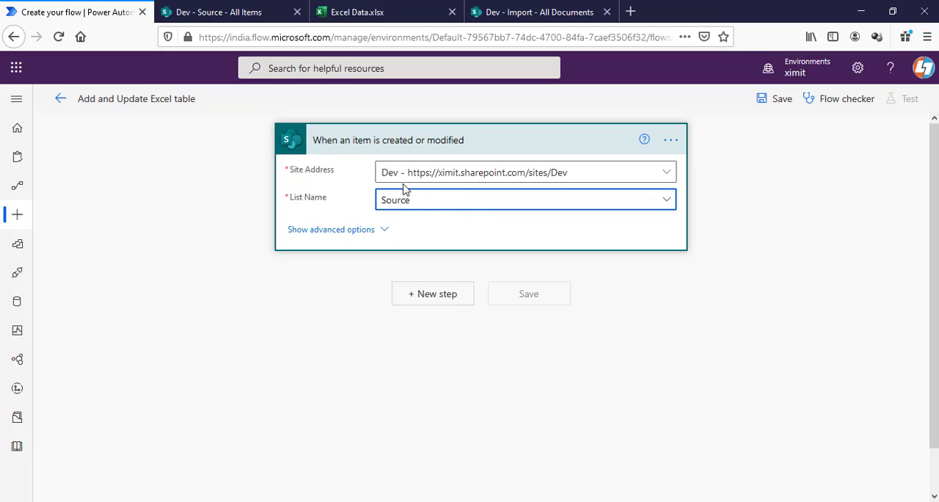
mouse_move(422, 194)
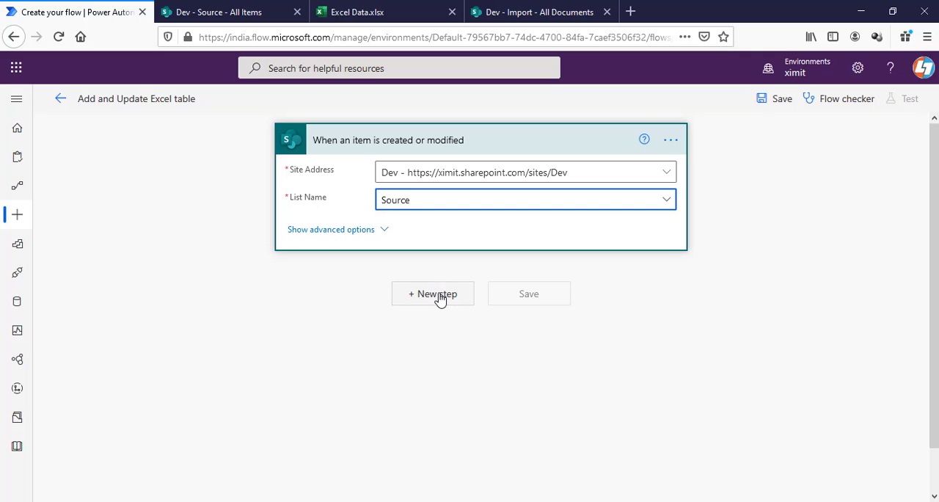
- Add an Excel Online (Business) 'List rows present in a table' action as the next step
click(433, 293)
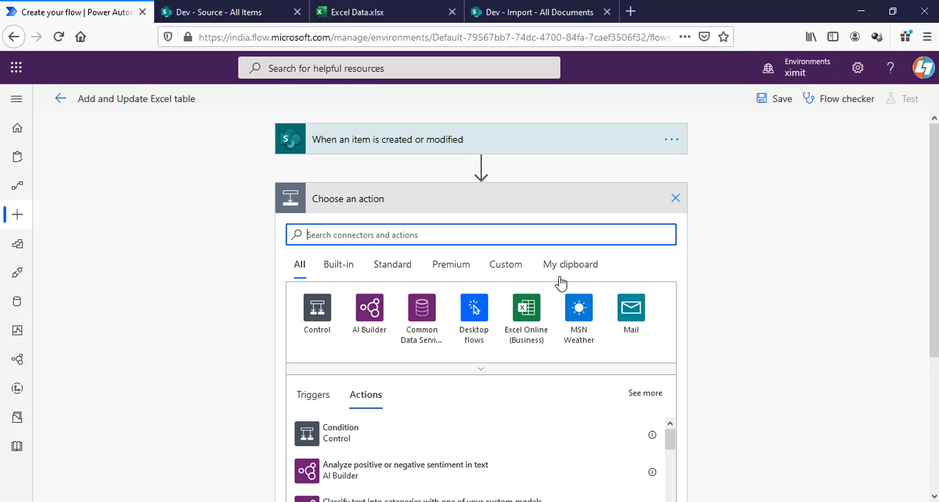
click(525, 311)
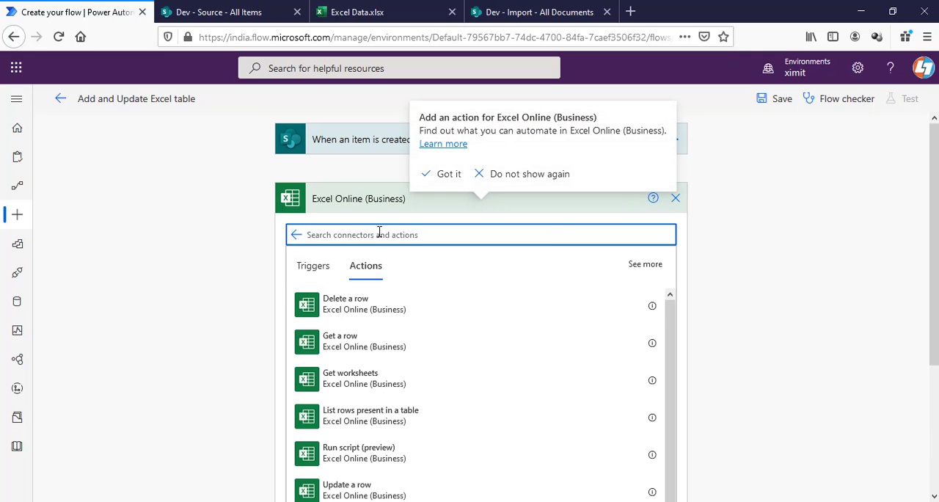
click(449, 174)
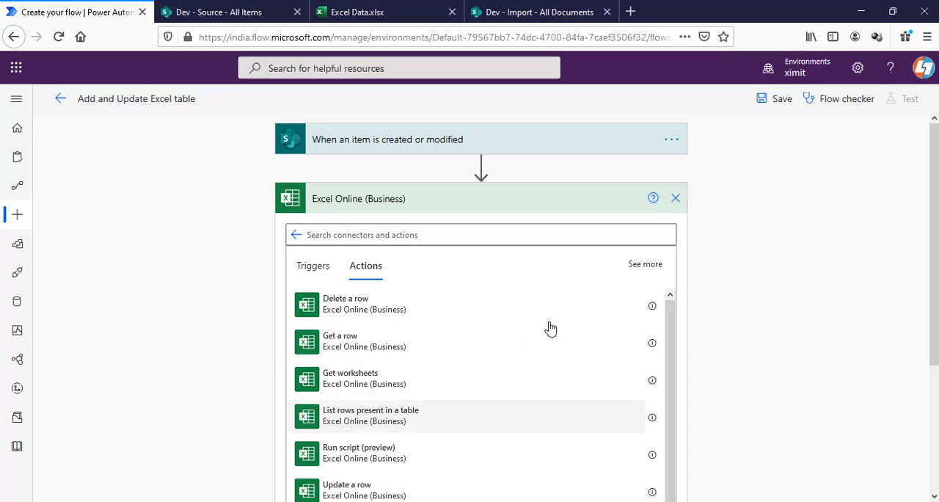
click(369, 414)
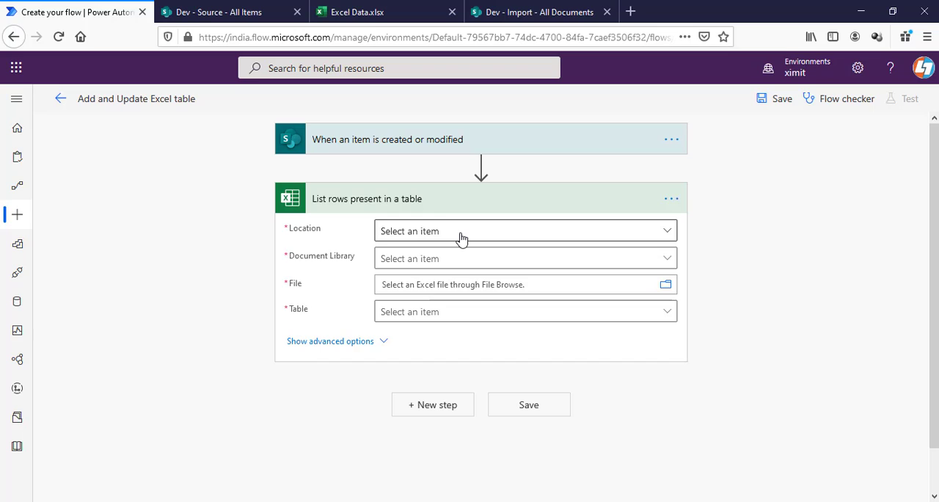
mouse_move(468, 233)
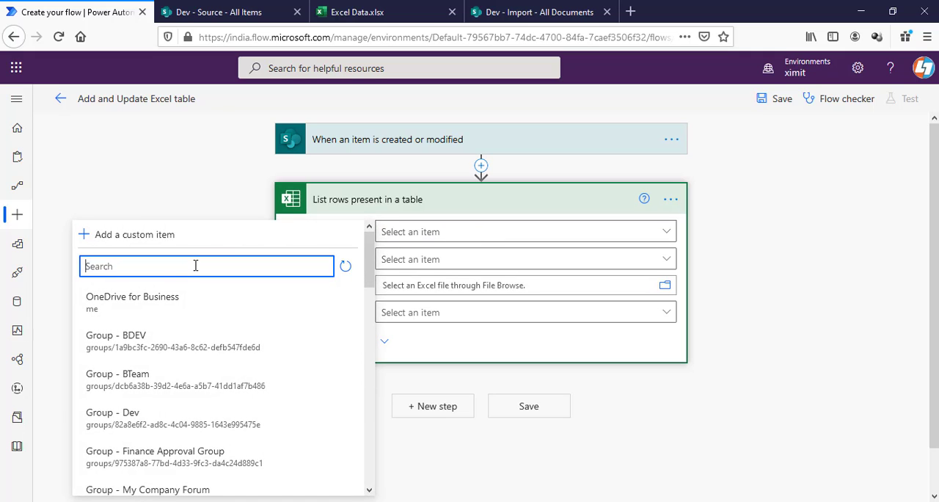
- Set the list-rows step to the Dev site, Import library, Excel Data.xlsx file and Table1
text(dev)
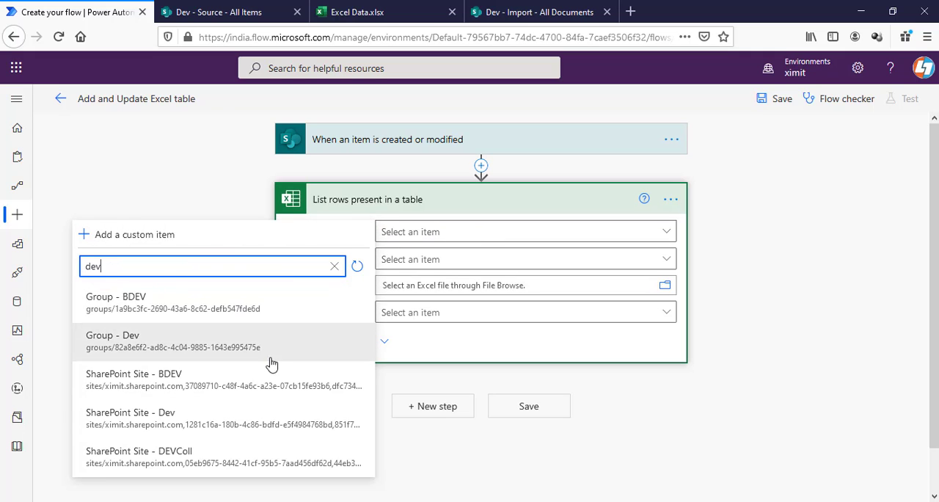
click(129, 412)
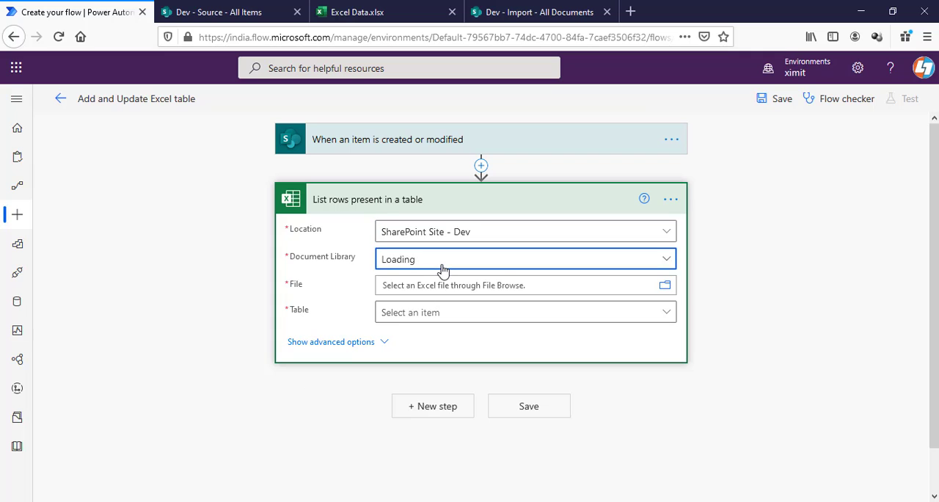
click(522, 258)
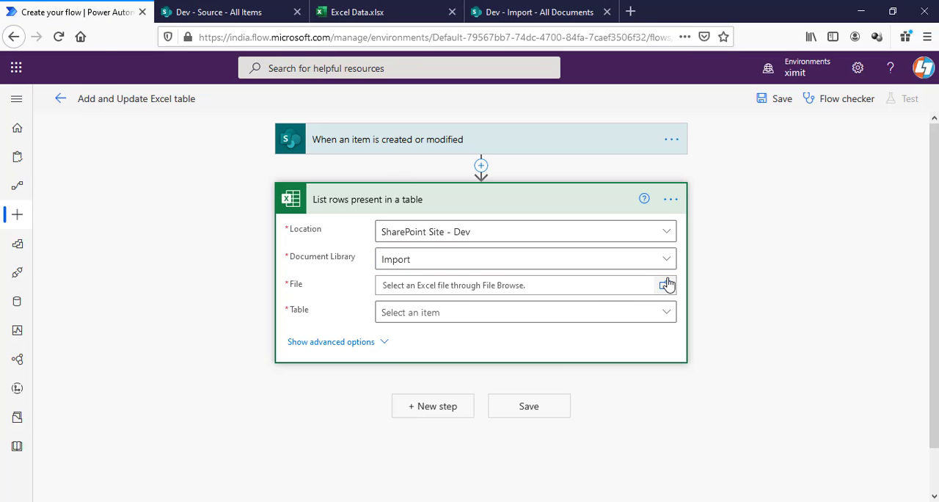
click(665, 285)
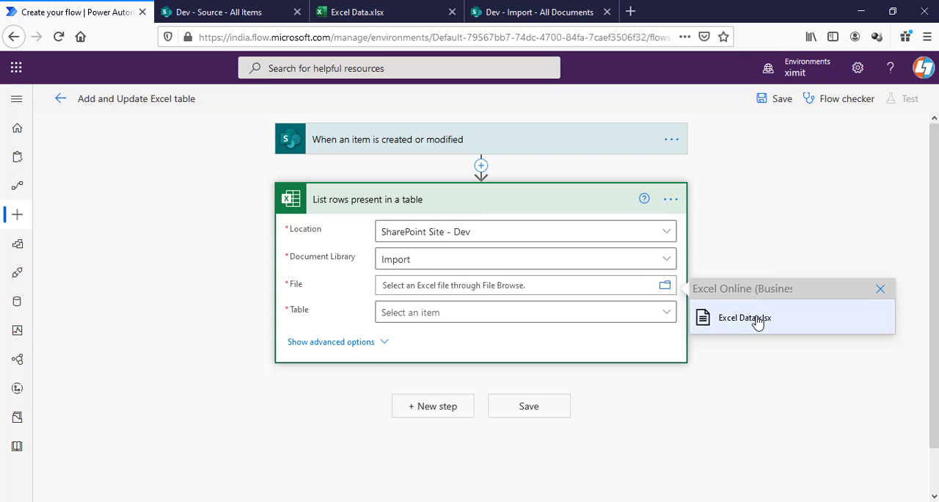
click(540, 12)
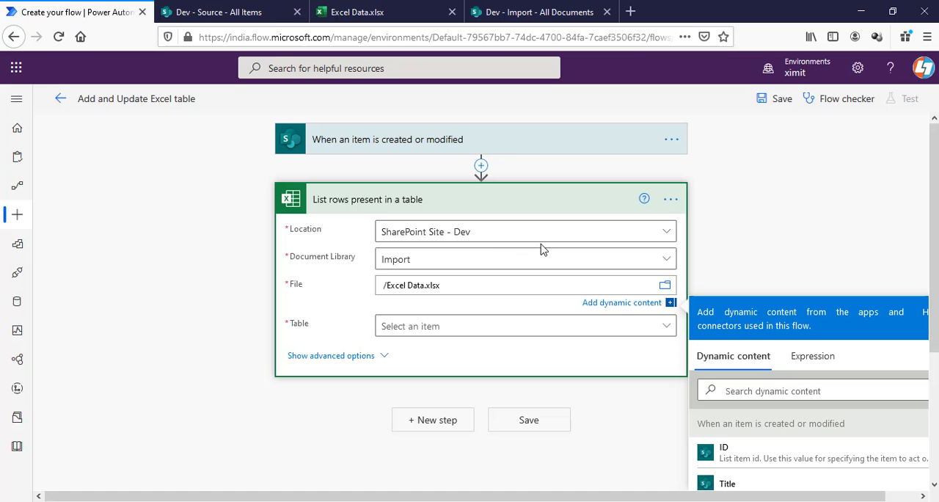
click(523, 311)
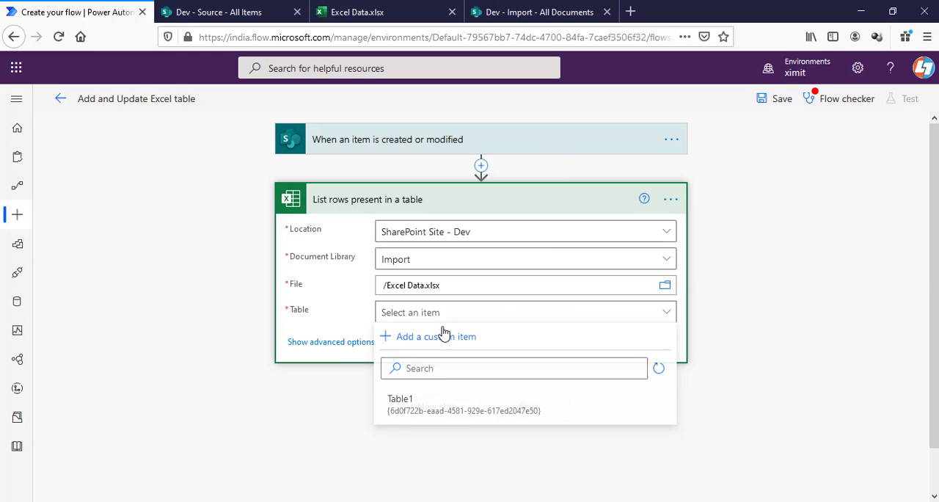
click(401, 399)
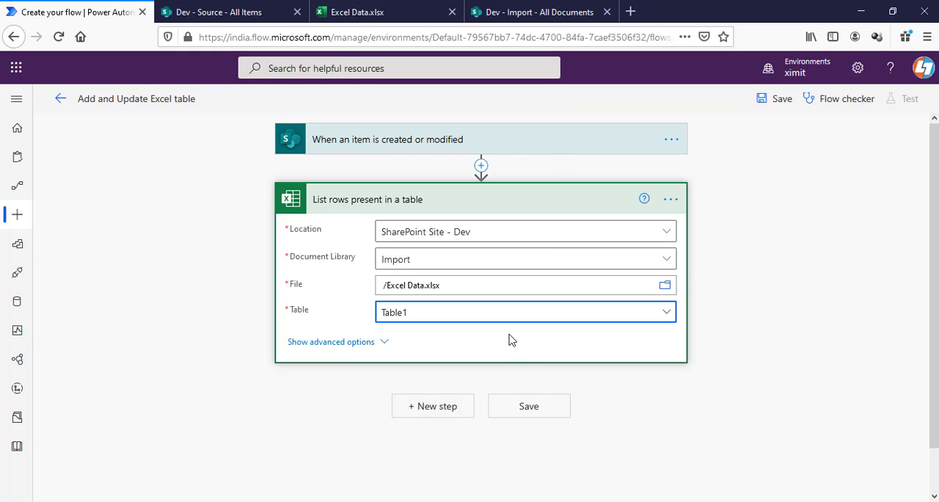
- Glance at the workbook's table, then add a Filter array action after the list-rows step
click(381, 12)
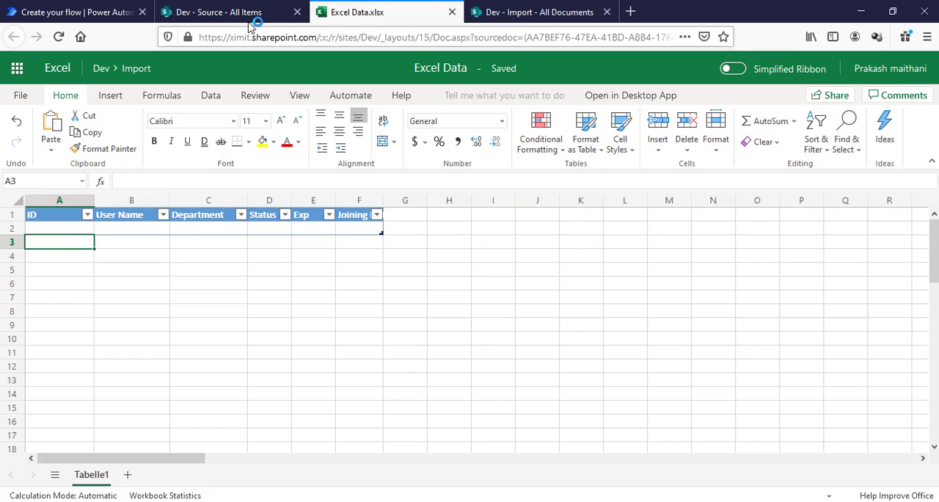
click(73, 11)
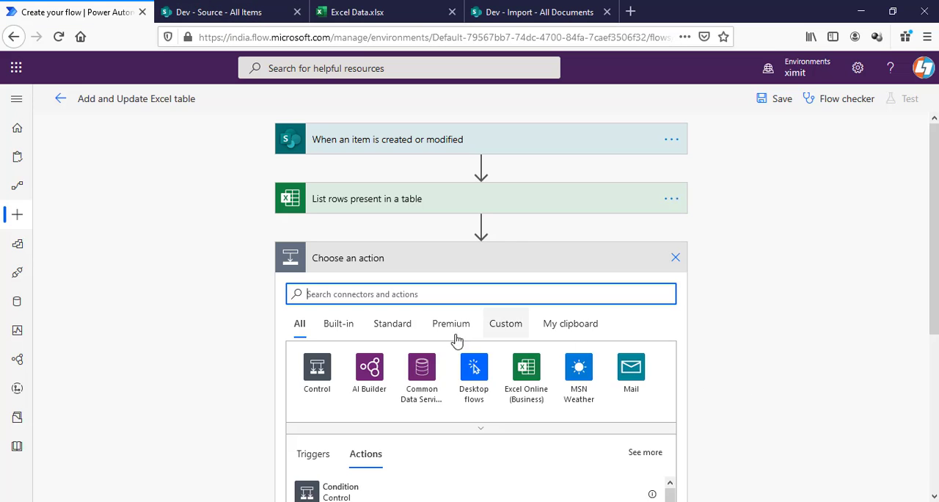
text(filter)
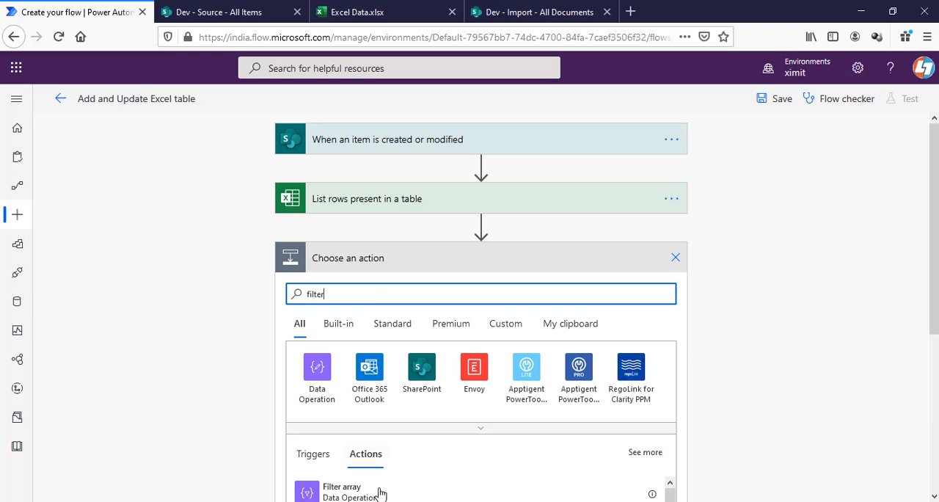
click(340, 490)
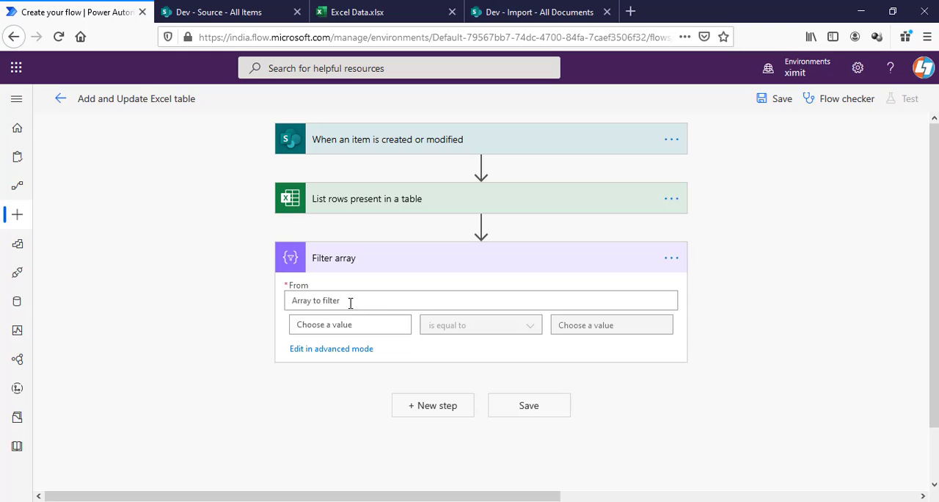
- Set Filter array's From to the Excel rows' value and the left operand to the Excel ID
click(481, 300)
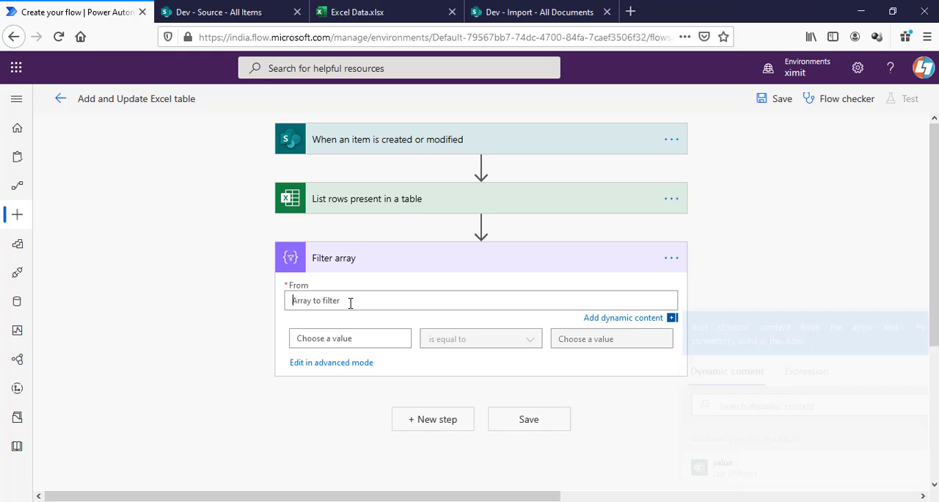
click(727, 469)
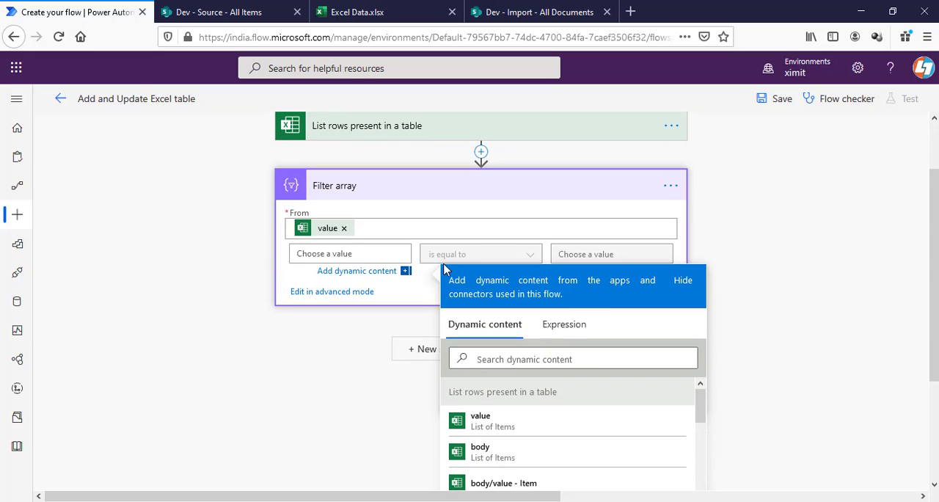
click(572, 358)
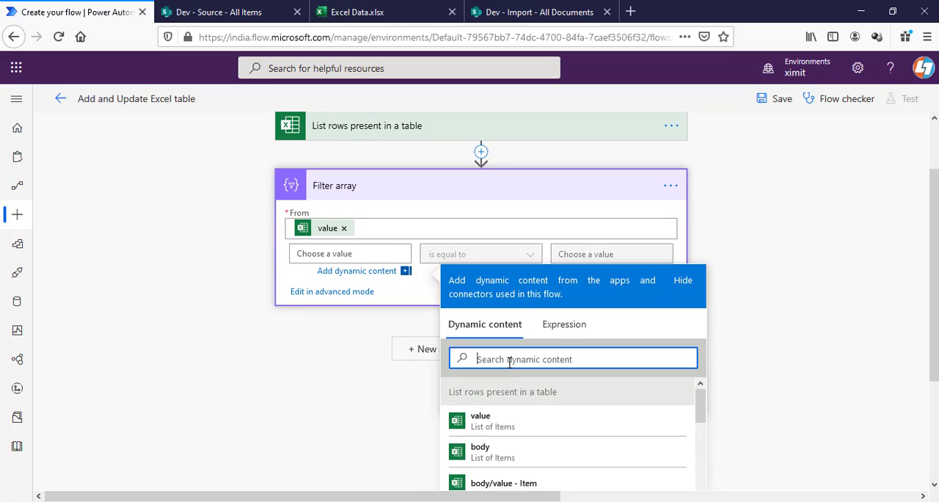
text(id)
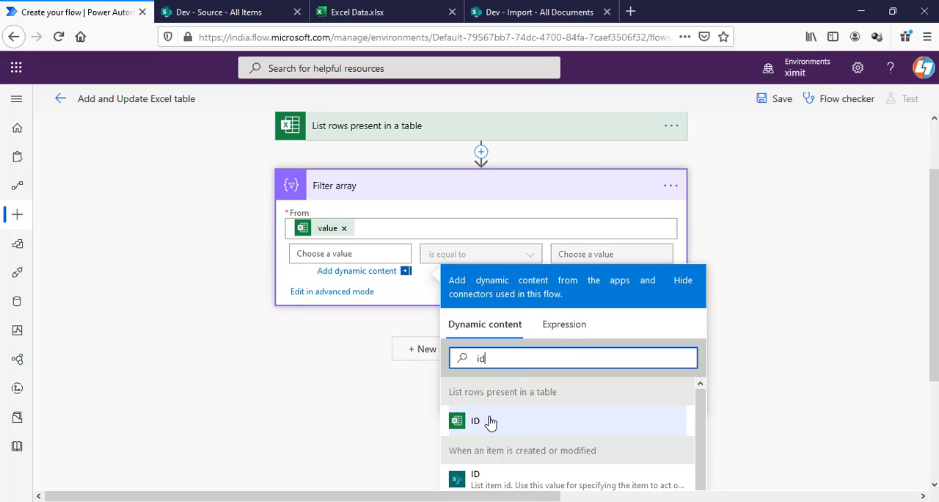
click(475, 419)
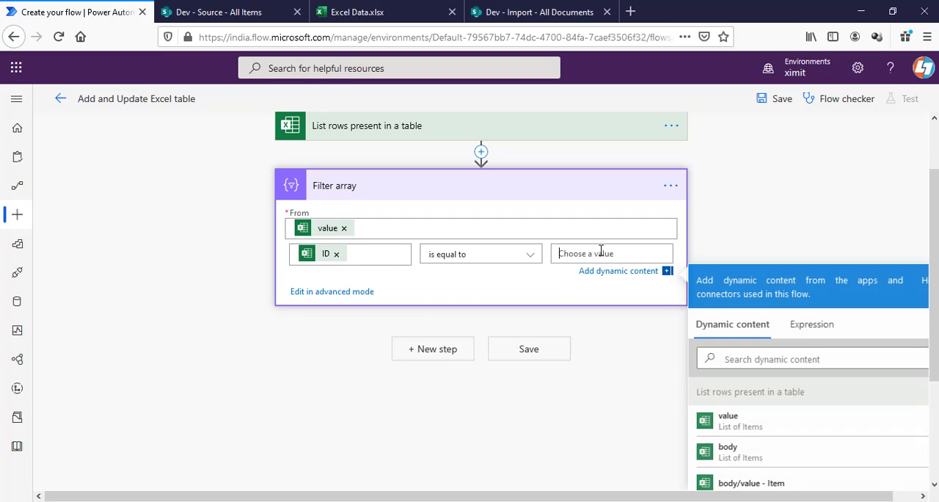
- Set the right operand to the SharePoint trigger's ID and verify which ID it refers to
text(id)
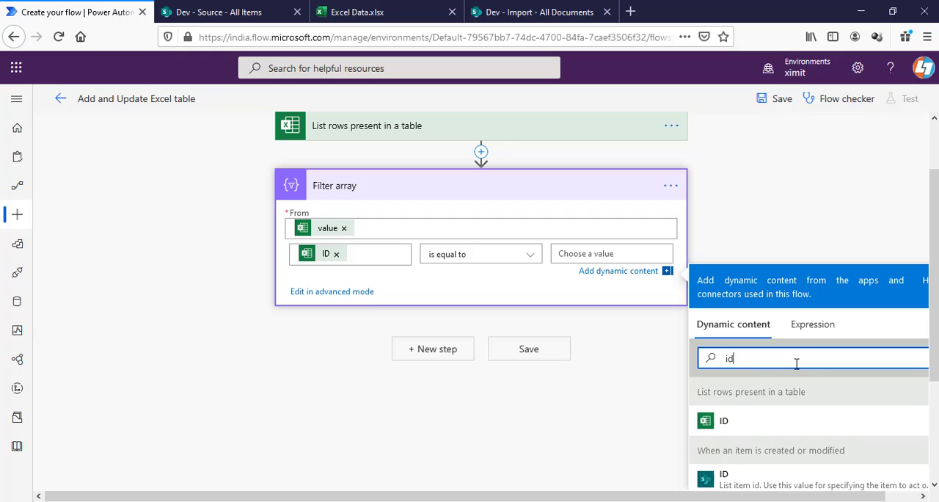
click(723, 420)
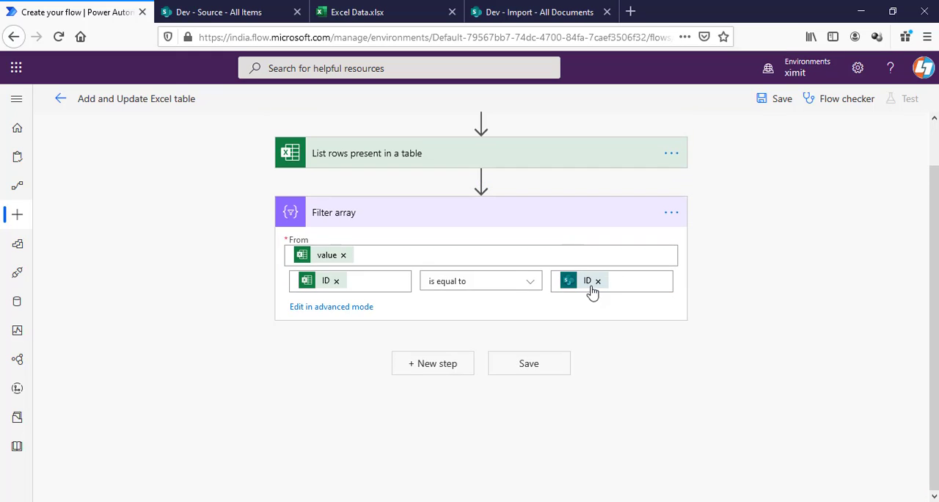
mouse_move(589, 295)
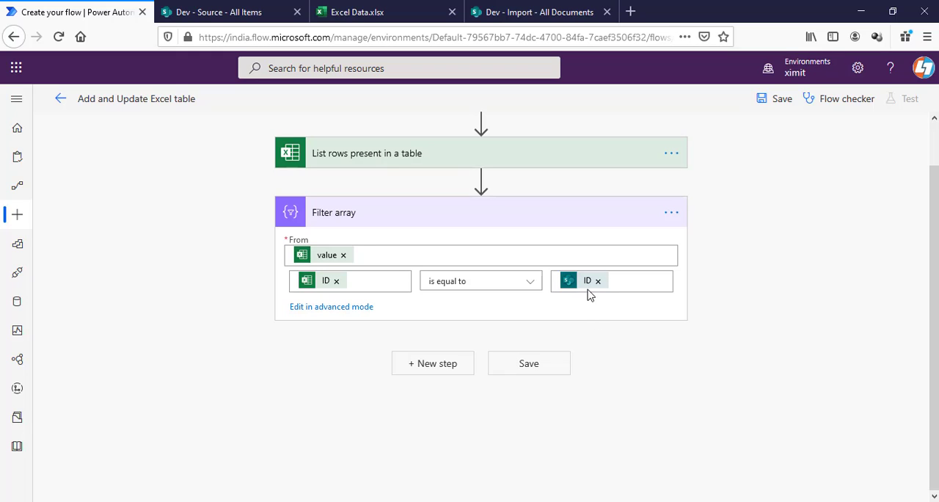
click(623, 282)
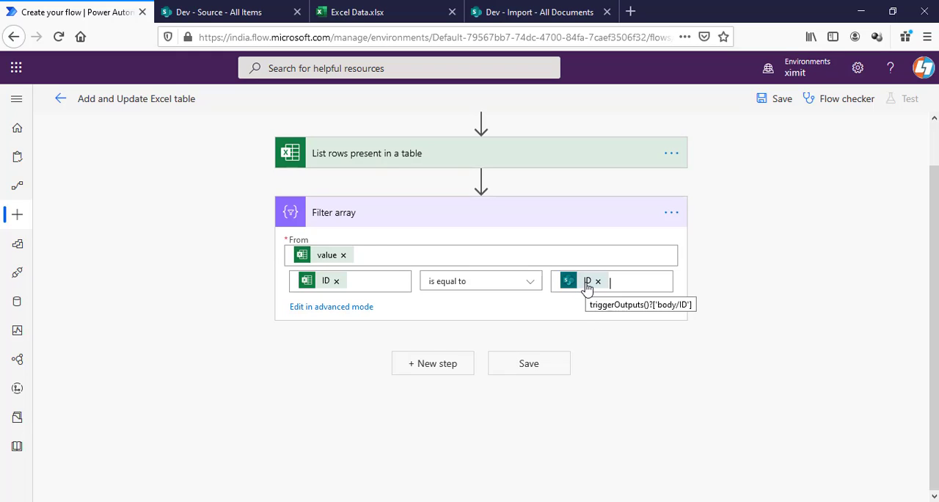
click(381, 12)
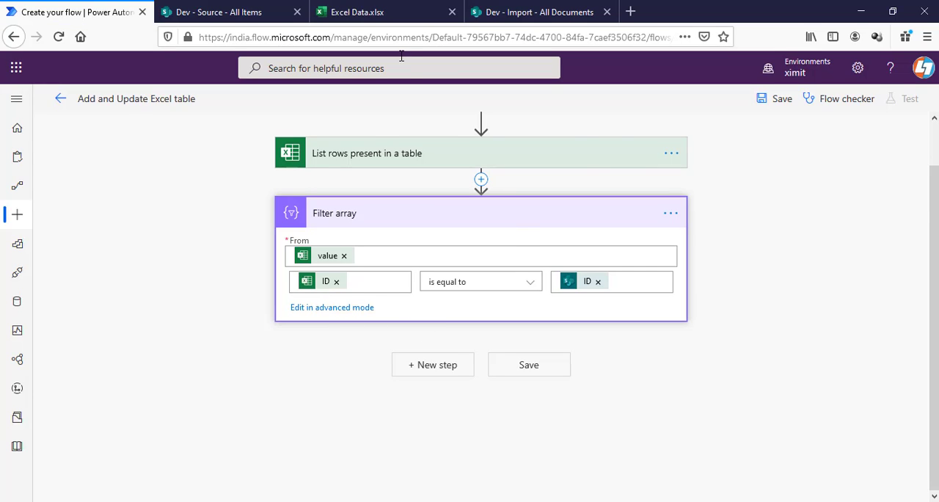
click(387, 12)
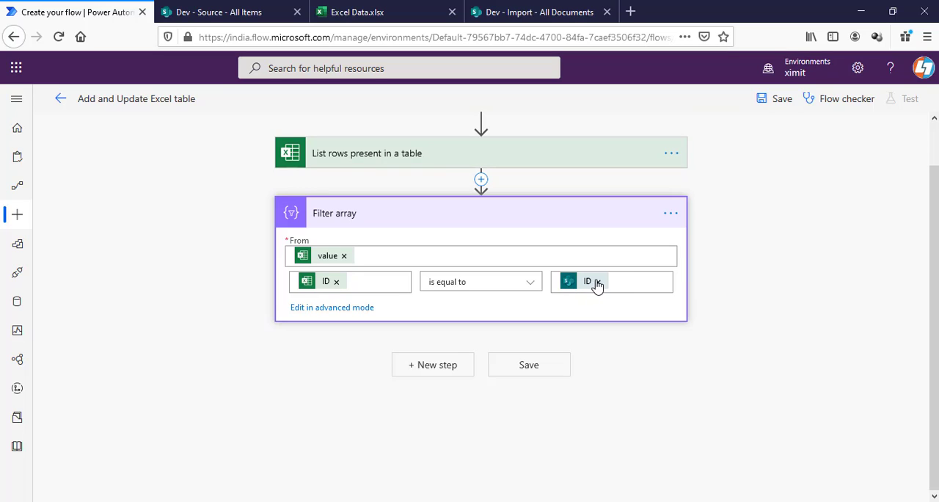
mouse_move(600, 284)
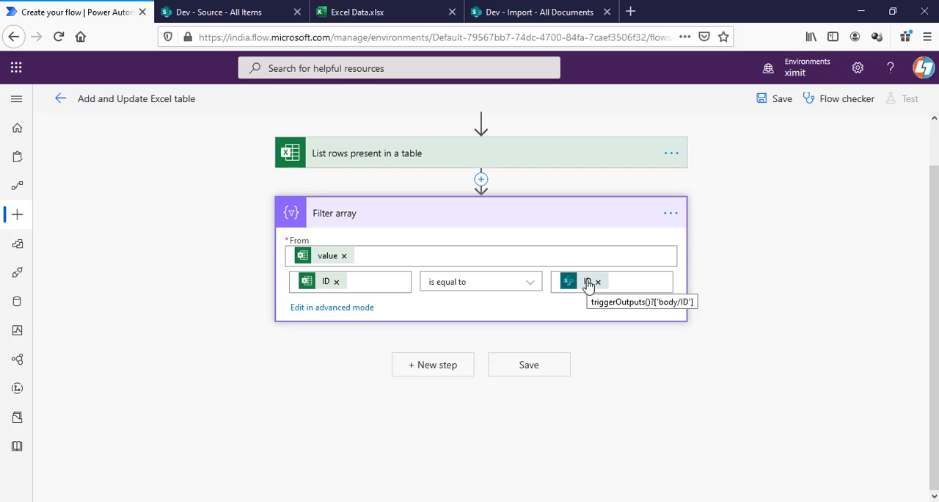
- Replace the trigger ID token with the expression string(triggerOutputs()?['body/ID']) in the Filter array condition
click(598, 282)
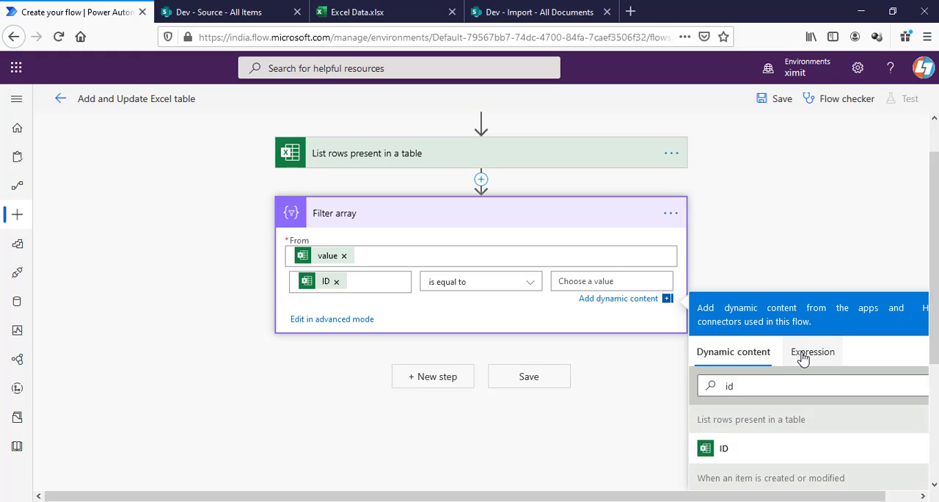
click(812, 352)
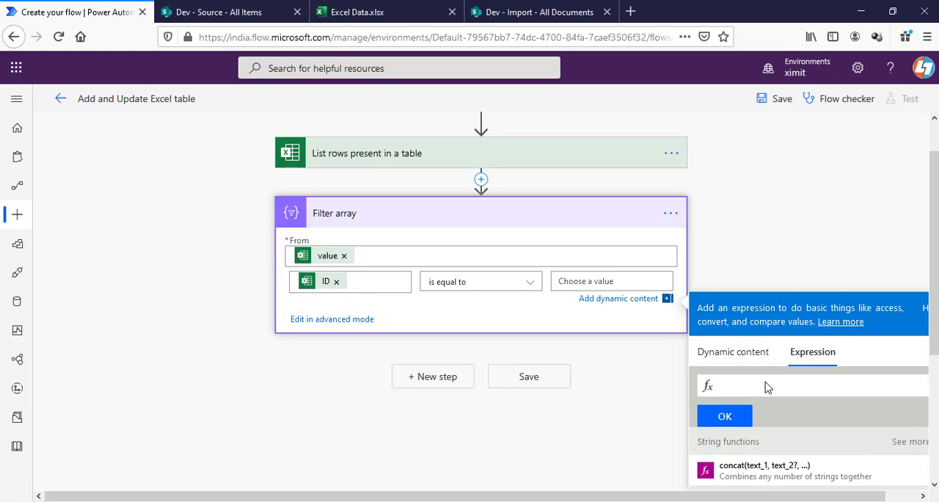
text(string(triggerOutputs()?['body/ID)
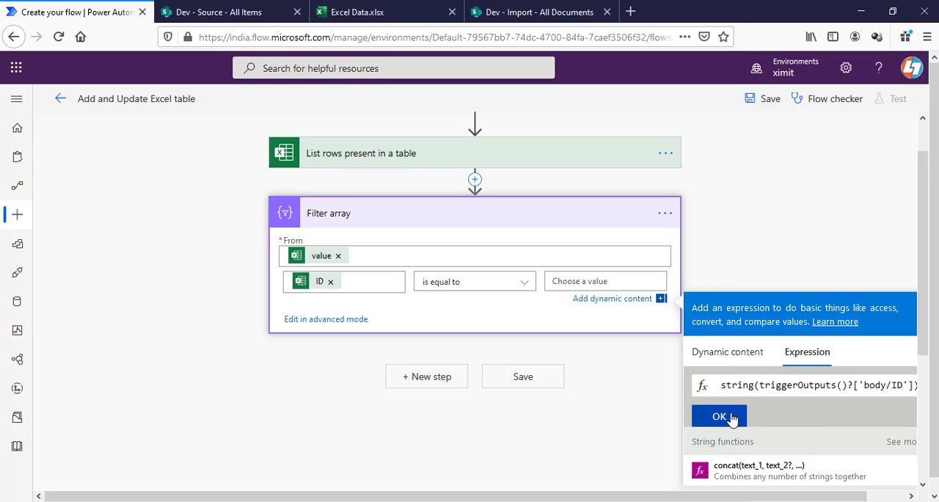
click(718, 417)
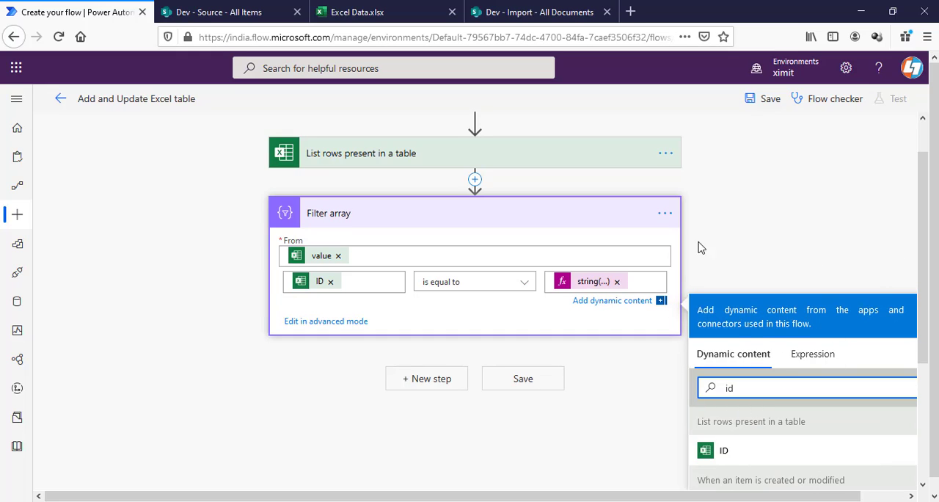
click(545, 286)
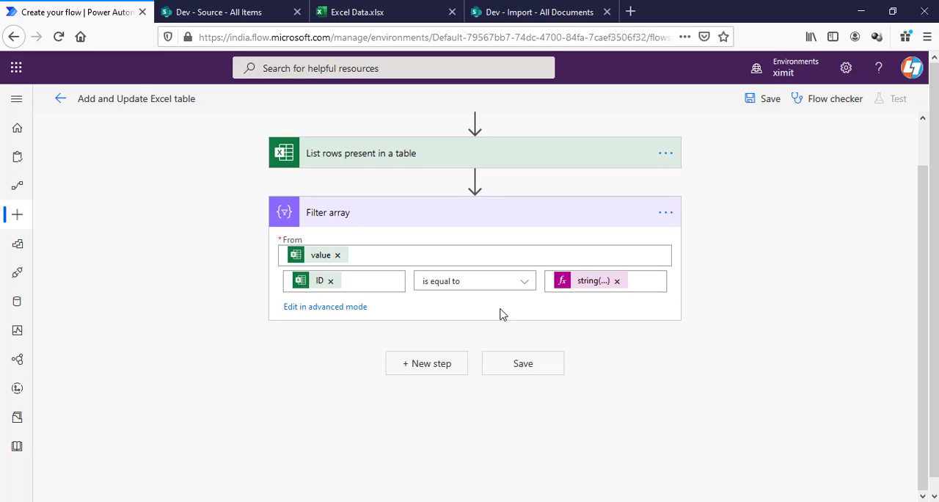
- Add a Condition step after Filter array with the Filter array Body as its first value
click(426, 364)
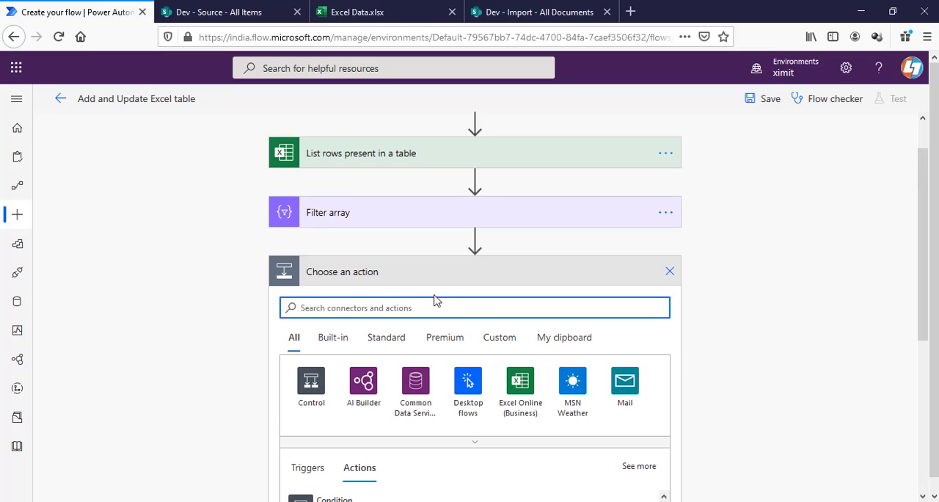
click(311, 384)
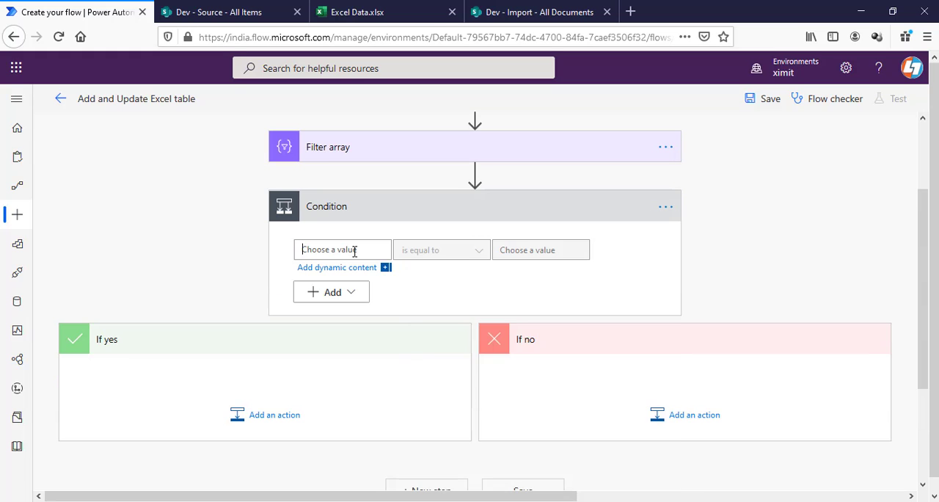
click(338, 267)
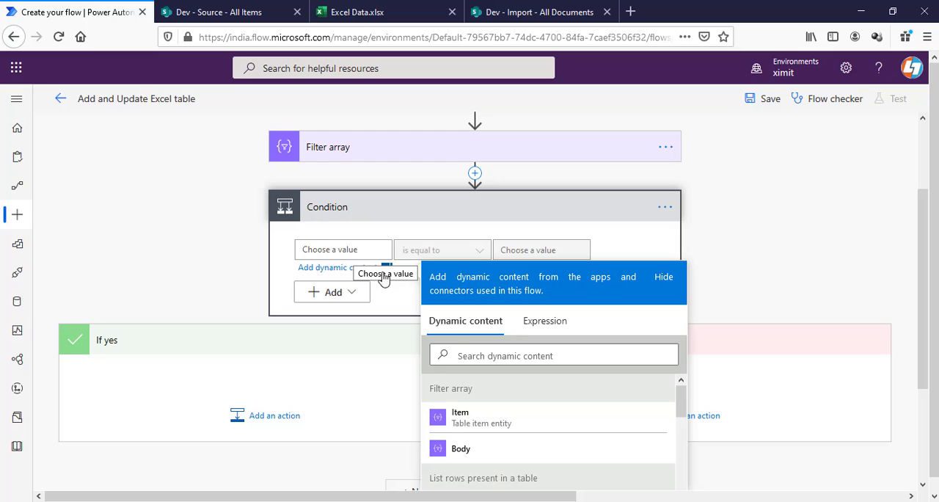
mouse_move(482, 447)
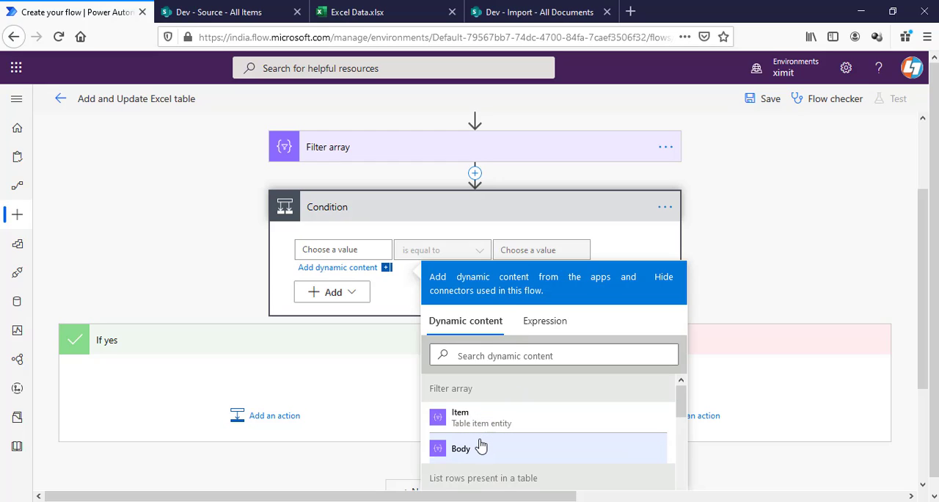
mouse_move(478, 452)
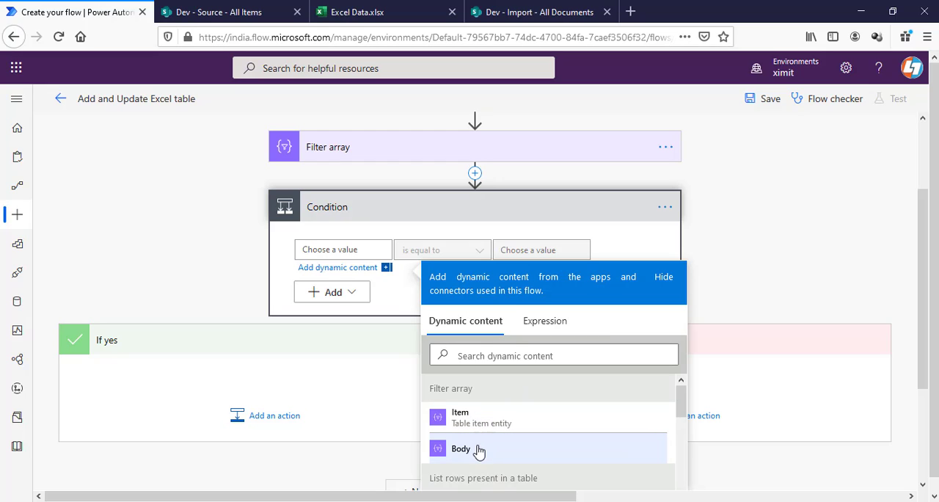
click(461, 449)
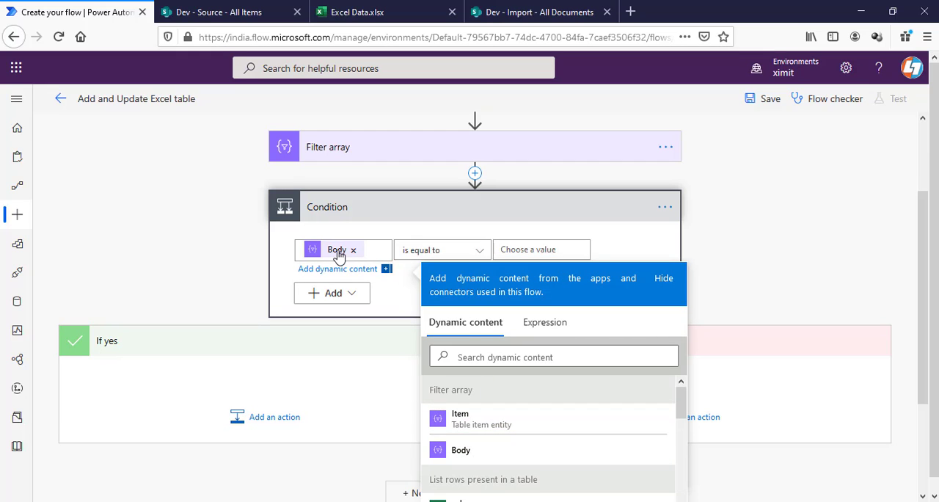
mouse_move(338, 250)
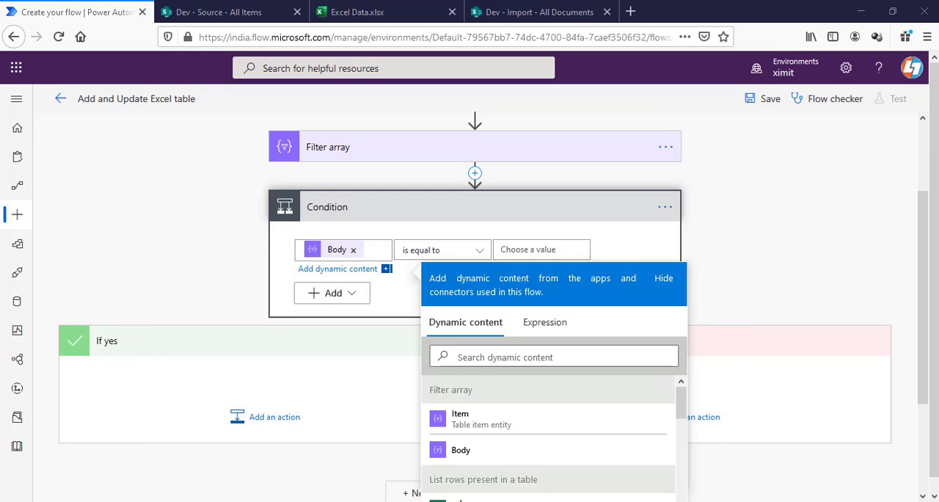
- Set the condition to empty(body('Filter_array')) is equal to true
click(352, 249)
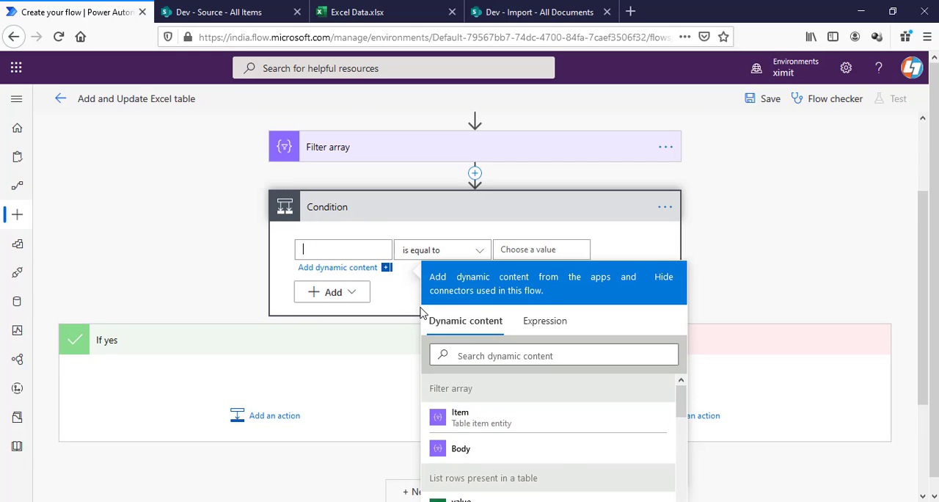
text(empty(...)
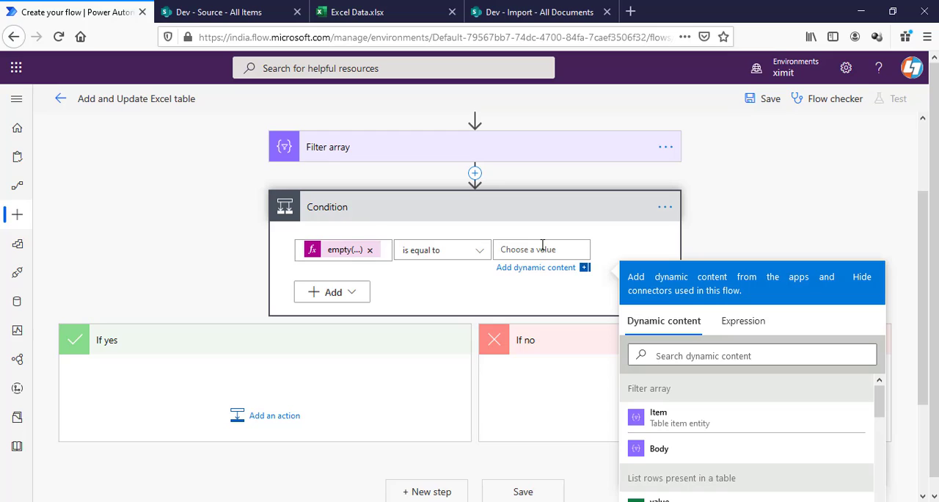
text(t=)
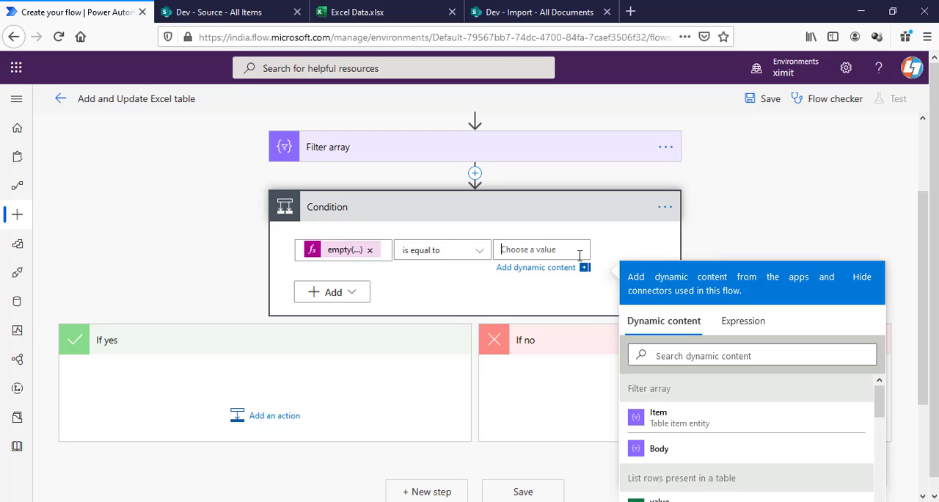
click(742, 320)
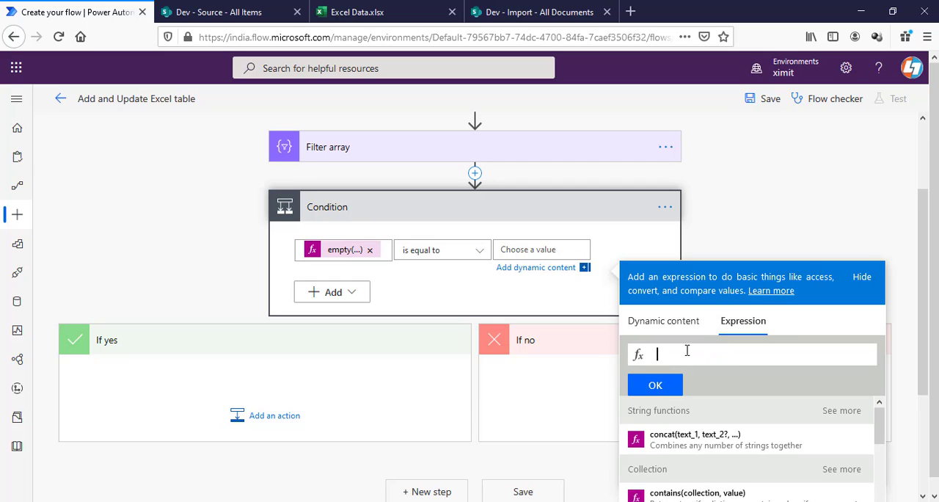
text(true)
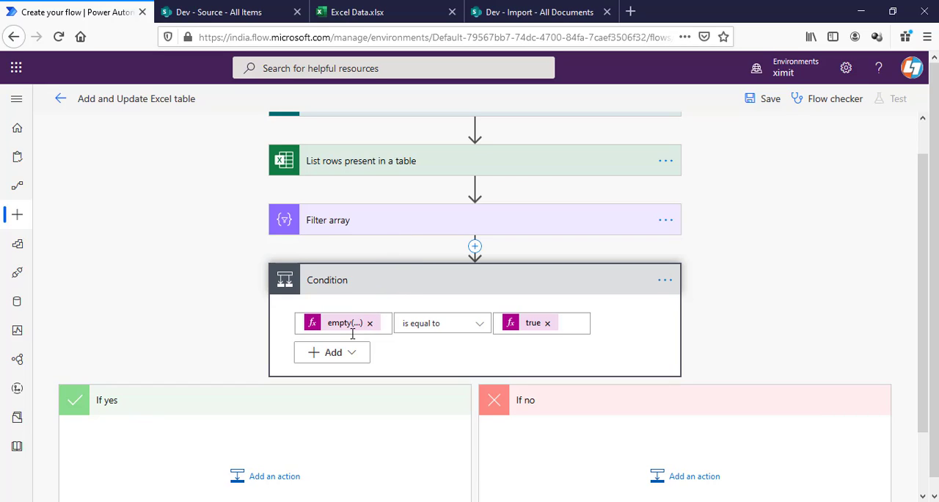
mouse_move(355, 330)
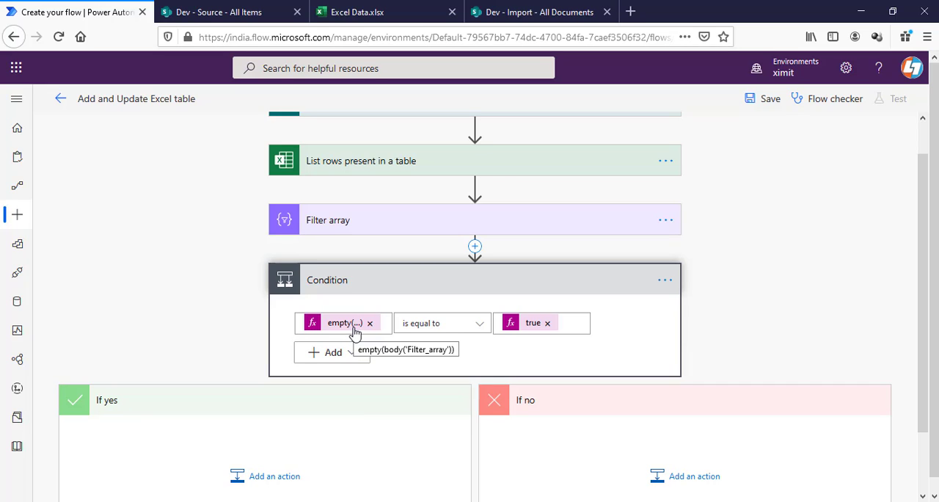
mouse_move(924, 233)
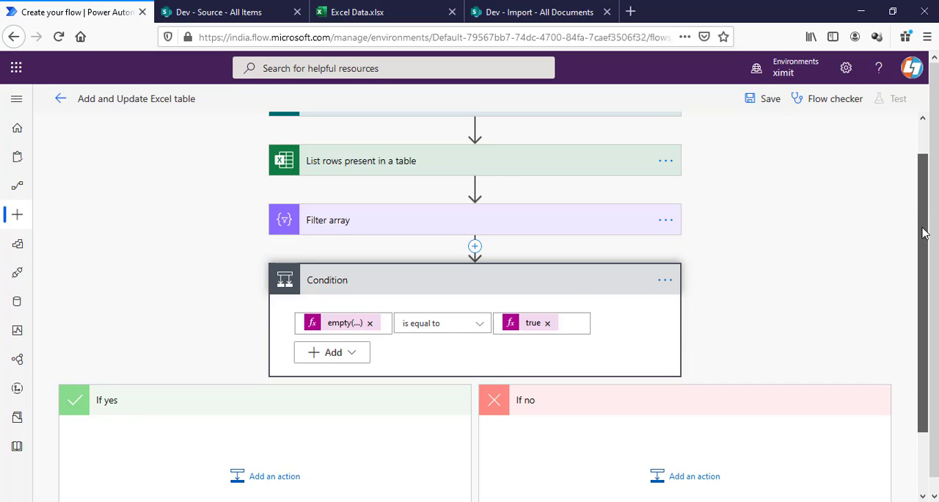
scroll(down, 3)
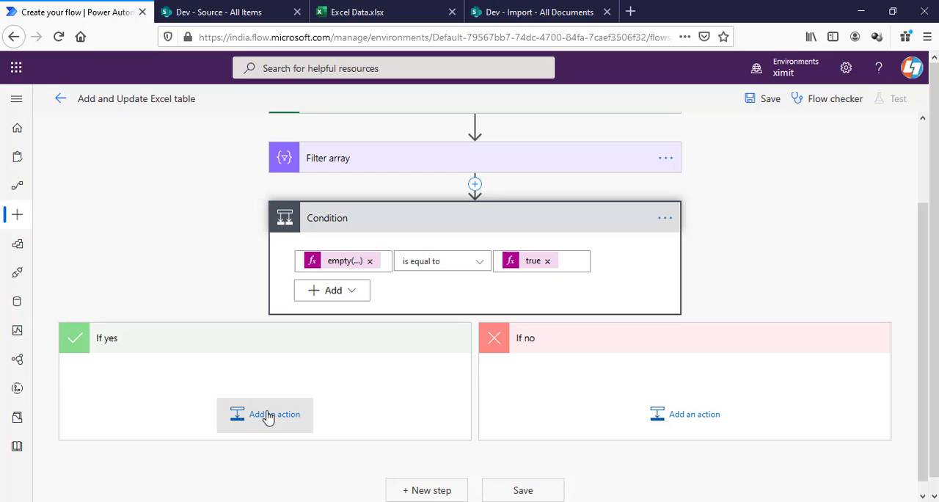
mouse_move(616, 379)
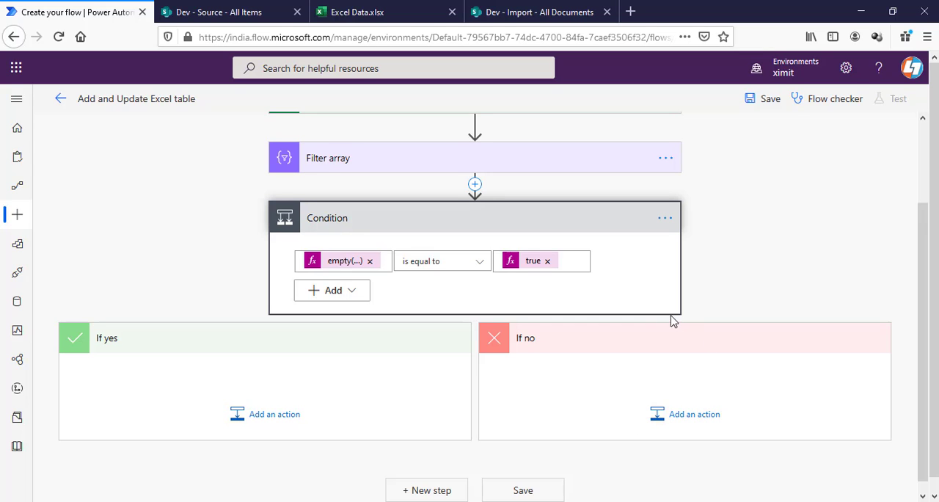
- Add an Excel Online 'Add a row into a table' action in the If yes branch
click(273, 413)
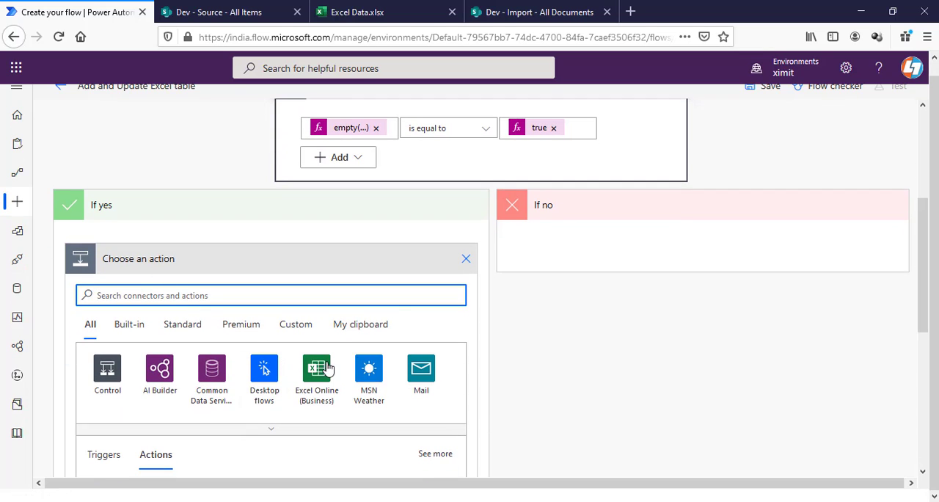
click(317, 368)
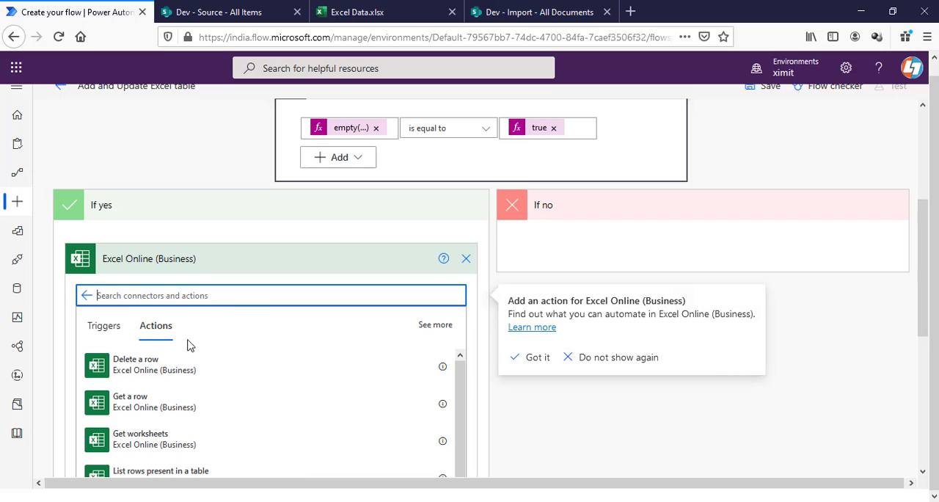
text(add)
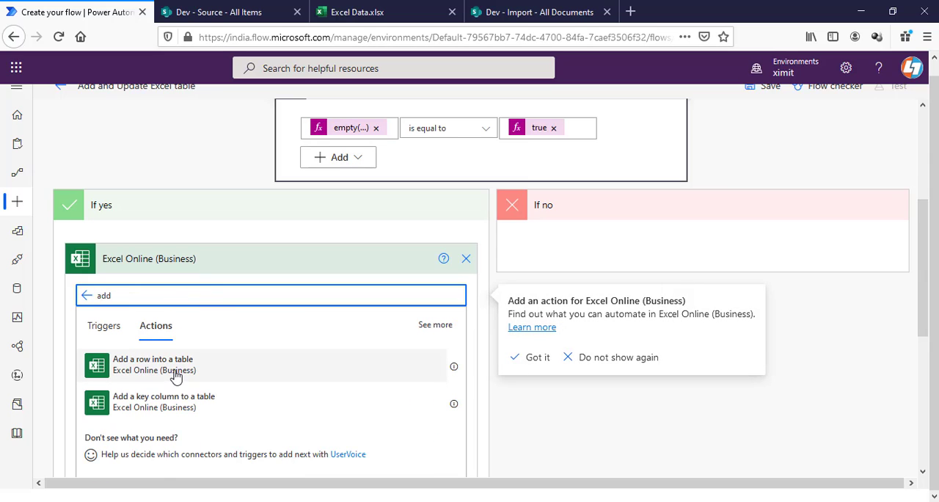
click(152, 364)
text(dev)
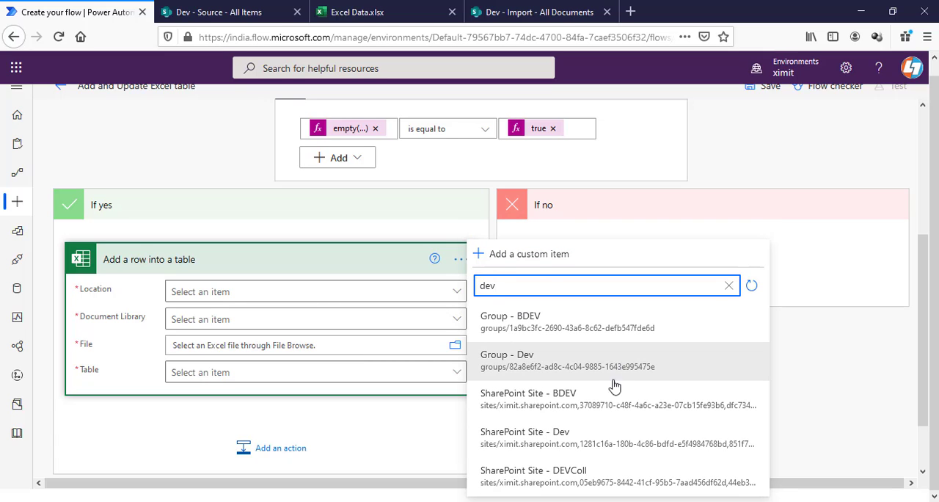
mouse_move(554, 443)
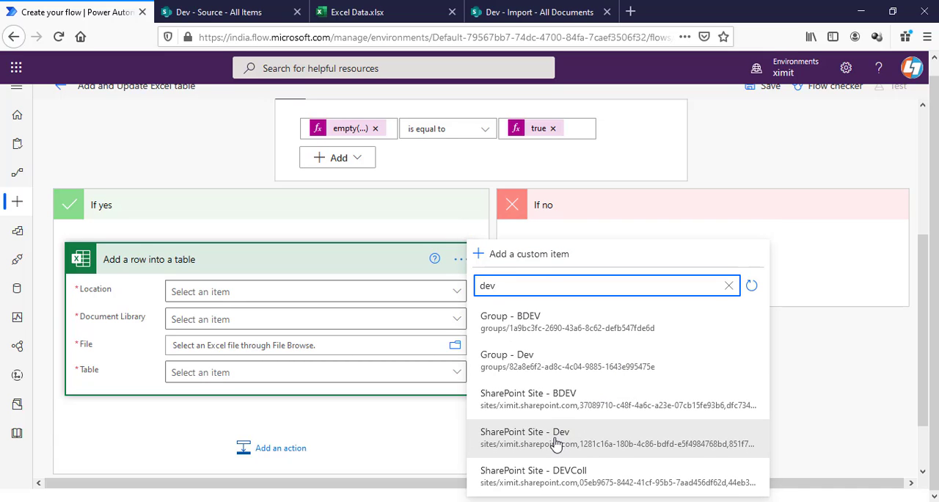
- Target the Dev site, Import library, Excel Data.xlsx file and Table1
click(525, 437)
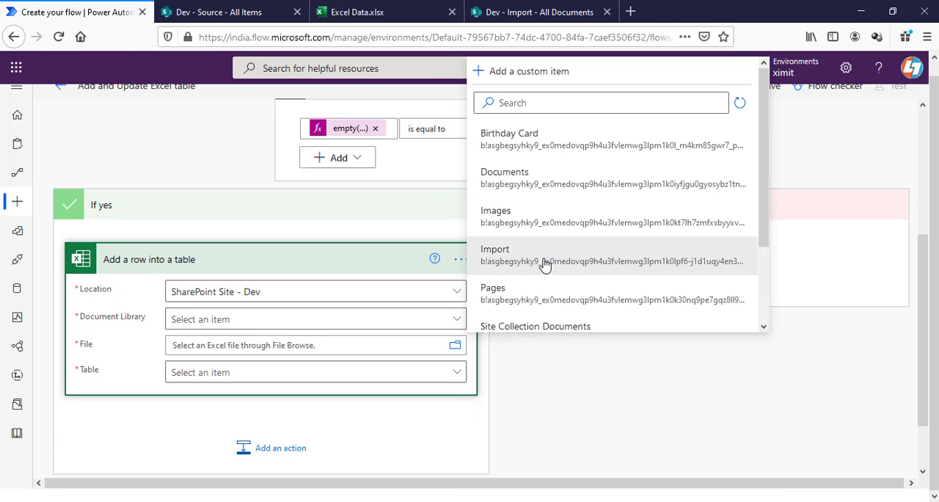
click(496, 252)
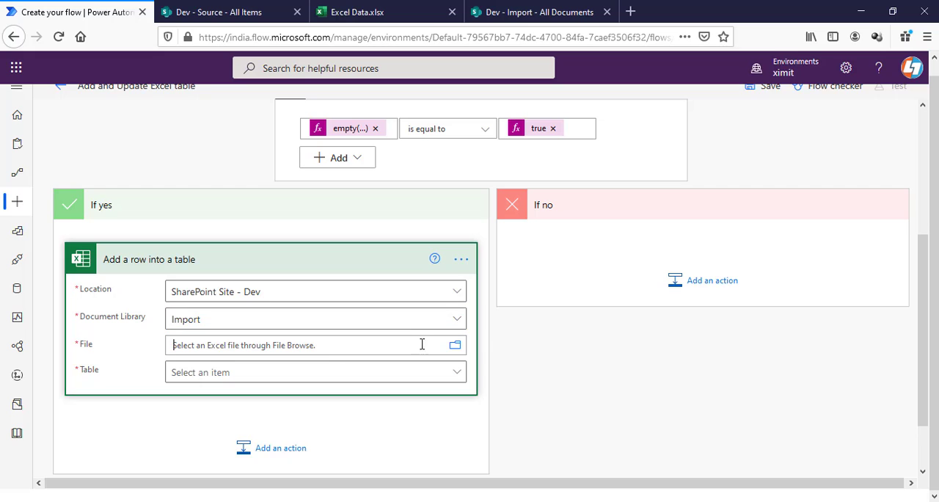
click(455, 344)
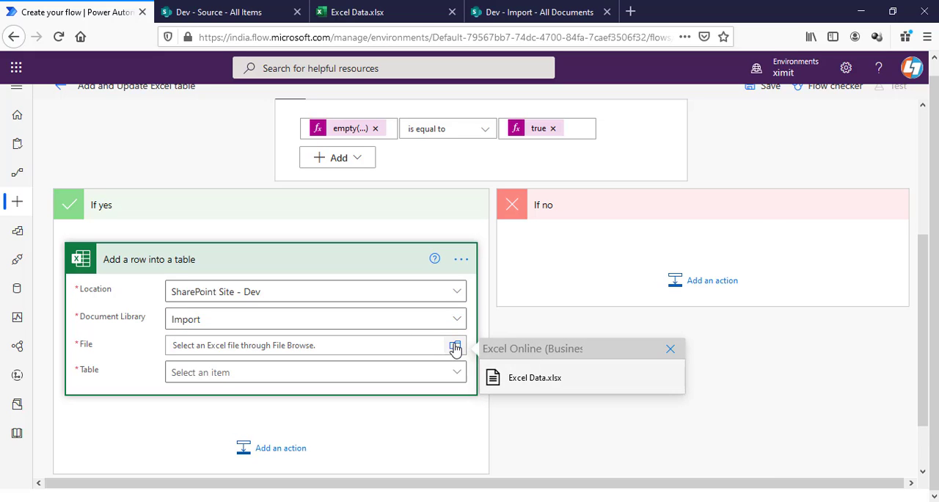
click(534, 377)
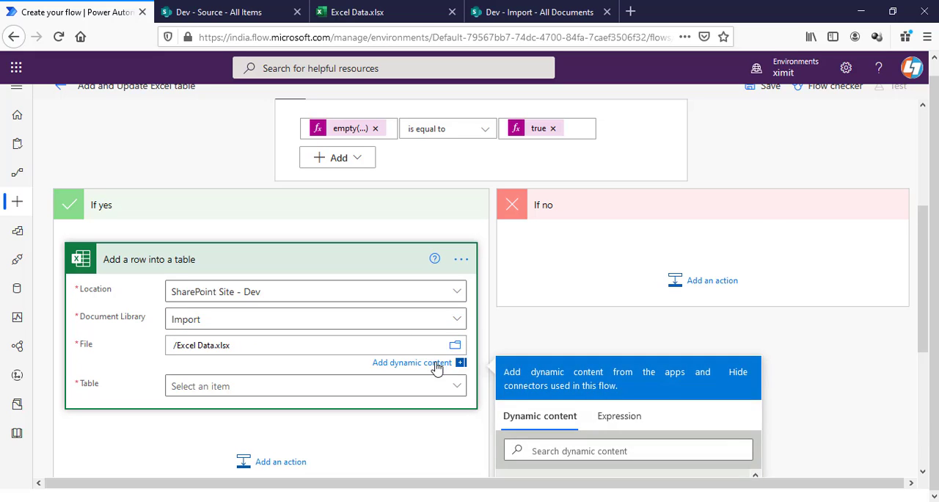
click(316, 385)
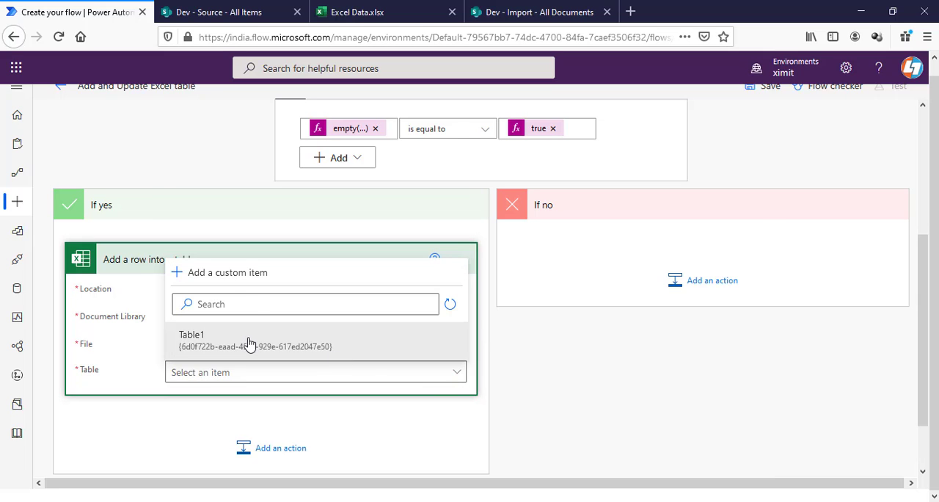
click(190, 335)
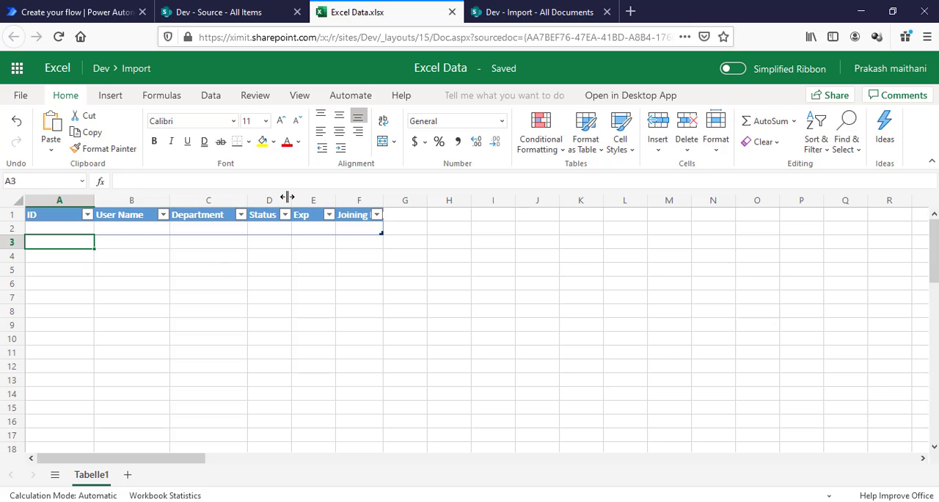
- Map the ID and Status columns to the list item's ID and Status Value
click(77, 12)
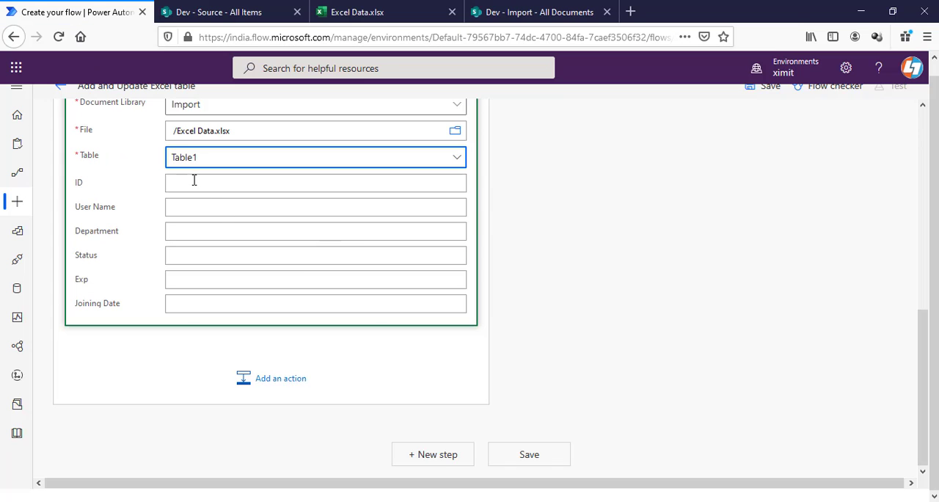
click(315, 184)
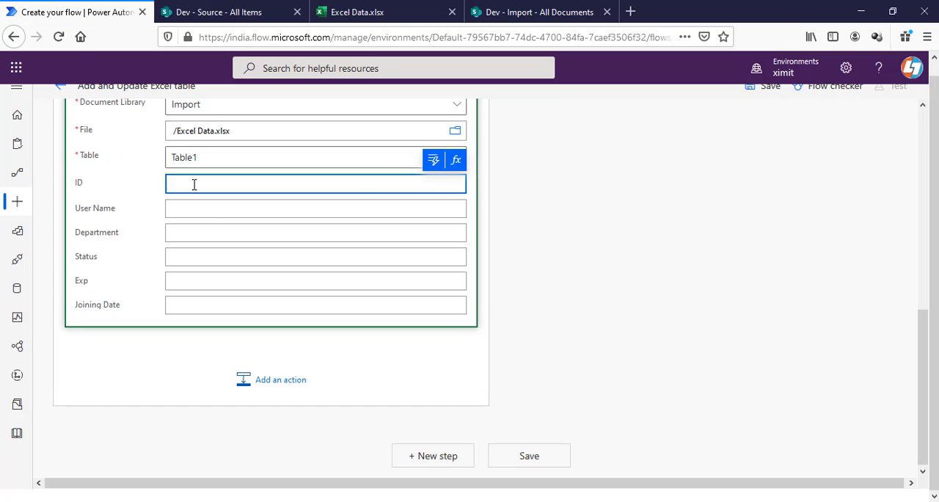
click(433, 160)
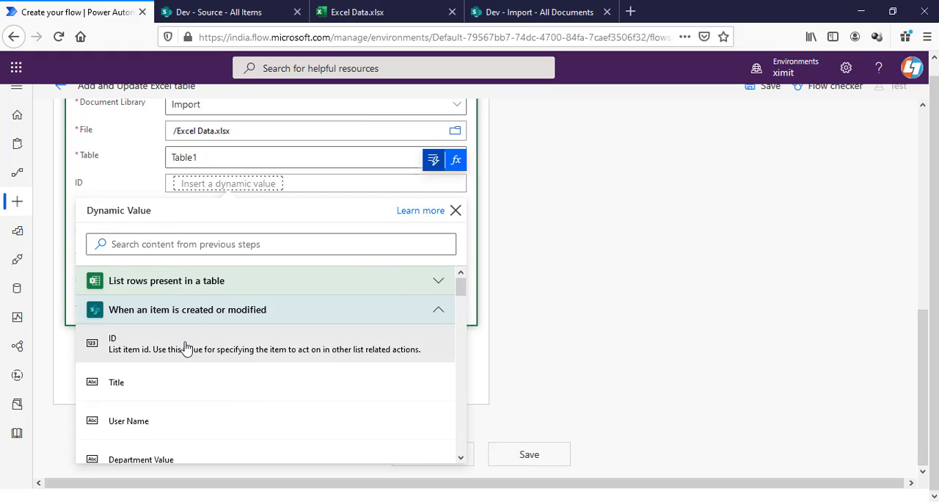
click(112, 343)
text(staus)
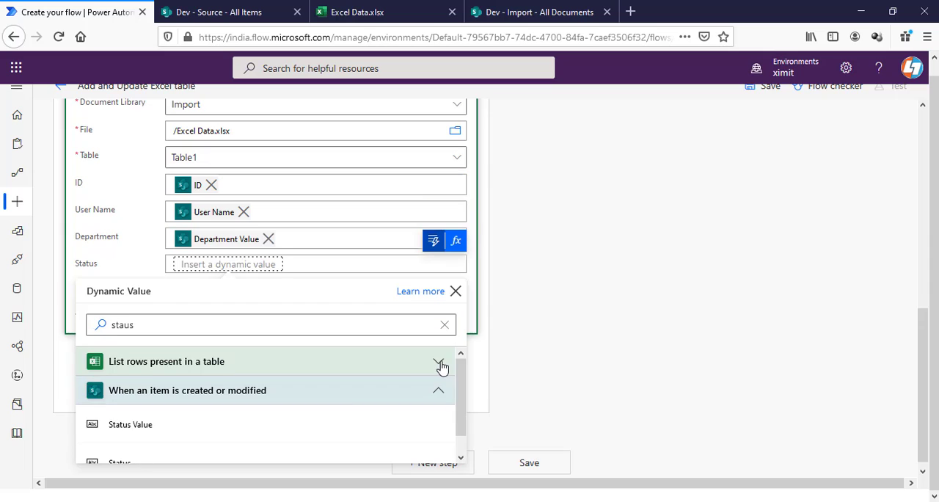
click(129, 424)
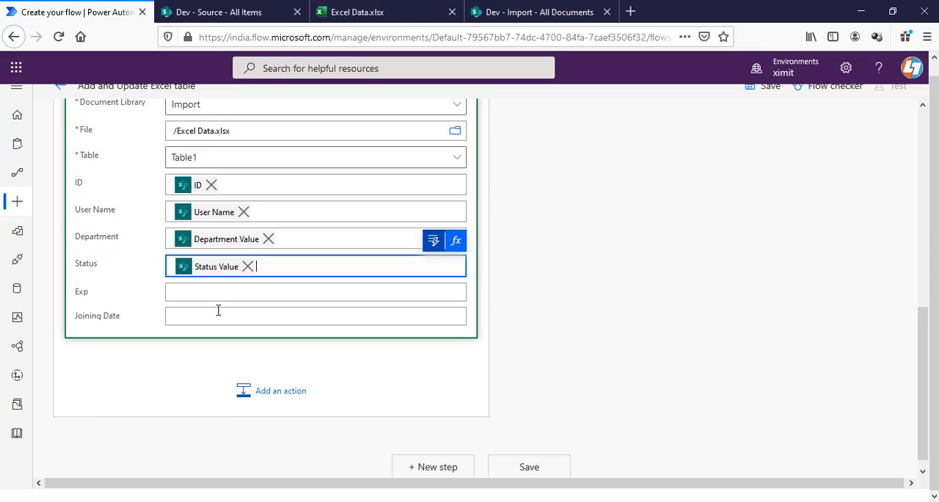
- Map the Exp and Joining Date columns to the item's Exp and Joining values
click(315, 290)
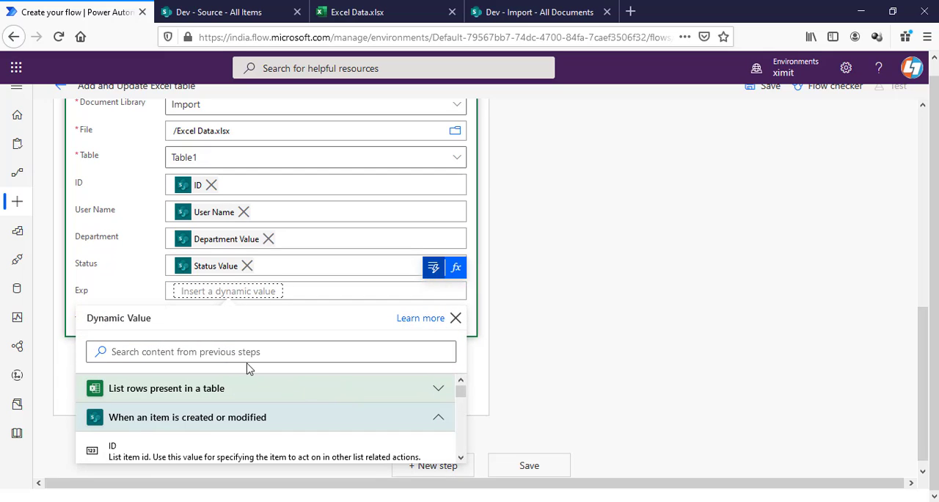
text(exp)
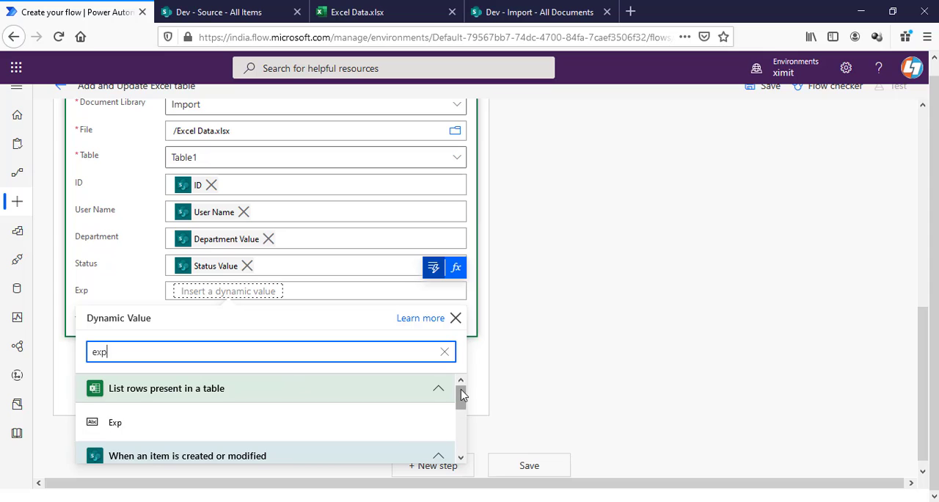
click(115, 422)
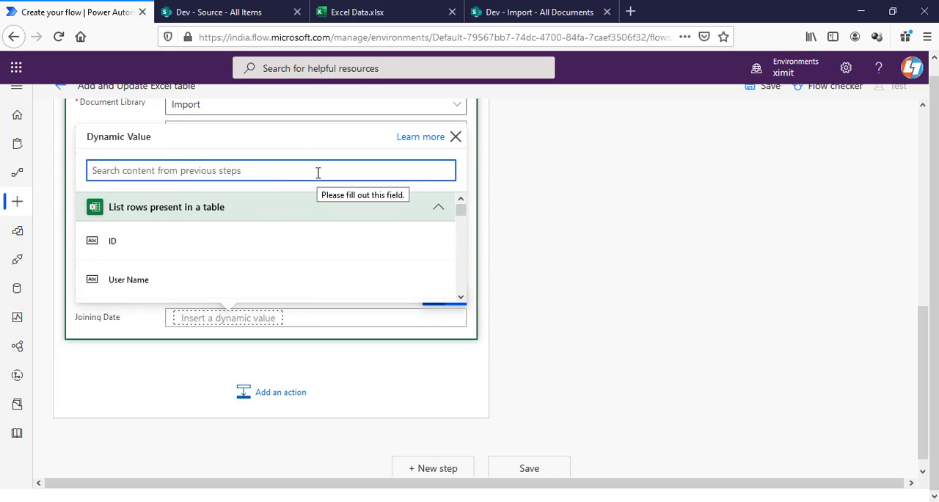
text(joi)
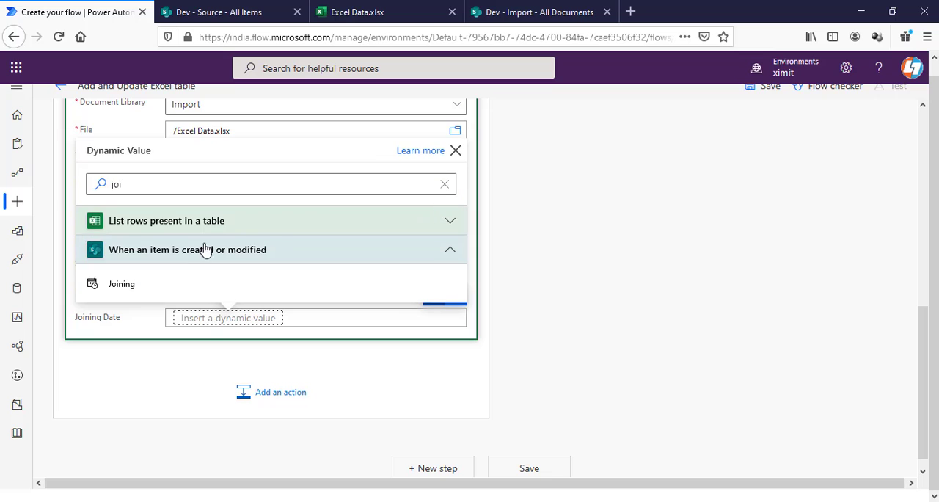
click(120, 283)
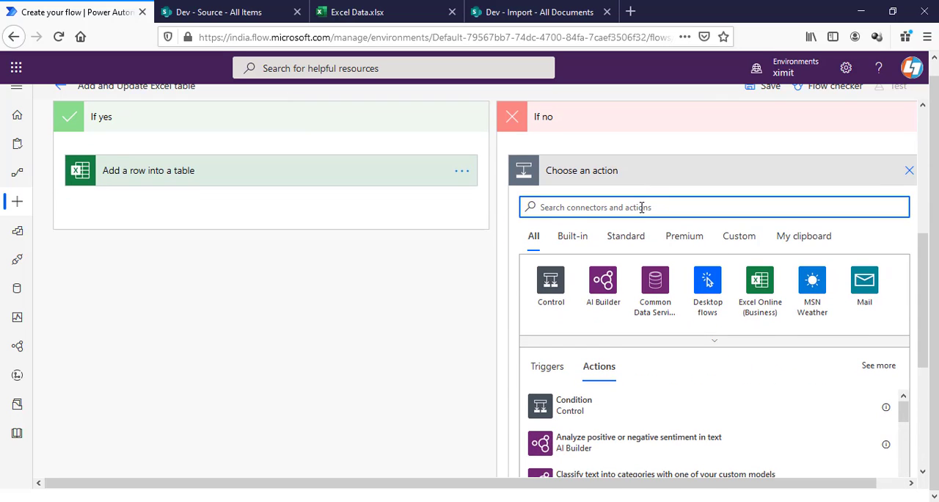
- Add an Excel Online 'Update a row' action in the If no branch
click(760, 286)
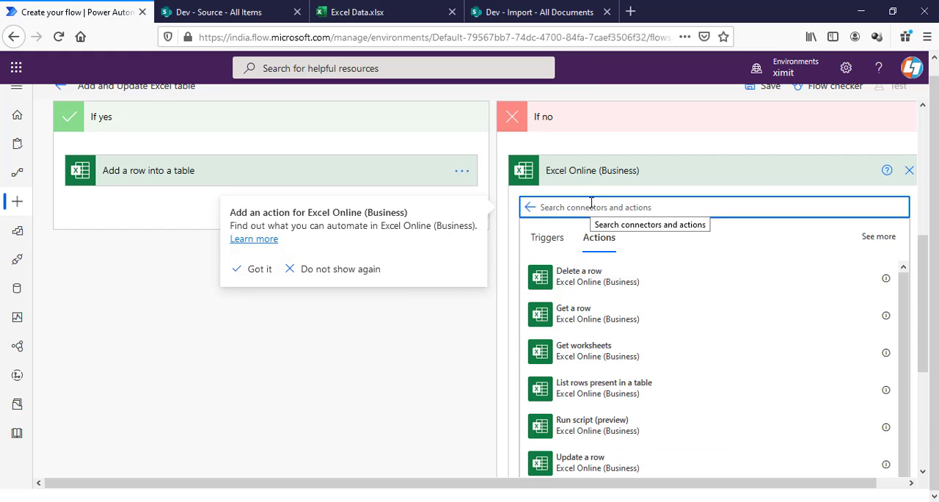
text(update)
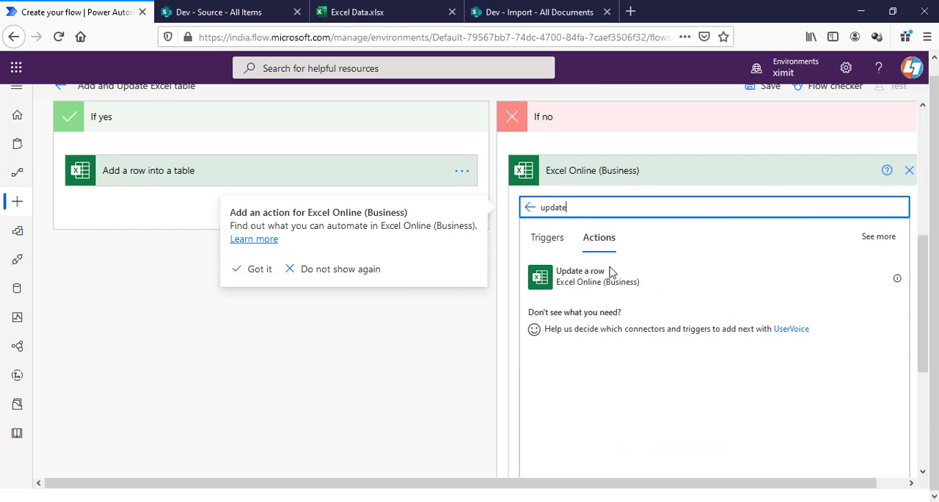
click(579, 275)
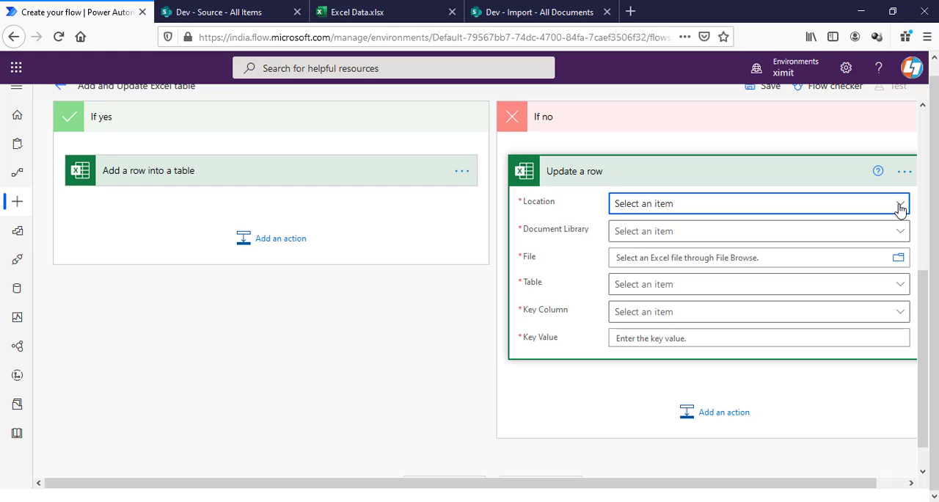
- Target the Dev site, Import library, Excel Data.xlsx workbook and Table1 for the update
text(dev)
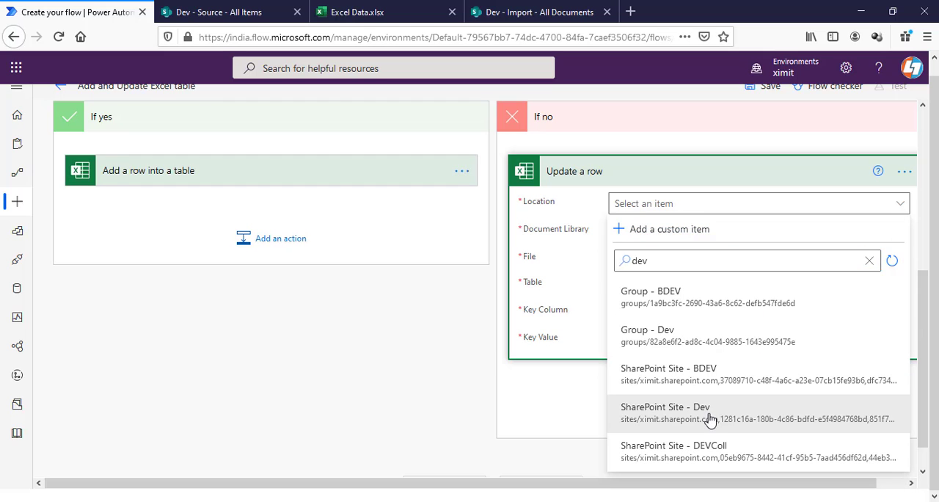
click(665, 413)
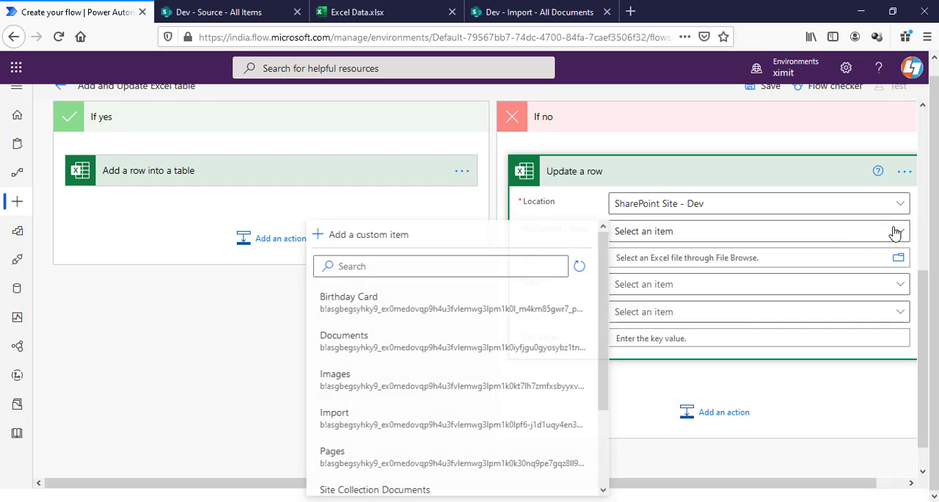
click(335, 411)
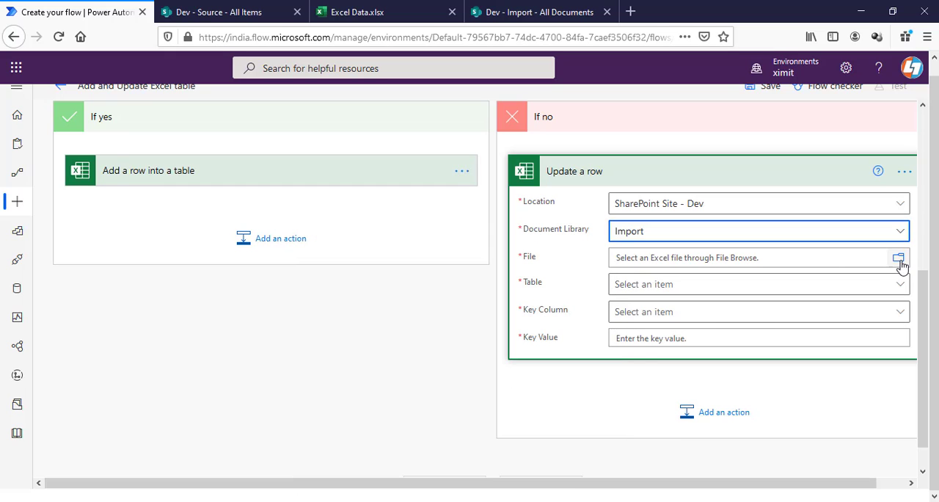
click(898, 258)
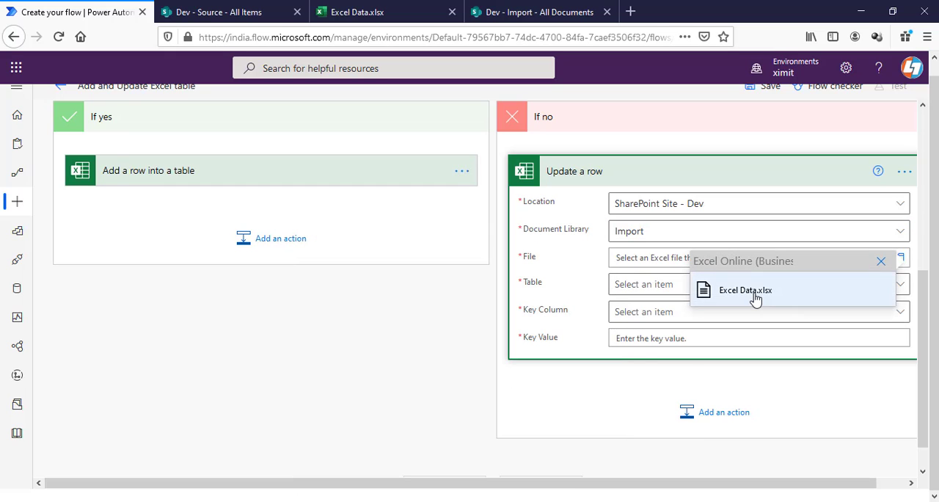
click(746, 289)
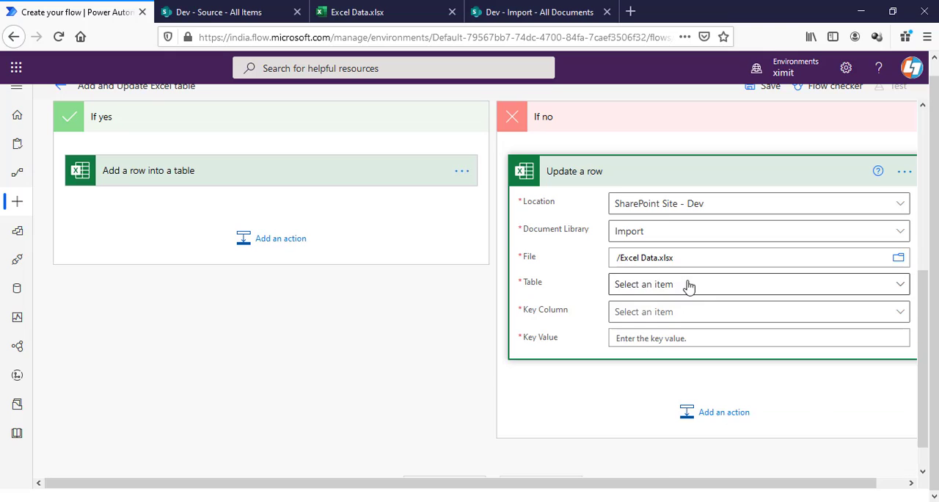
click(759, 285)
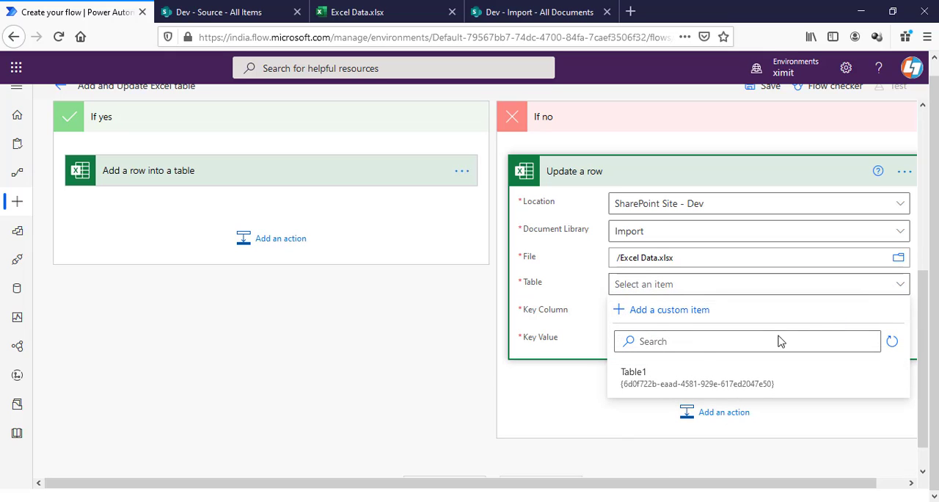
click(634, 371)
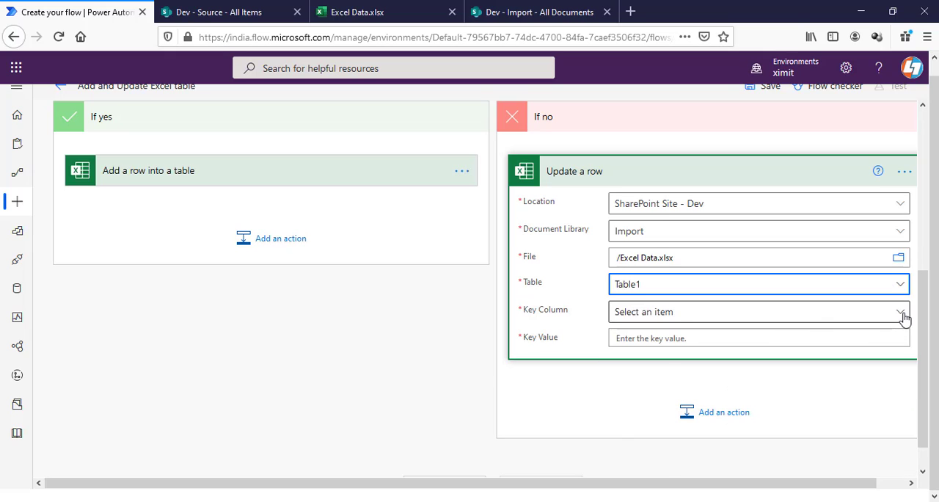
- Set ID as the key column and the list item's ID as the key value
scroll(down, 3)
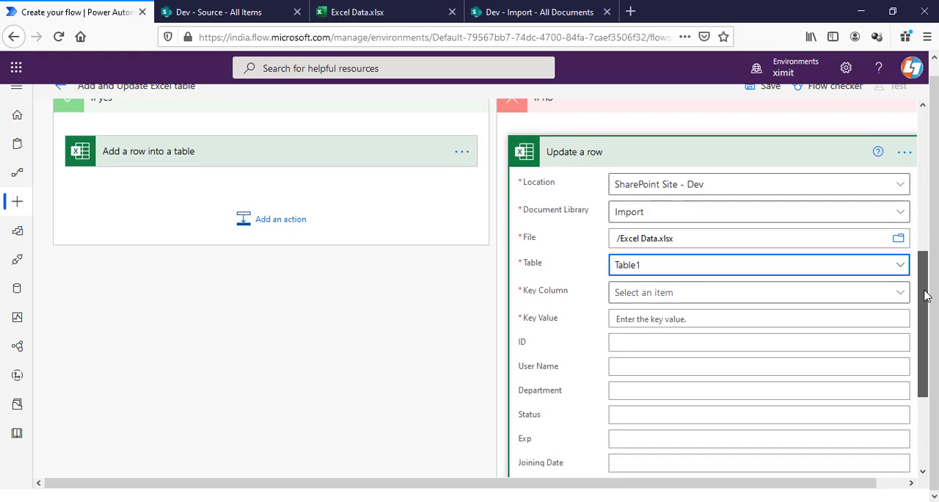
scroll(down, 3)
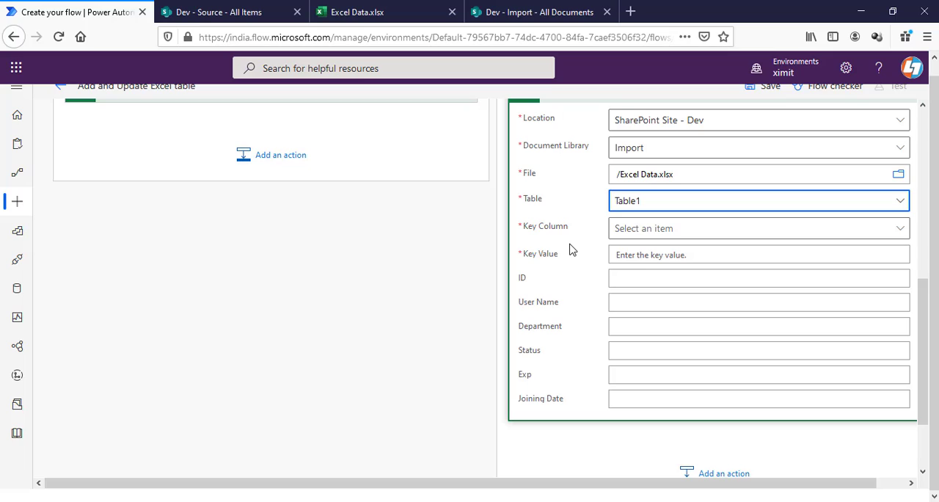
mouse_move(557, 255)
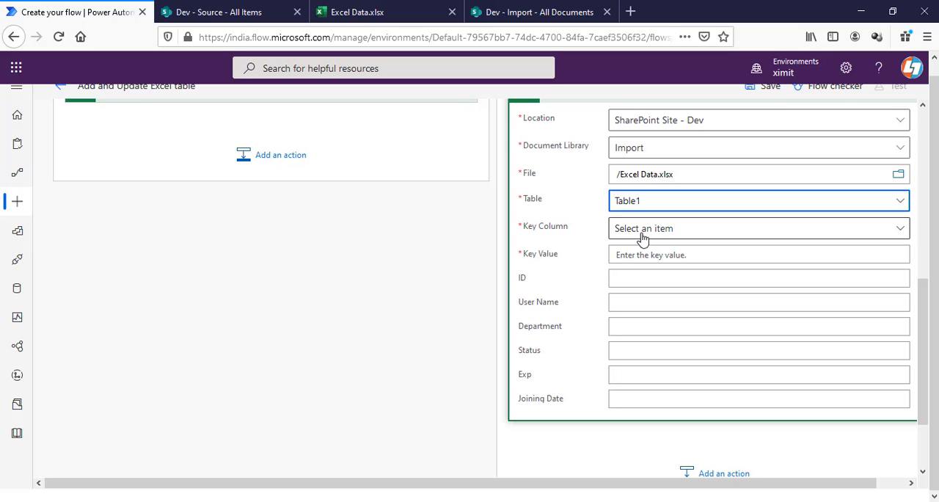
mouse_move(649, 233)
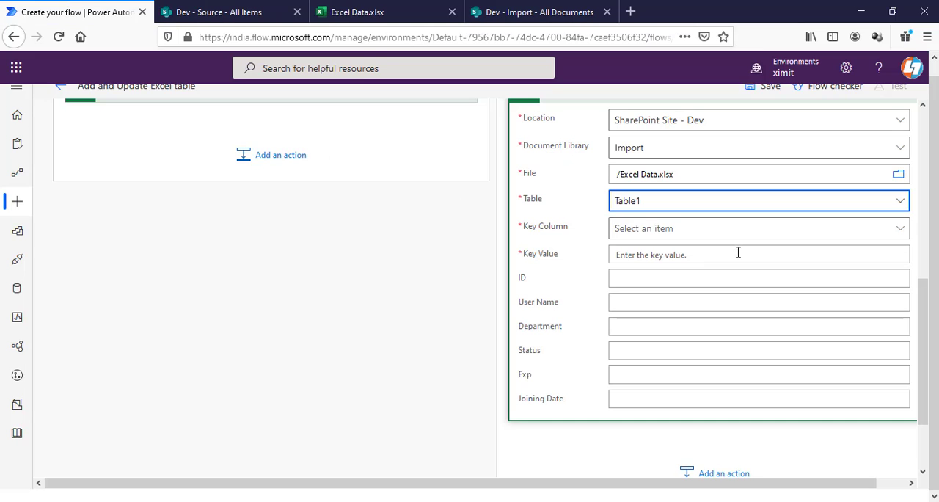
click(758, 228)
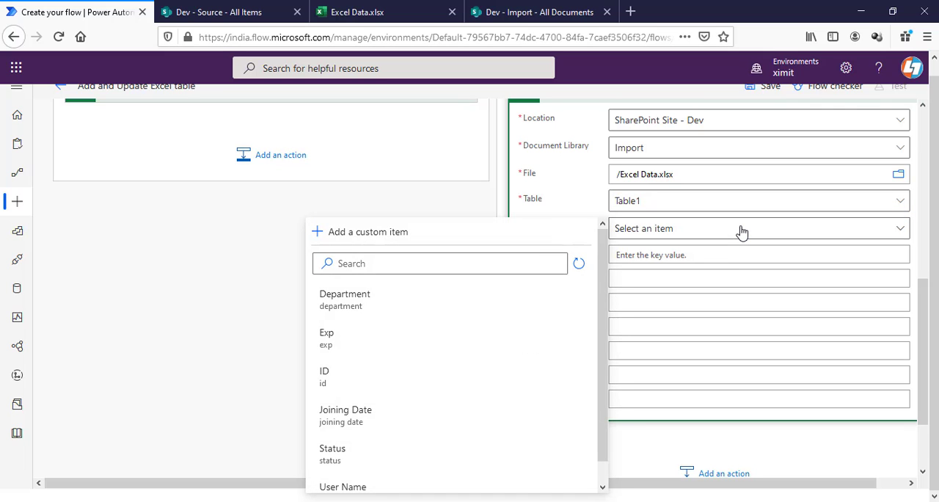
click(325, 374)
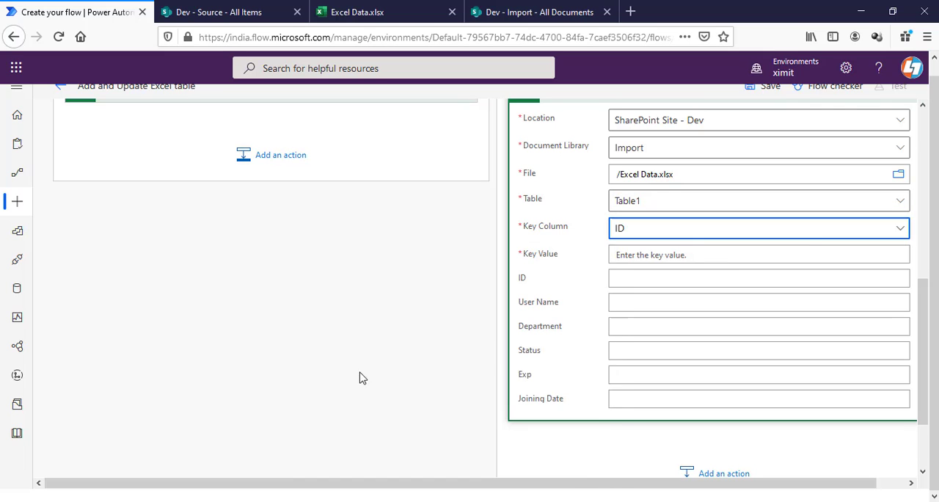
click(760, 256)
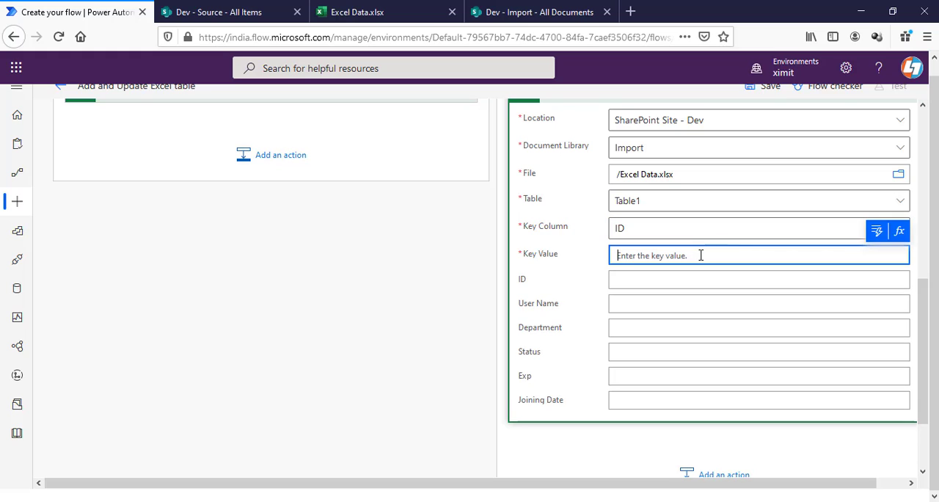
click(878, 230)
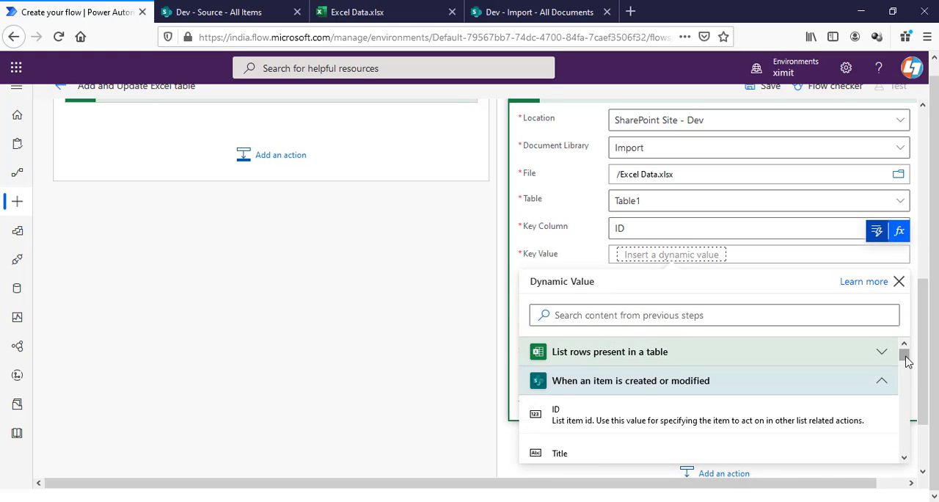
click(554, 414)
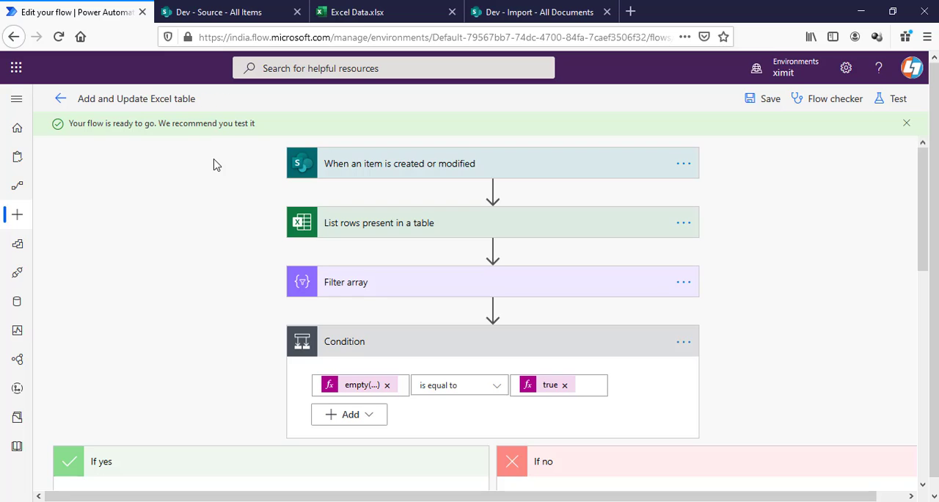
- Switch to the Excel Data.xlsx workbook after saving the flow
click(217, 11)
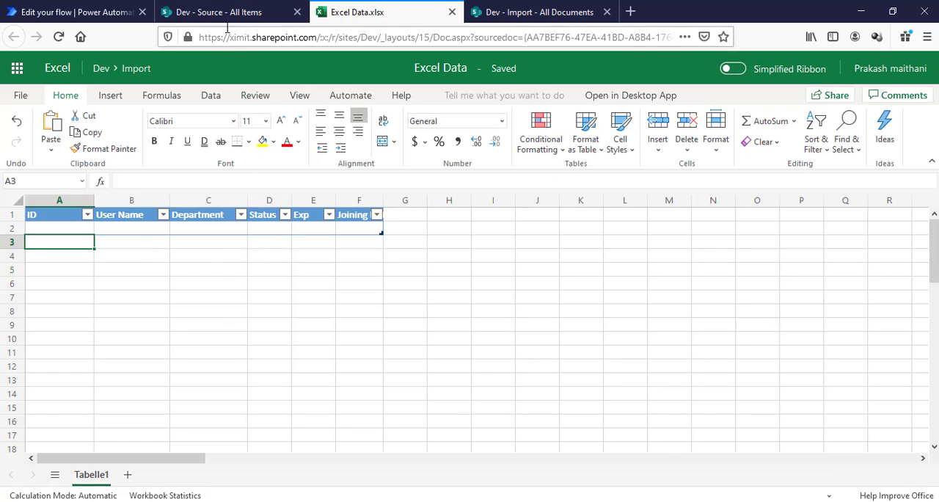
click(218, 11)
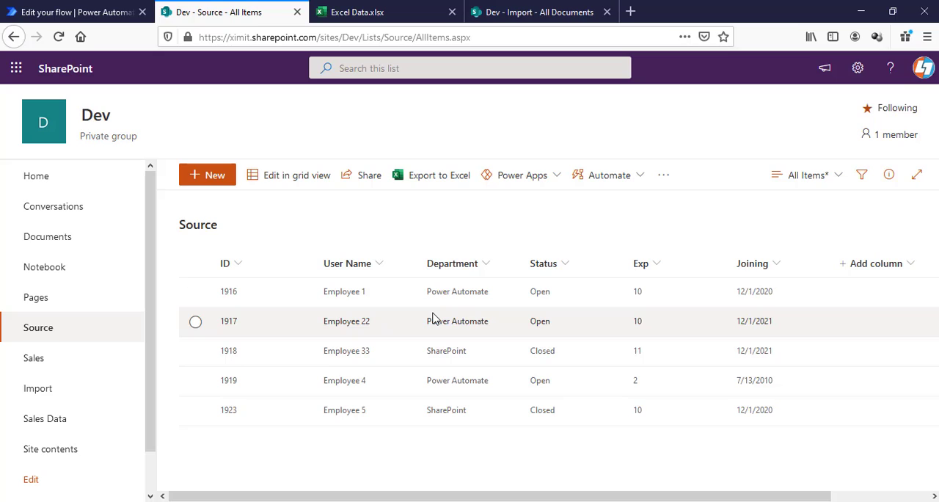
mouse_move(388, 363)
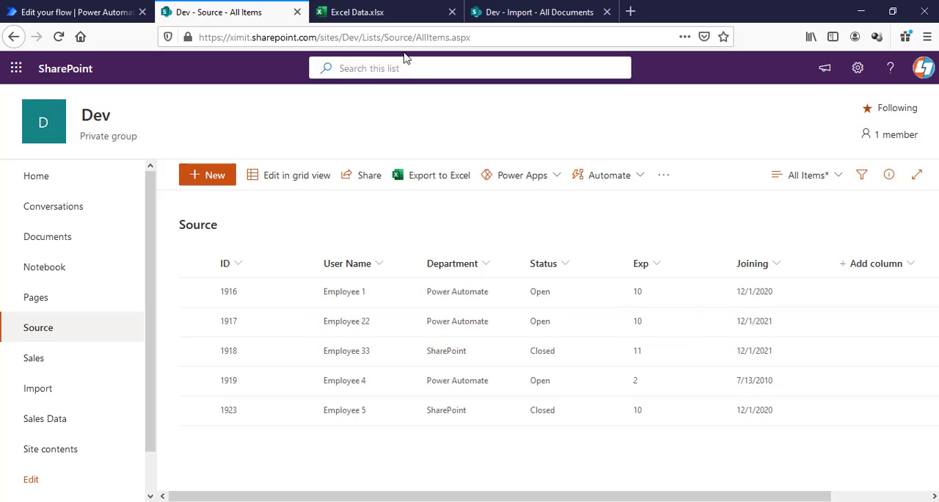
click(358, 12)
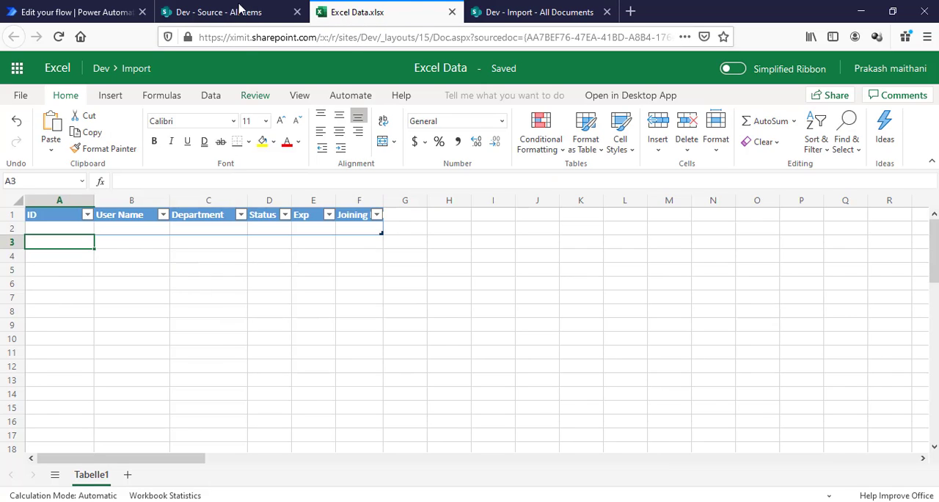
- Save item 1916's user name as Employee 11 in the SharePoint Source list
click(220, 11)
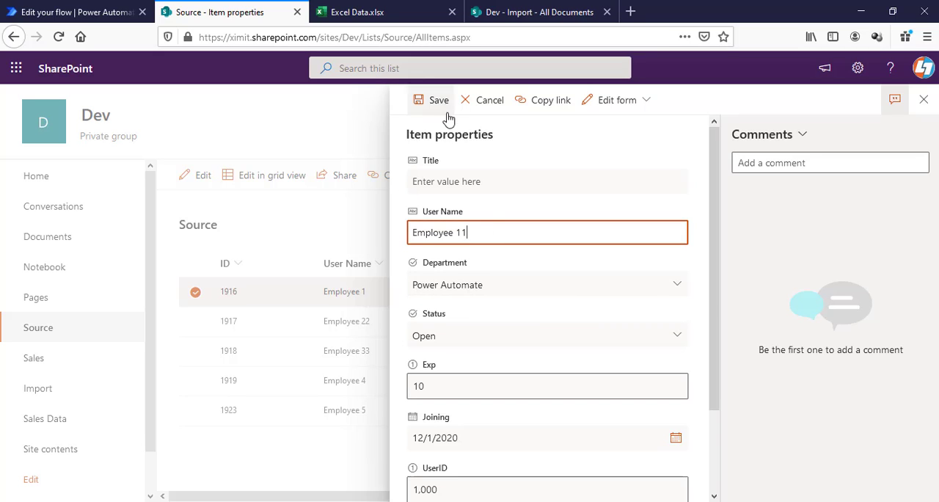
mouse_move(438, 100)
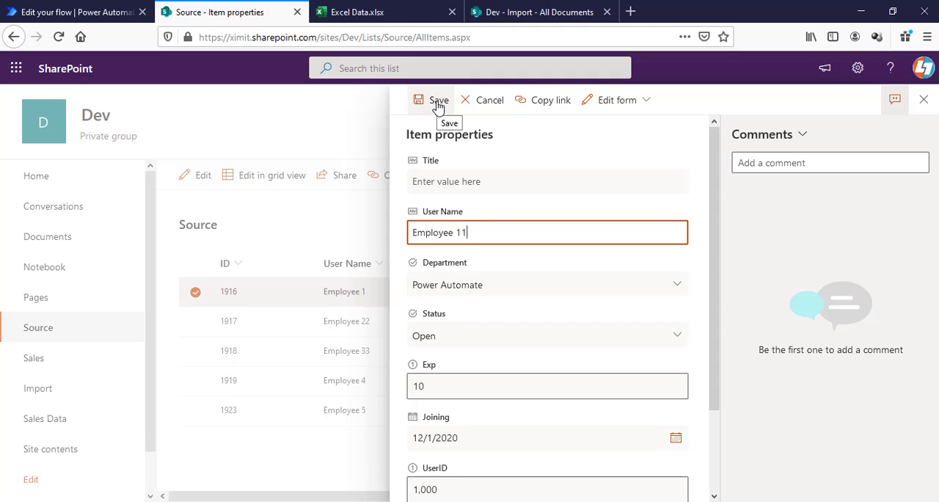
click(438, 100)
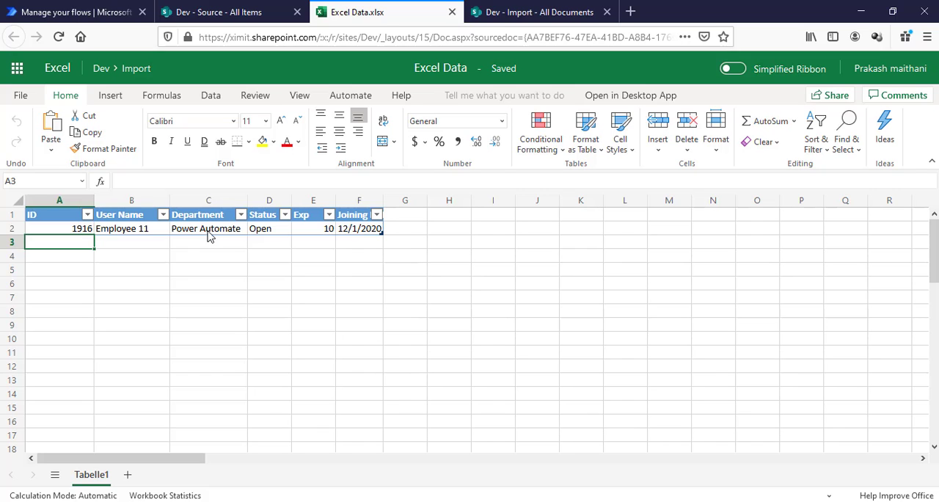
- Rename the Source items' users to Employee 2, 3 and 4 in grid view and exit grid editing
click(217, 12)
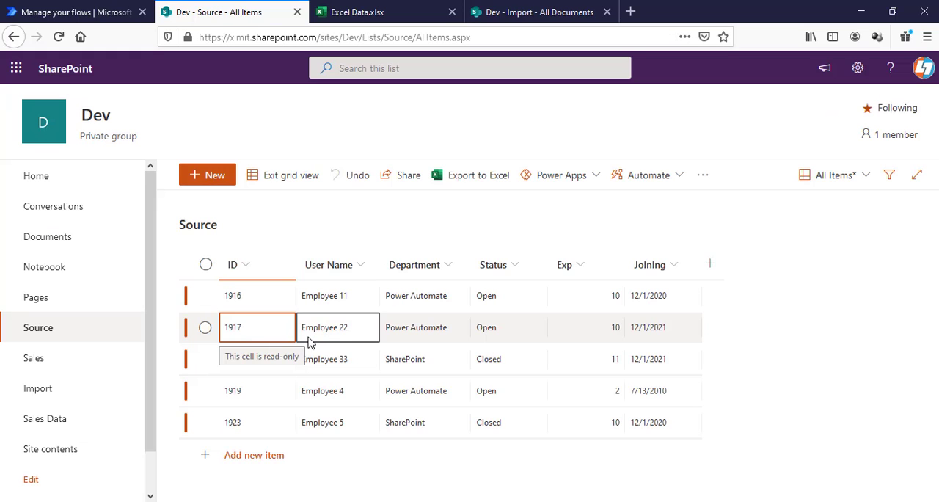
click(338, 327)
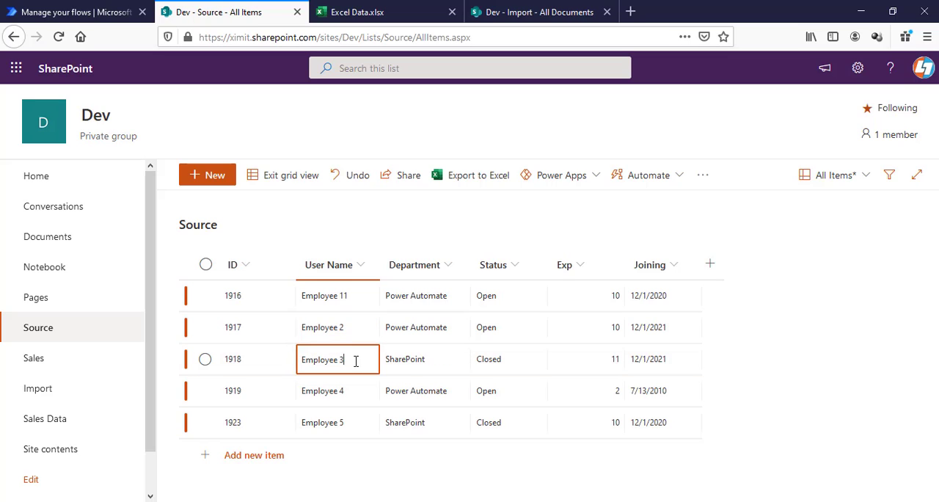
click(337, 390)
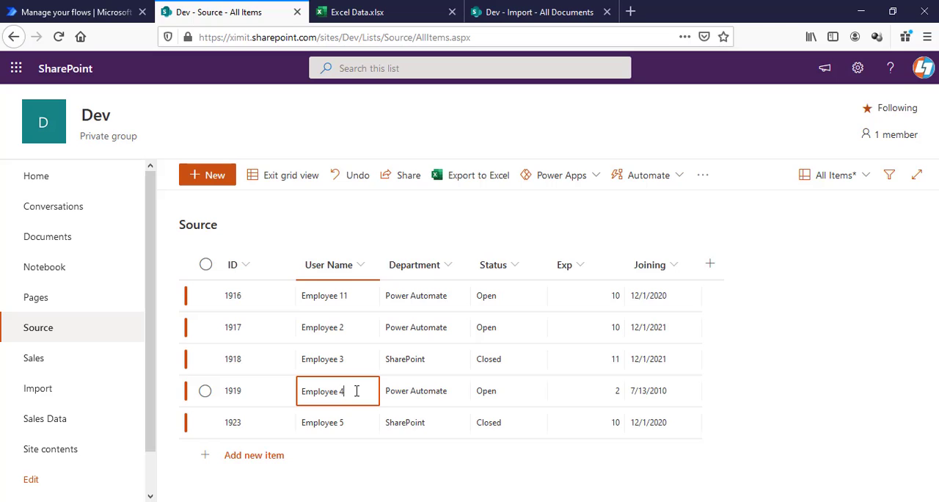
click(338, 422)
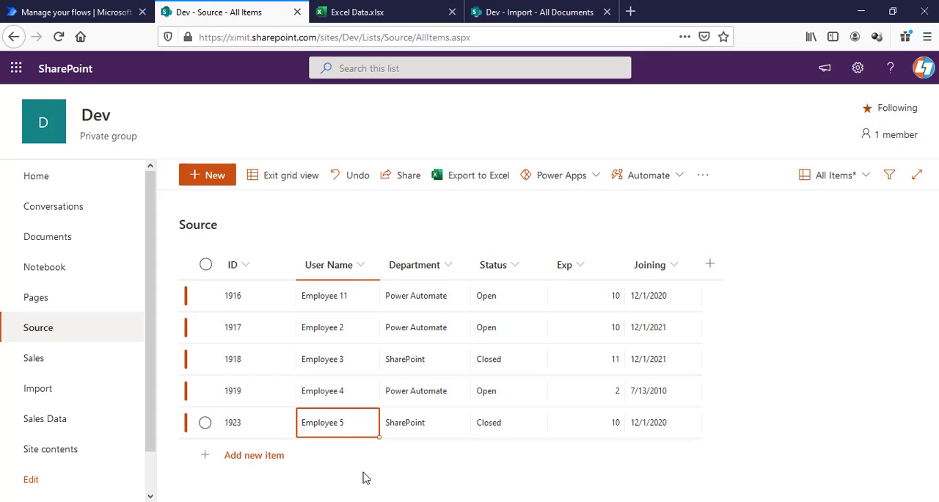
click(425, 423)
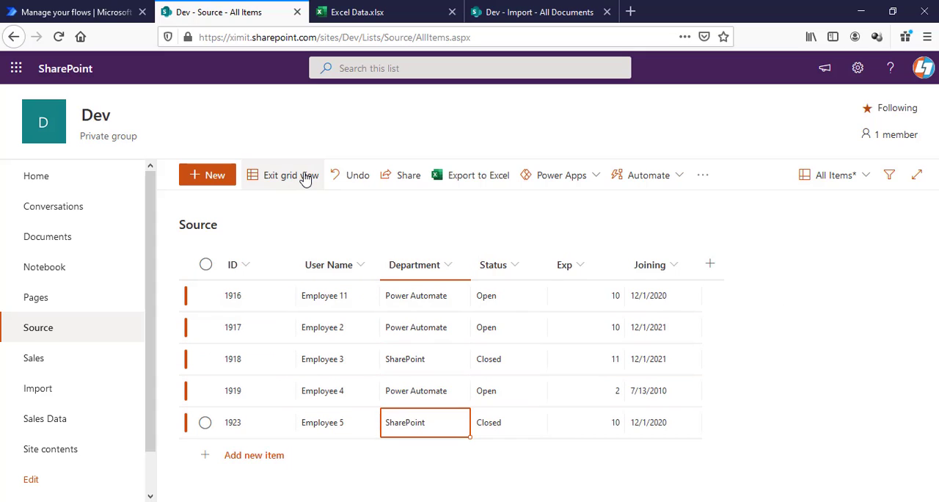
click(282, 175)
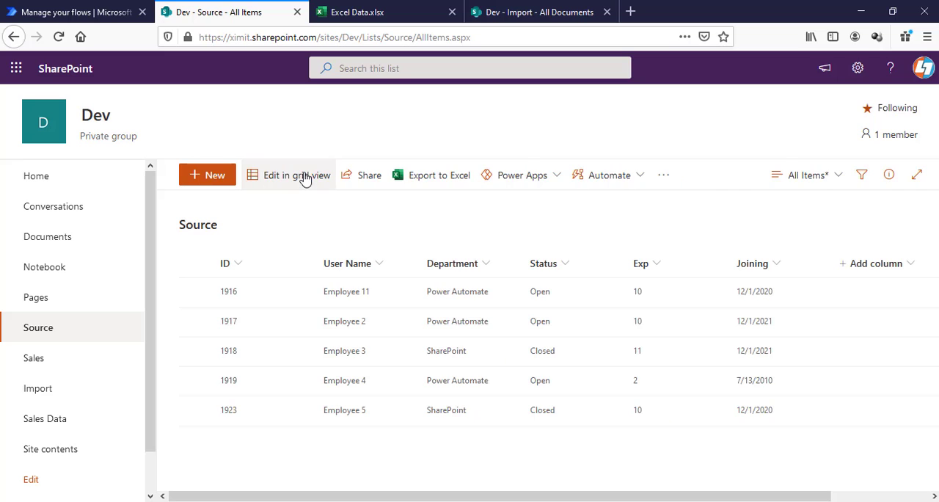
- Edit item 1916 in the Source list, changing User Name to Employee 1 and Exp to 20
click(387, 12)
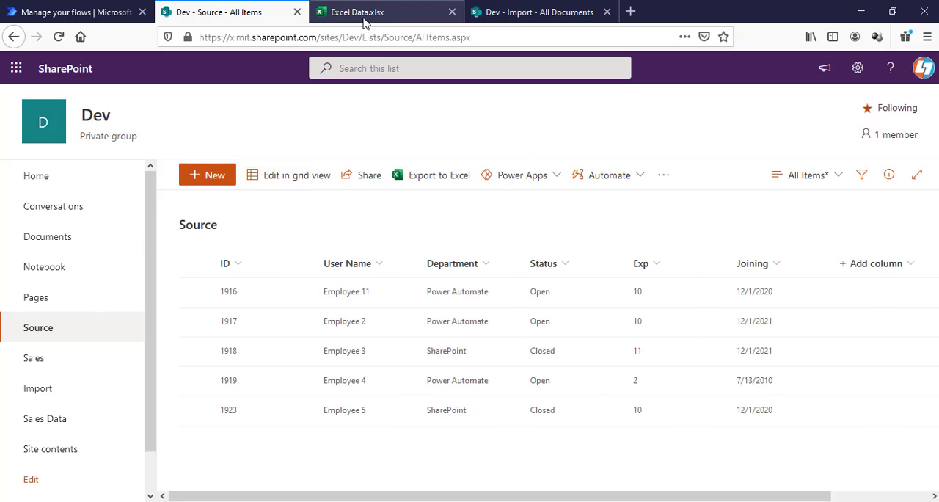
click(382, 12)
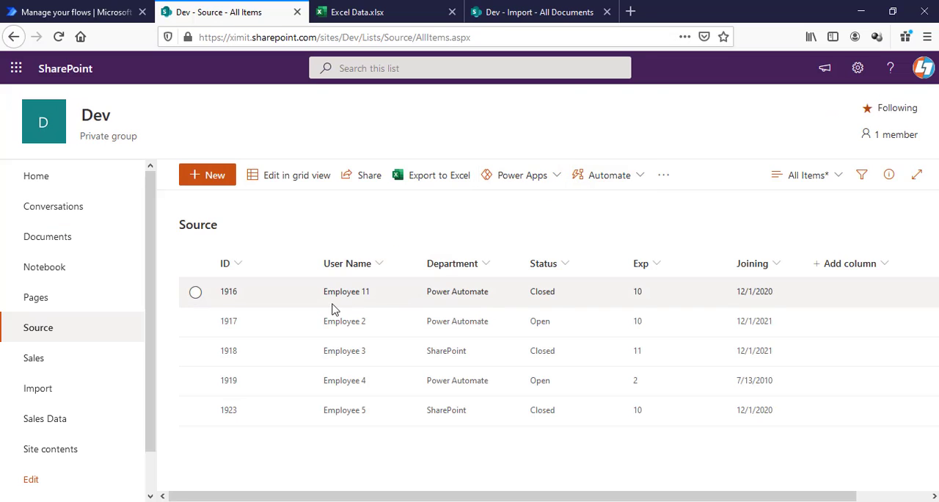
mouse_move(393, 323)
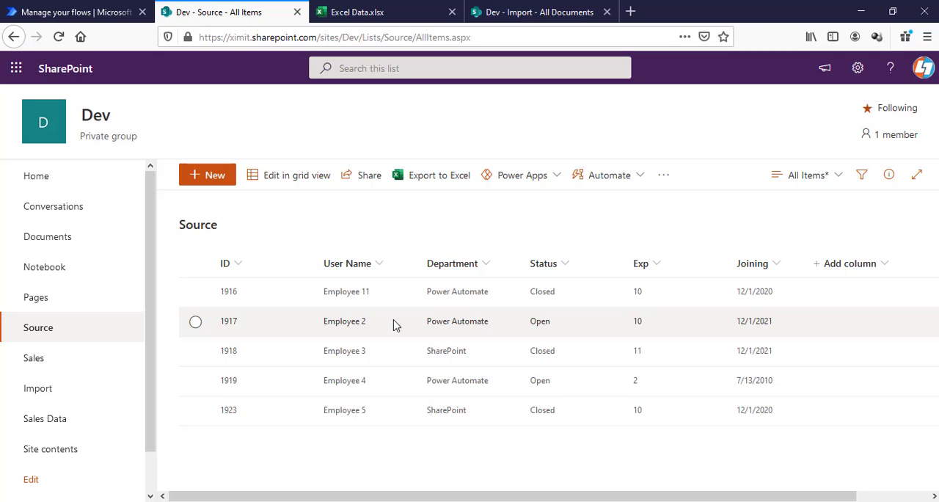
mouse_move(391, 326)
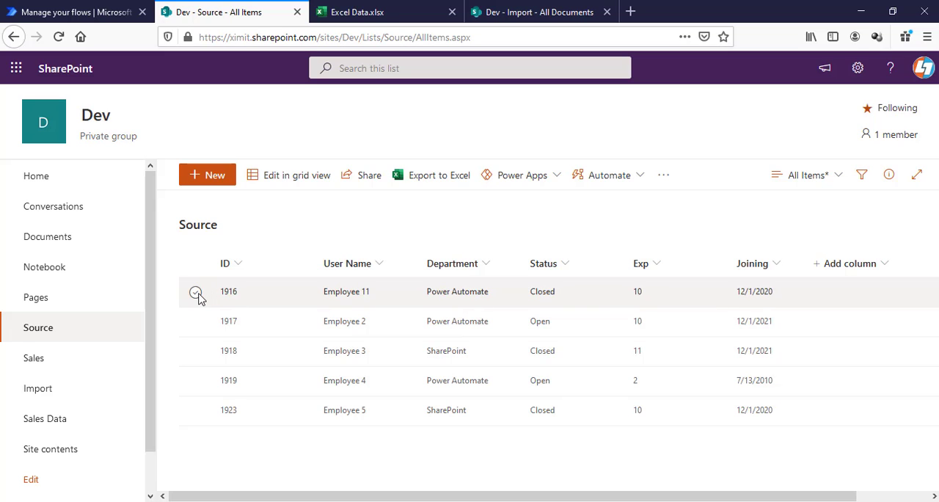
click(195, 290)
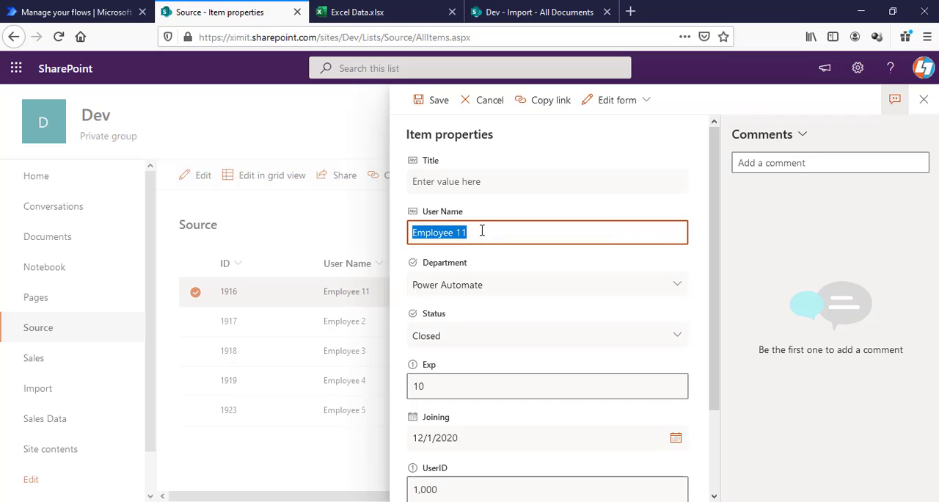
text(Employee 1)
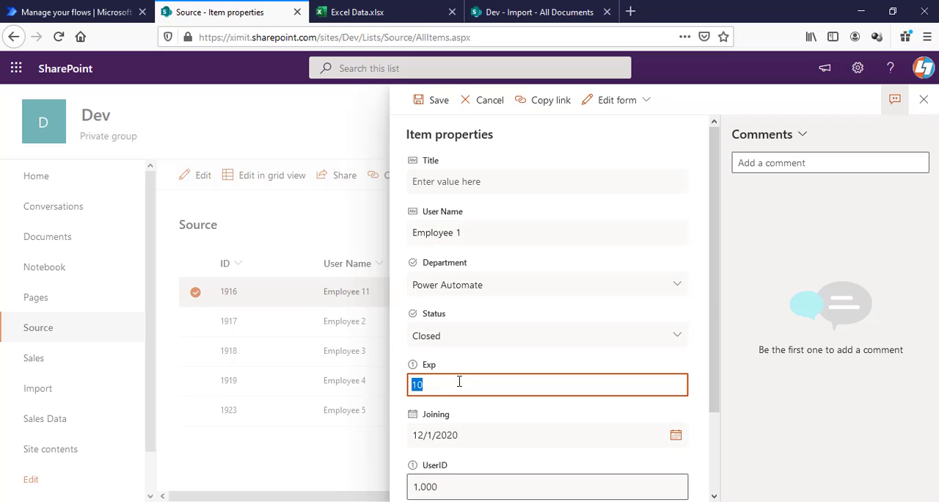
text(20)
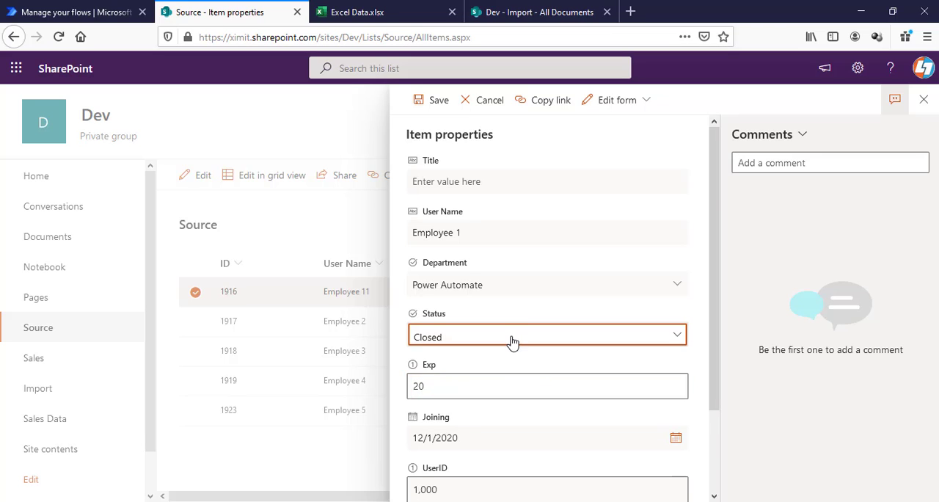
- Set the status to Open, joining date to 12/30/2020, and save the item
click(546, 336)
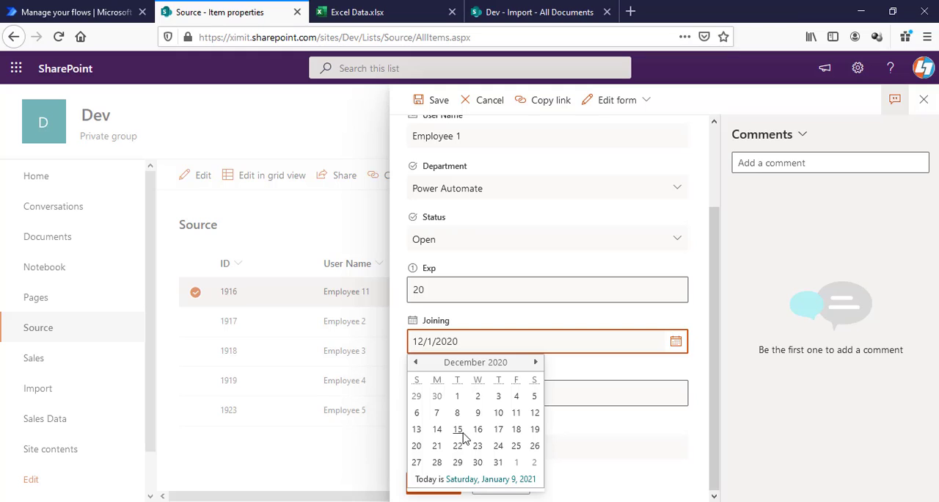
mouse_move(479, 467)
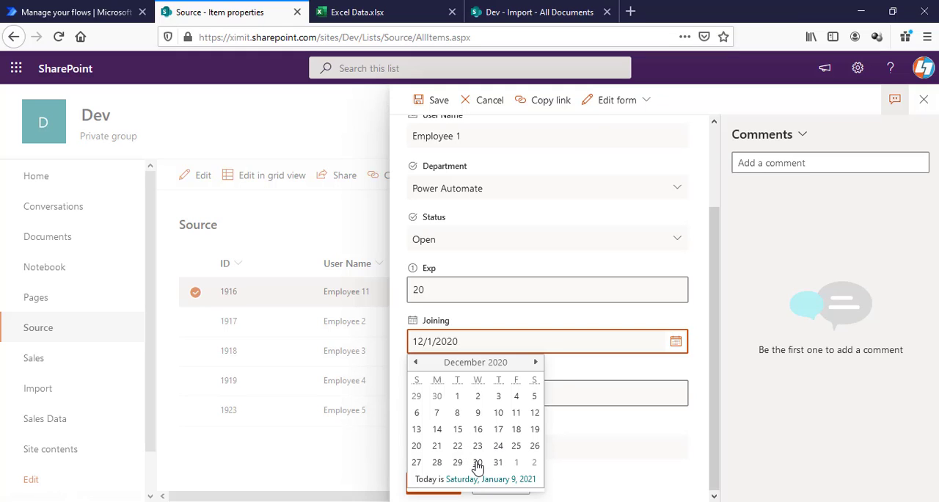
click(479, 462)
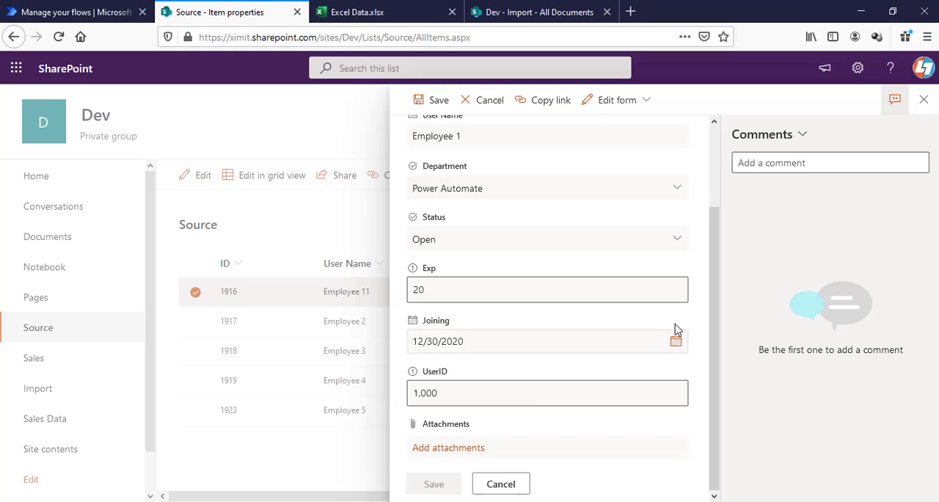
click(488, 100)
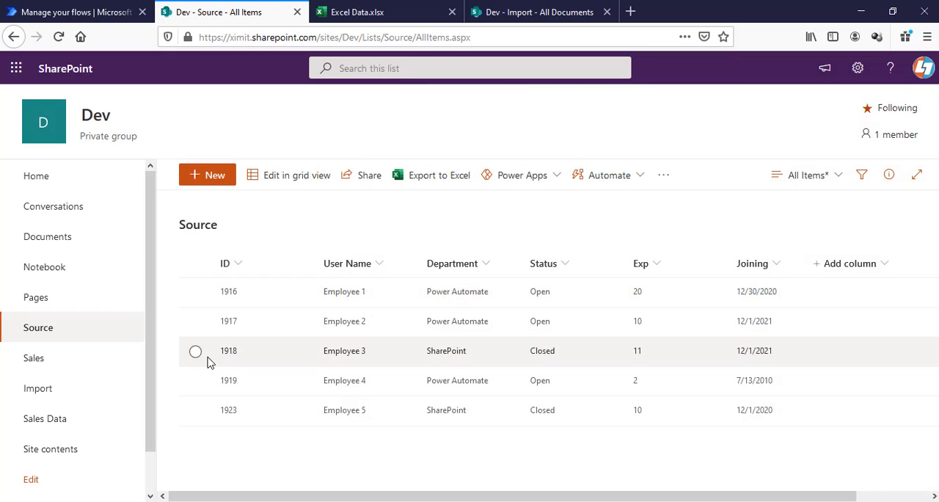
- Edit item 1918 to Employee 33, Exp 20 and joining date 12/15/2021
click(197, 352)
text(20)
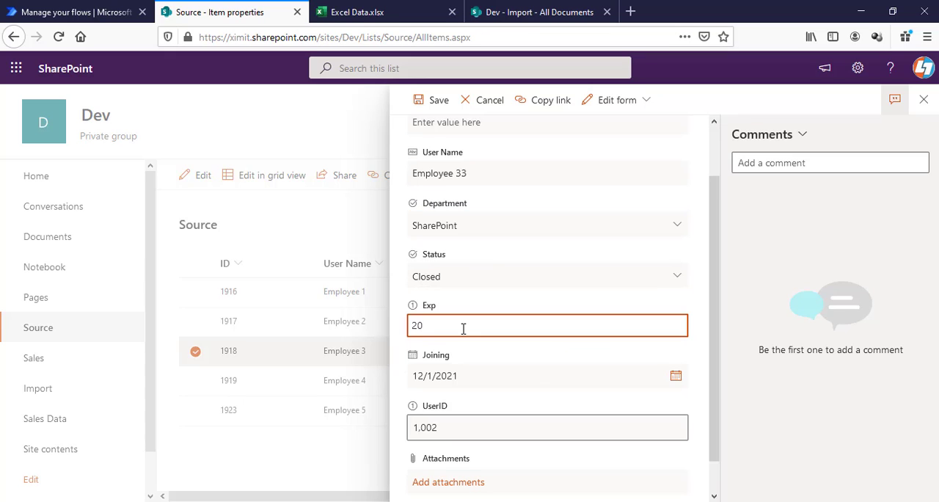
click(675, 379)
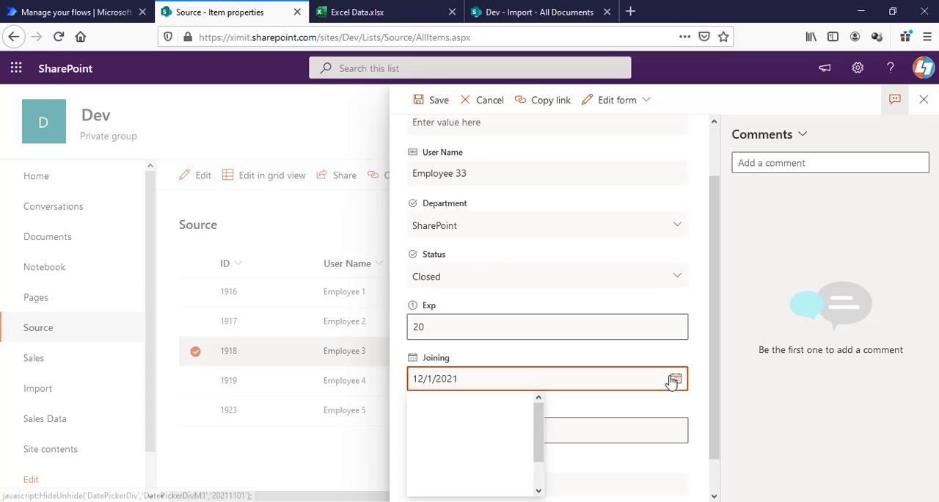
text(12/15/2021)
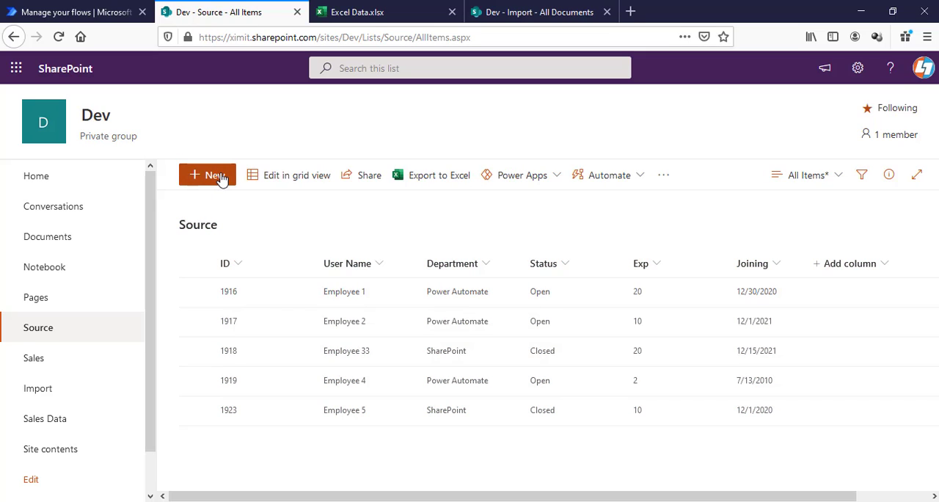
- Add a new list item with User Name Employee 6 and Department SharePoint
click(208, 175)
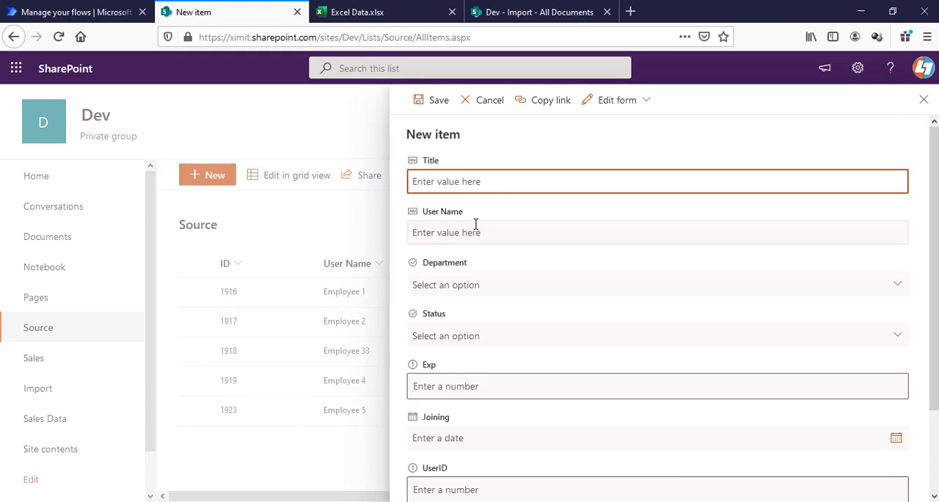
click(657, 232)
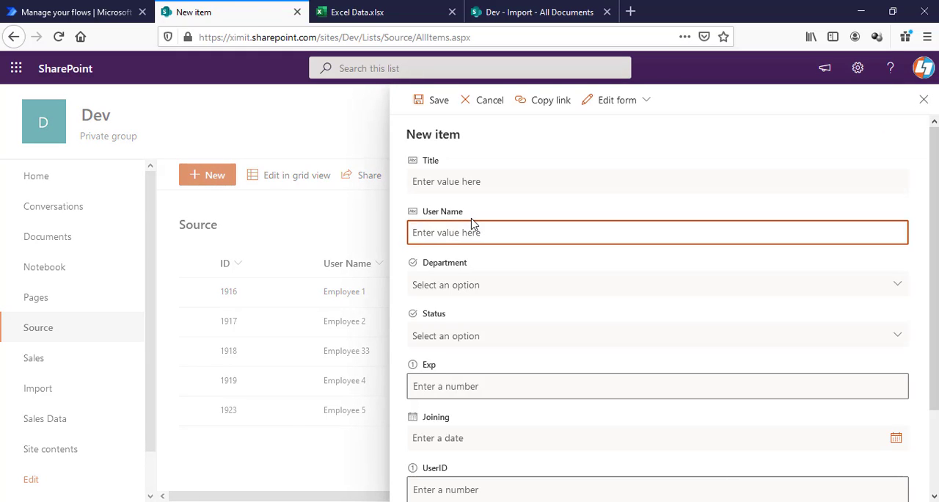
text(Employee 6)
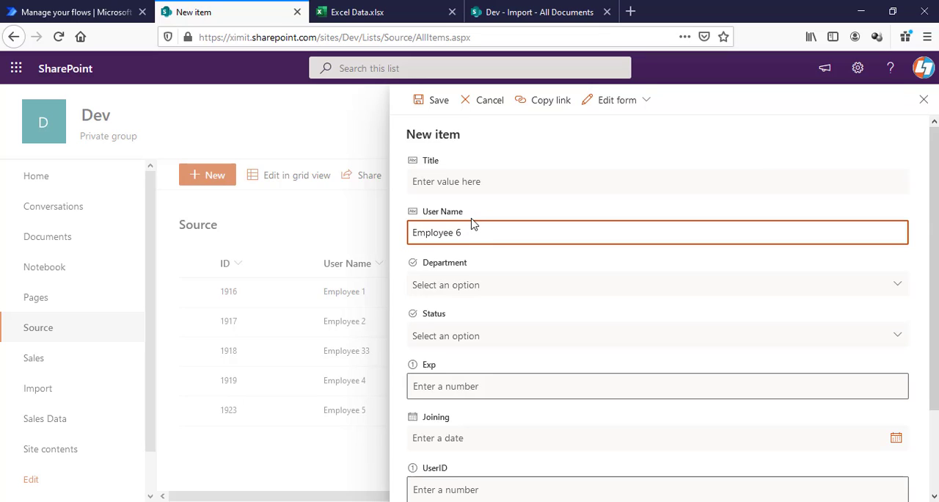
click(657, 285)
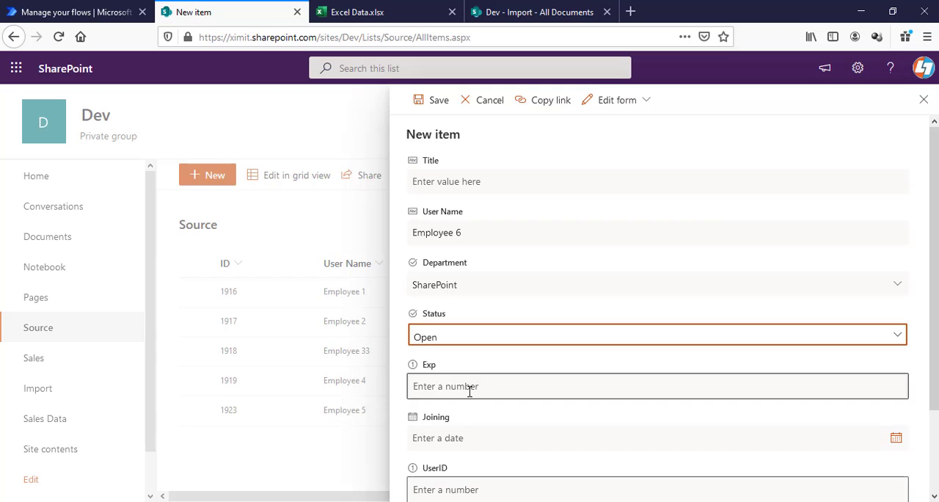
- Set Exp 30 and joining date 12/30/2020, save, and check the synced Excel table
text(30)
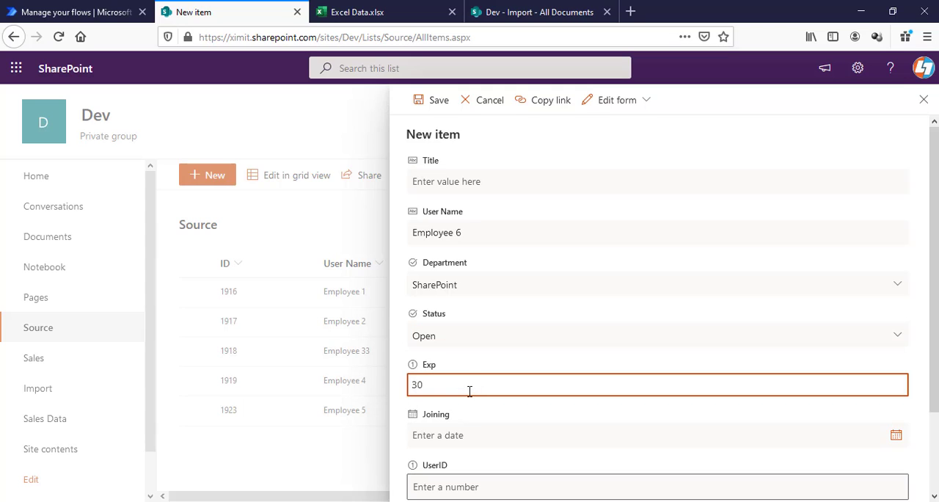
click(657, 437)
text(12/30/2020)
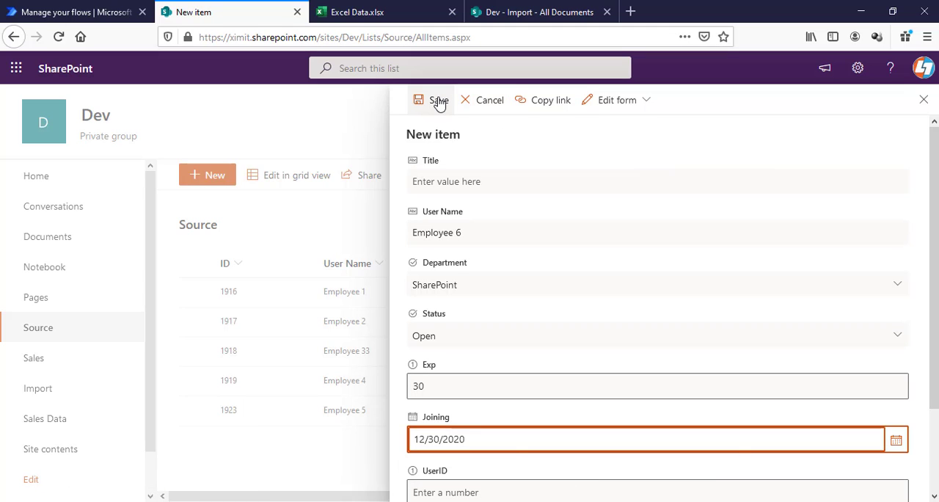
click(437, 99)
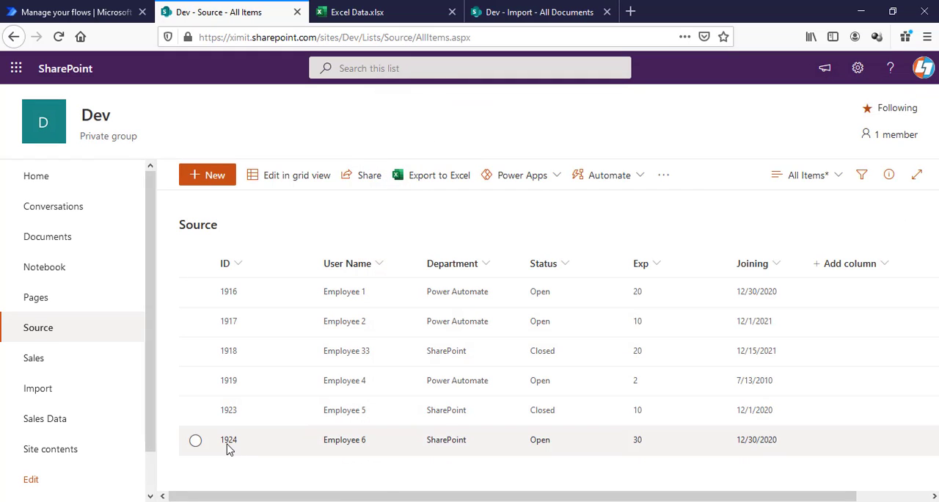
mouse_move(235, 449)
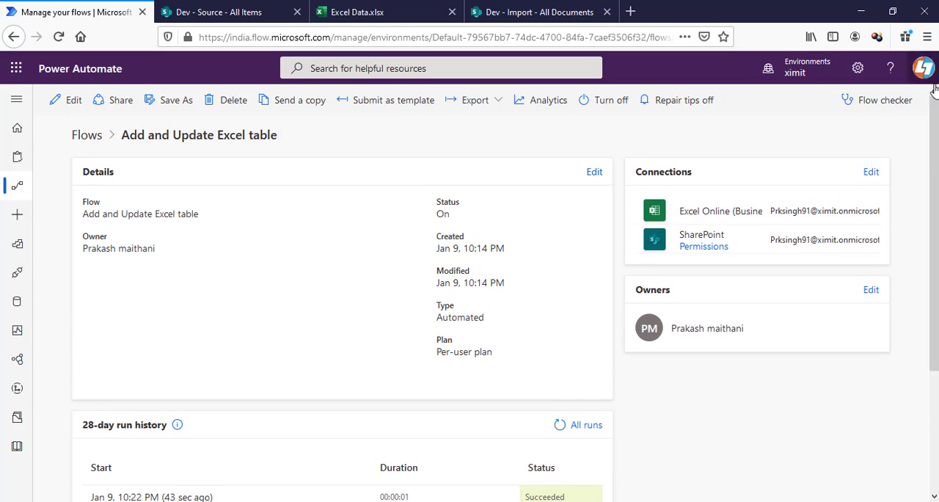
click(382, 11)
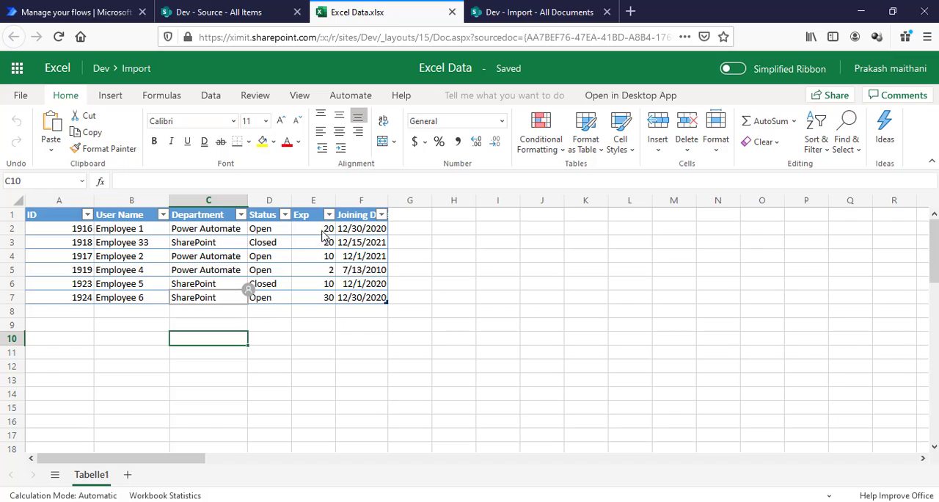
mouse_move(295, 256)
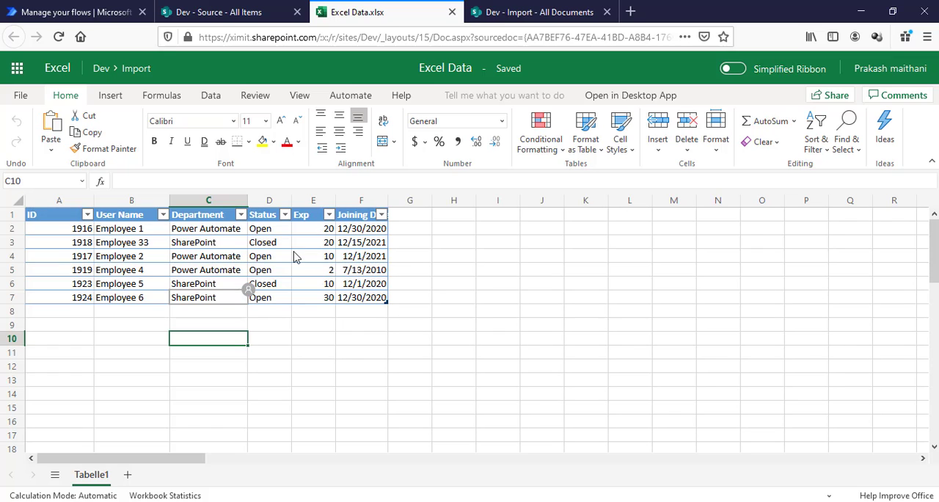
click(59, 297)
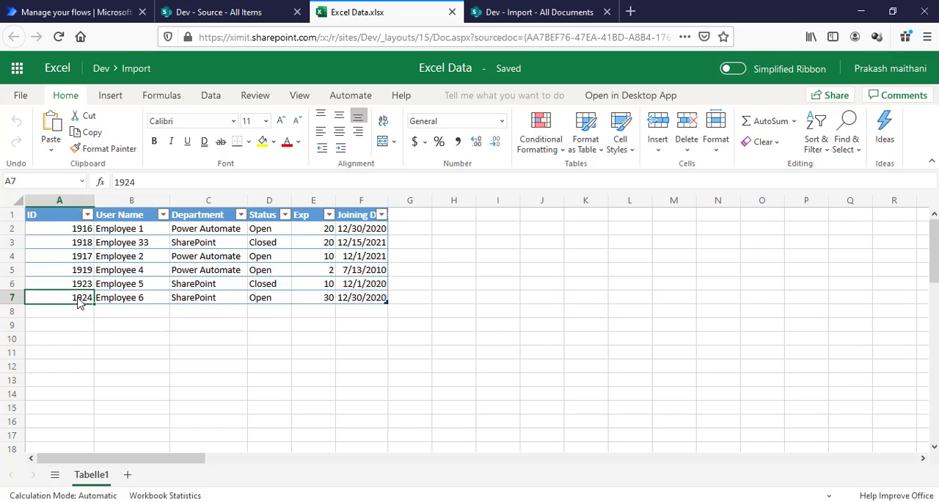
click(58, 297)
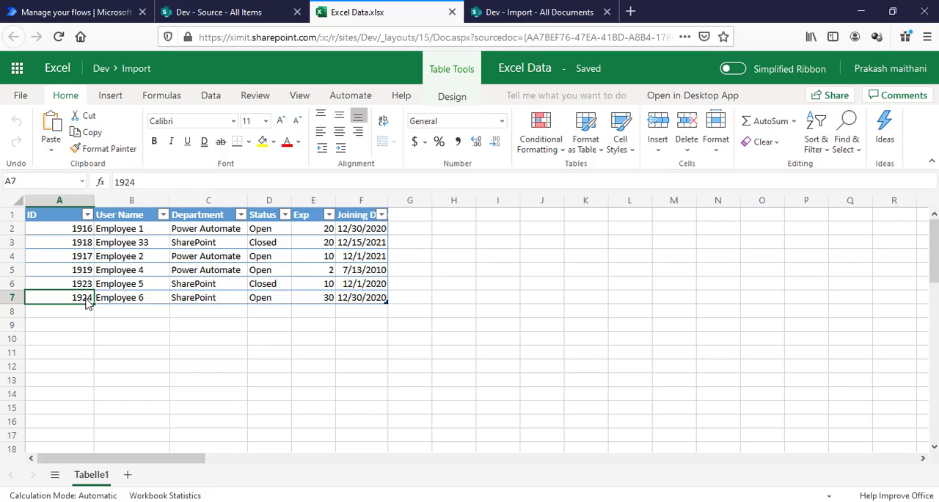
mouse_move(85, 251)
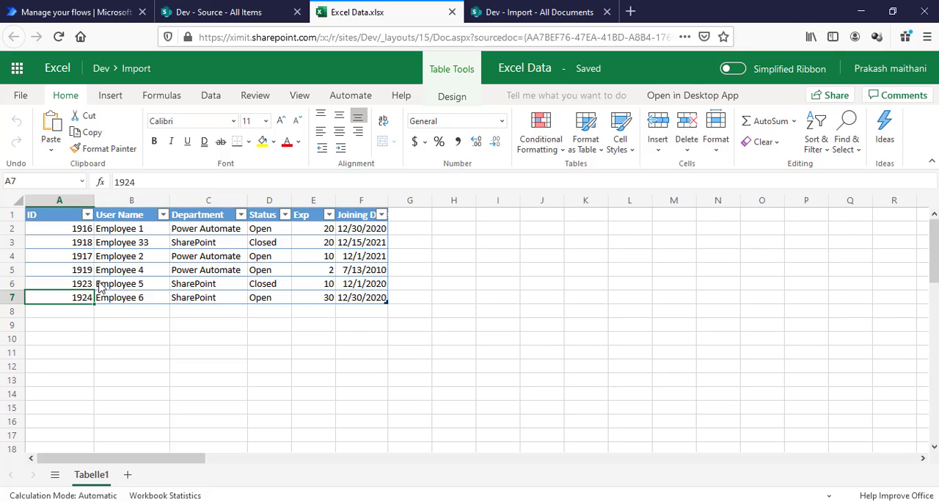
mouse_move(324, 322)
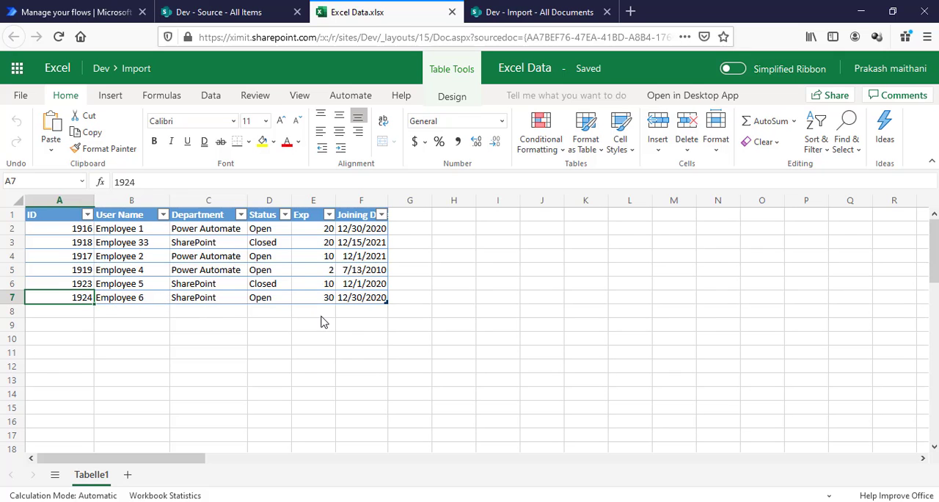
click(220, 12)
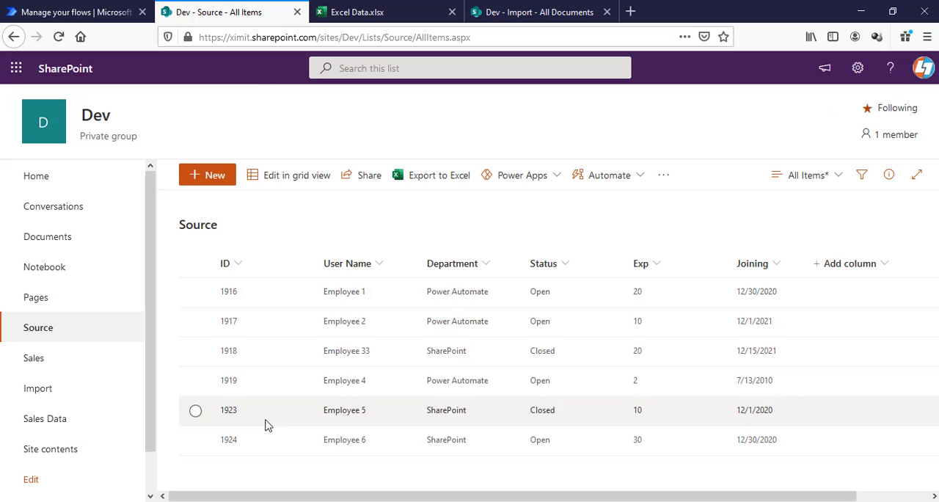
click(387, 12)
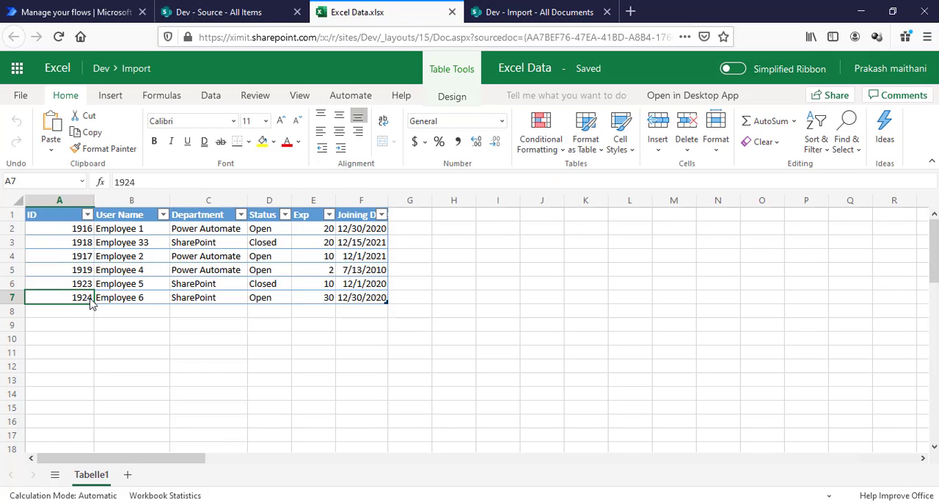
mouse_move(193, 348)
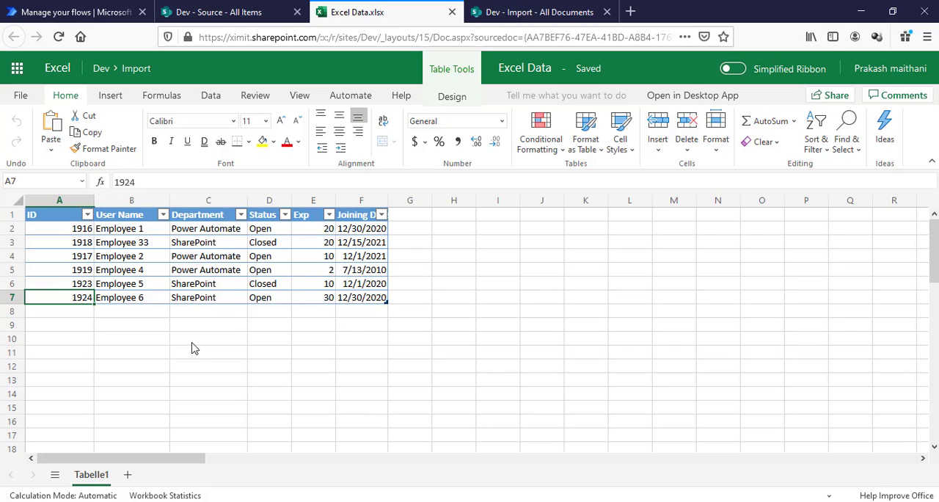
mouse_move(320, 132)
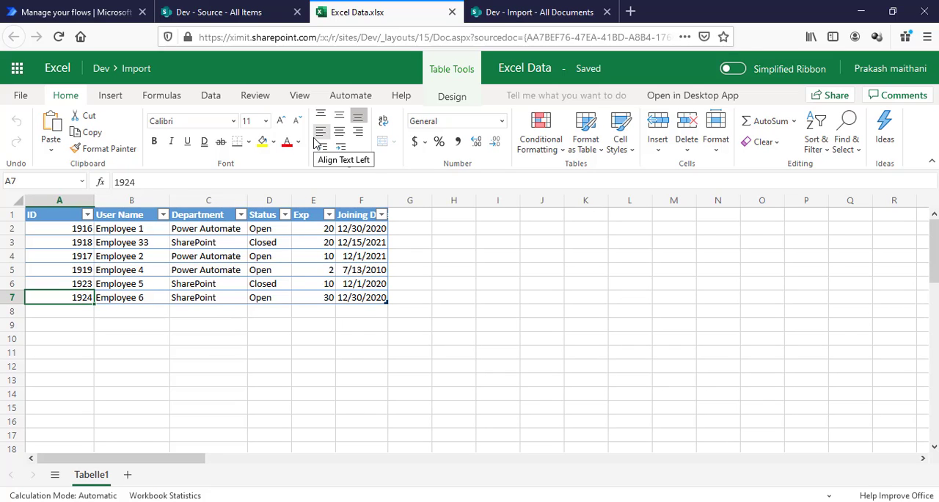